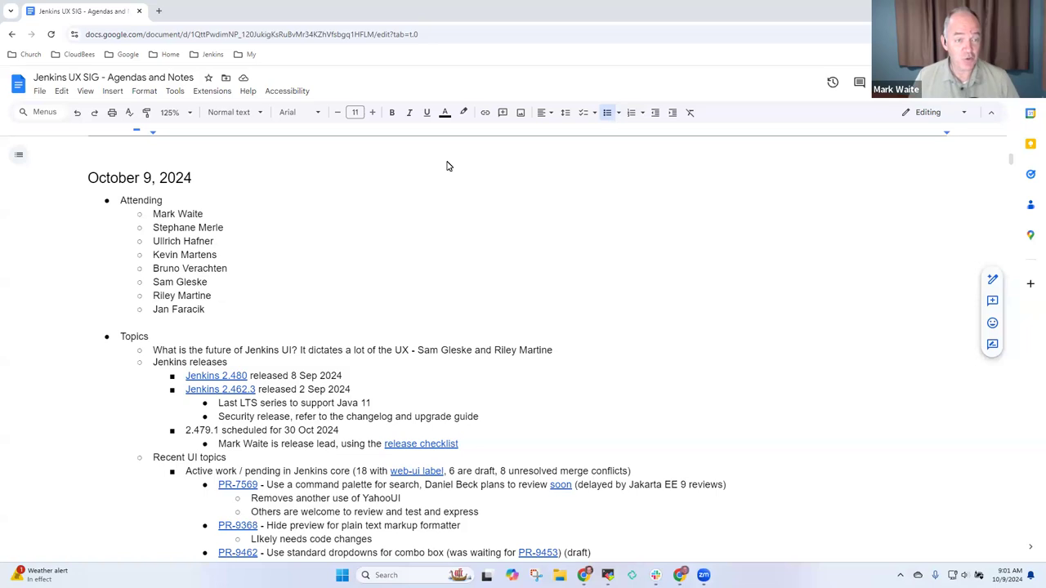
Place the cursor at the end of the 'What is the future of Jenkins UI?' topic and scroll through the notes.
{"action": "left_click", "coordinate": [153, 309]}
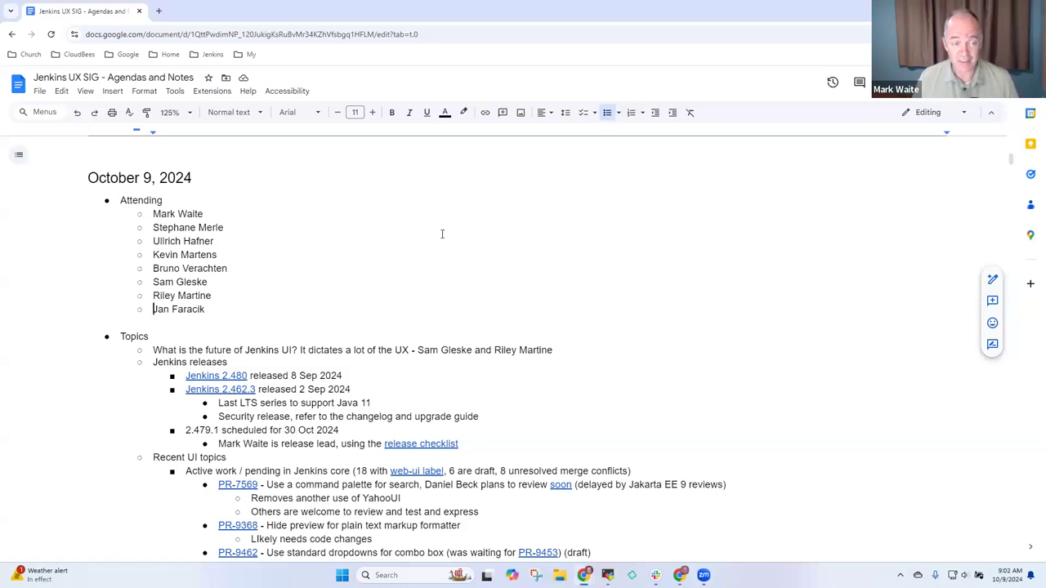
{"action": "left_click", "coordinate": [146, 176]}
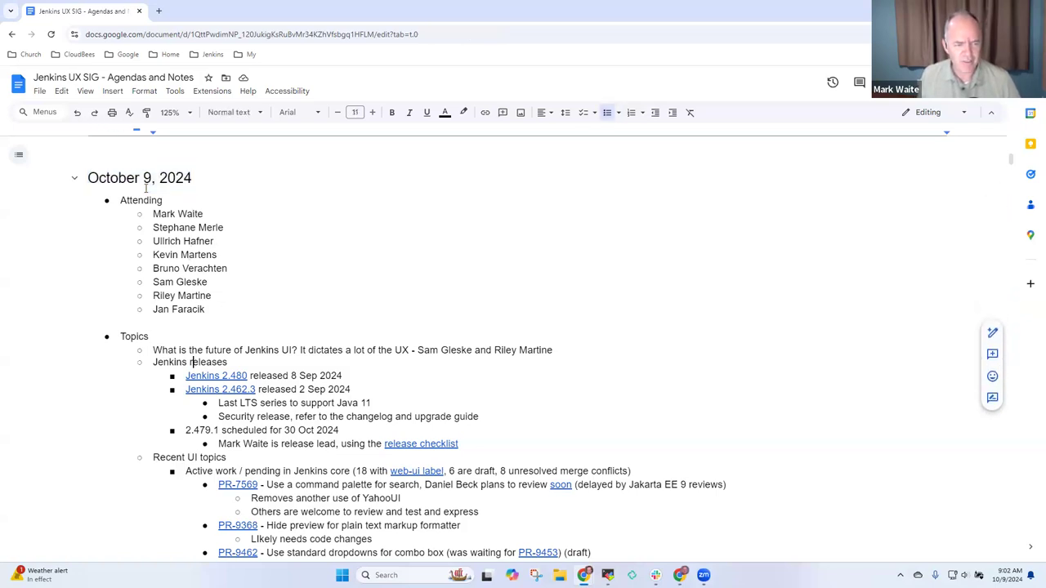
{"action": "triple_click", "coordinate": [351, 350]}
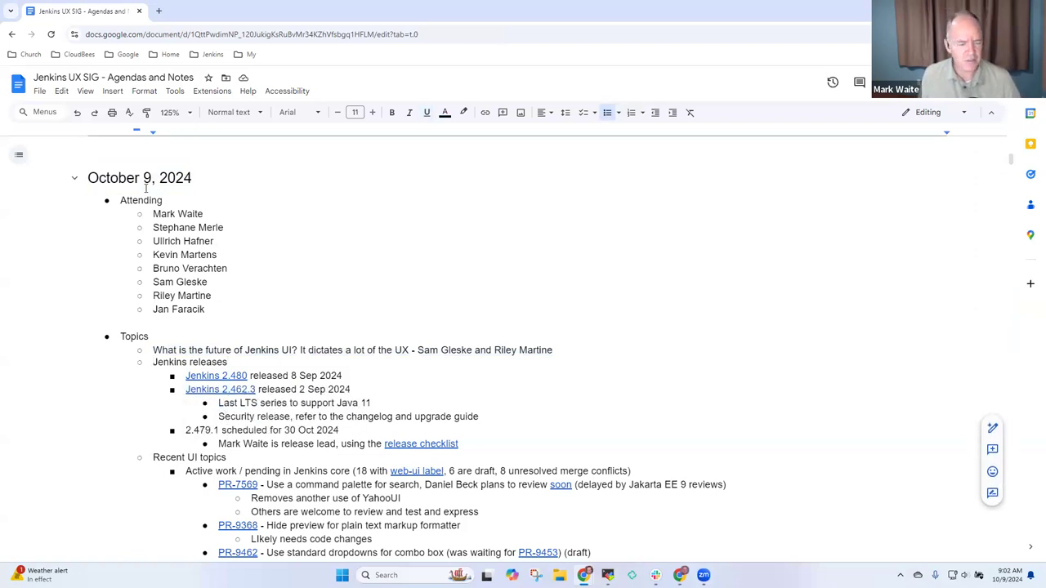
{"action": "scroll", "scroll_direction": "down", "scroll_amount": 3}
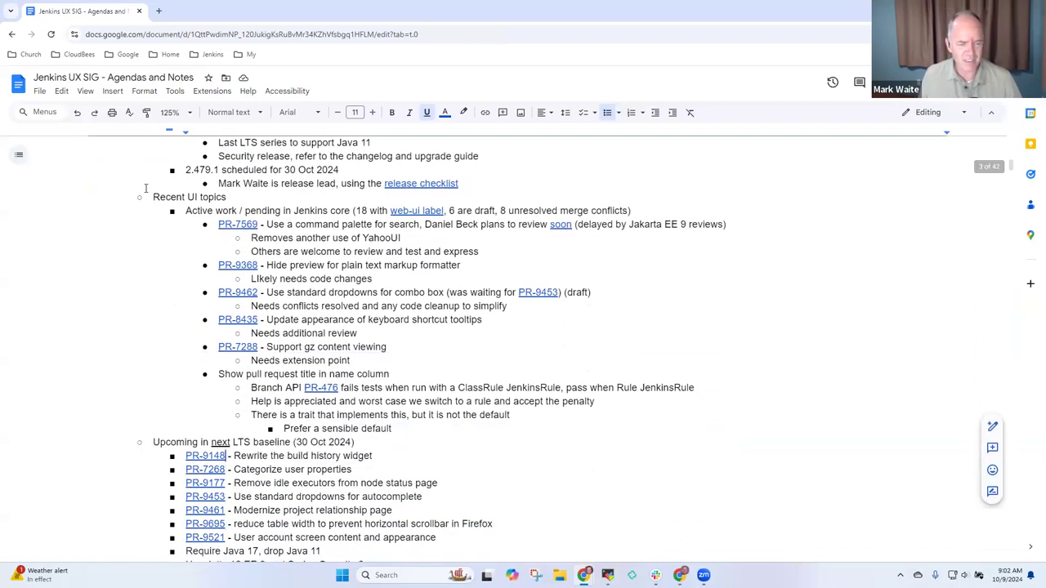
{"action": "scroll", "scroll_direction": "down", "scroll_amount": 3}
{"action": "type", "text": "What is the future of Jenkins UI? It dictates a lot of the UX - Sam Gleske and Riley Martine"}
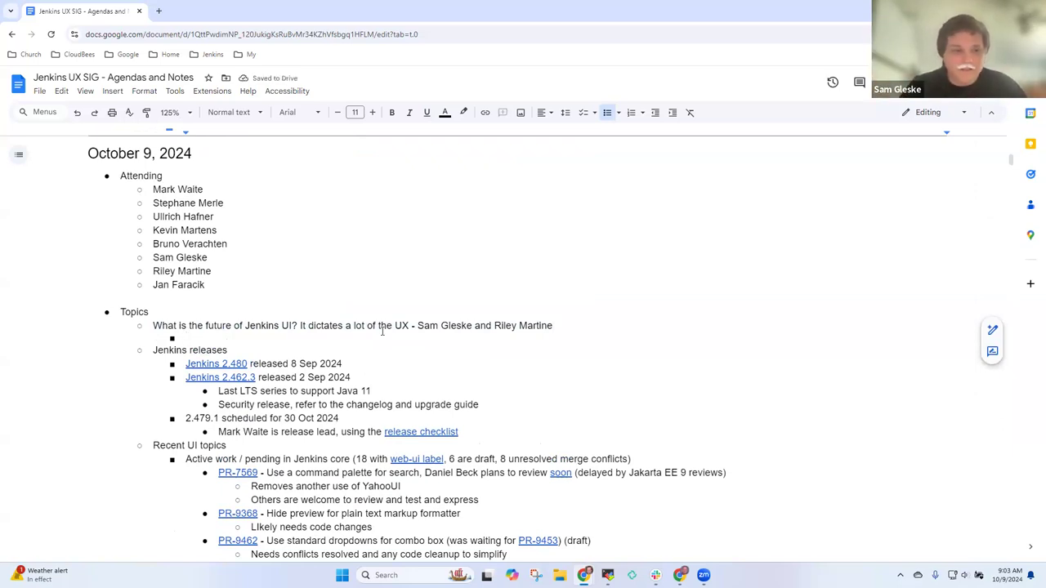
Note 'Jenkins admin and contributor for a long time' under the Jenkins UI future topic.
{"action": "type", "text": "Same S"}
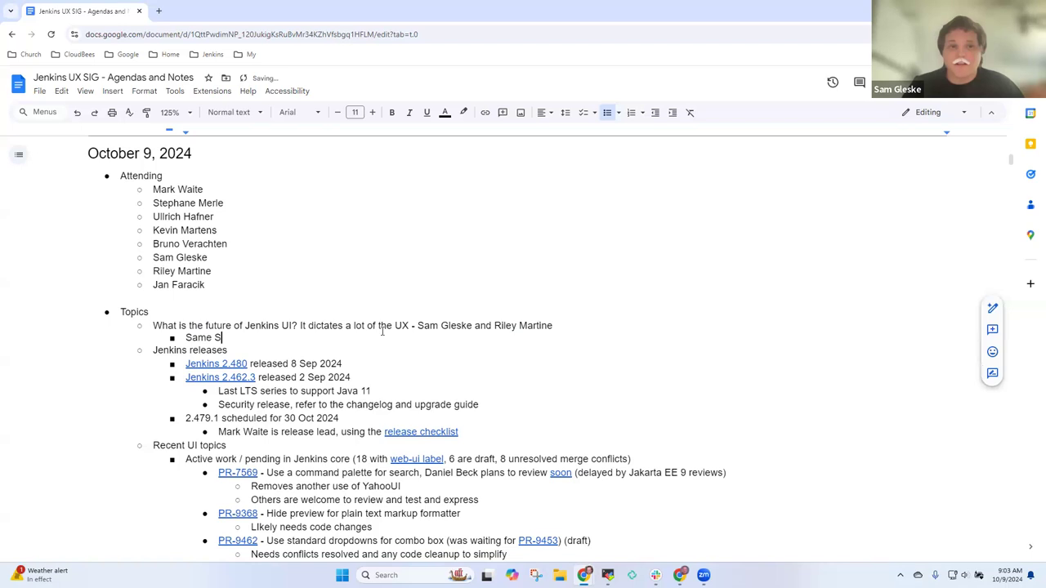
{"action": "type", "text": "Jenkins admin"}
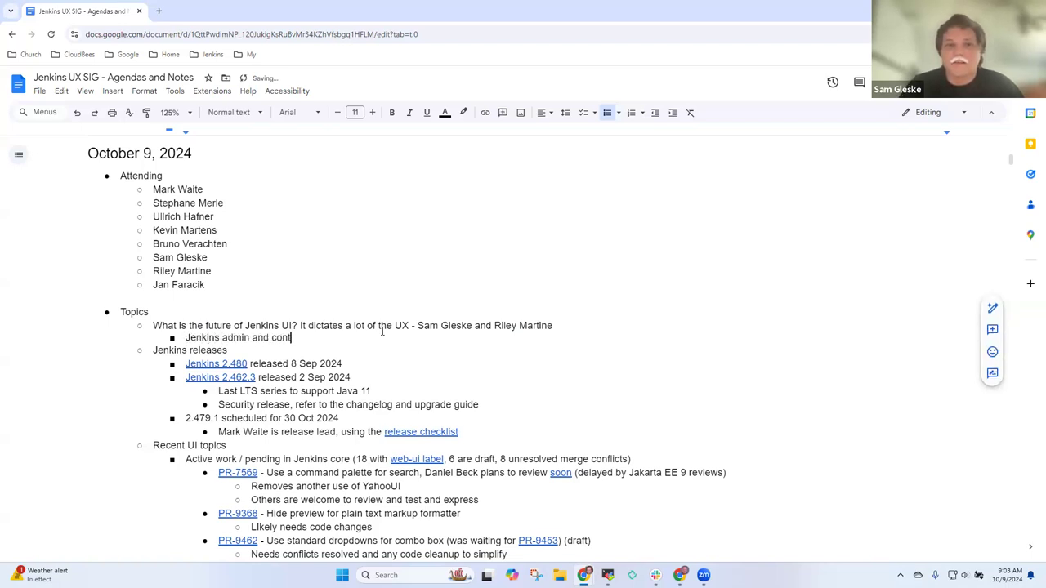
{"action": "type", "text": "ributor for"}
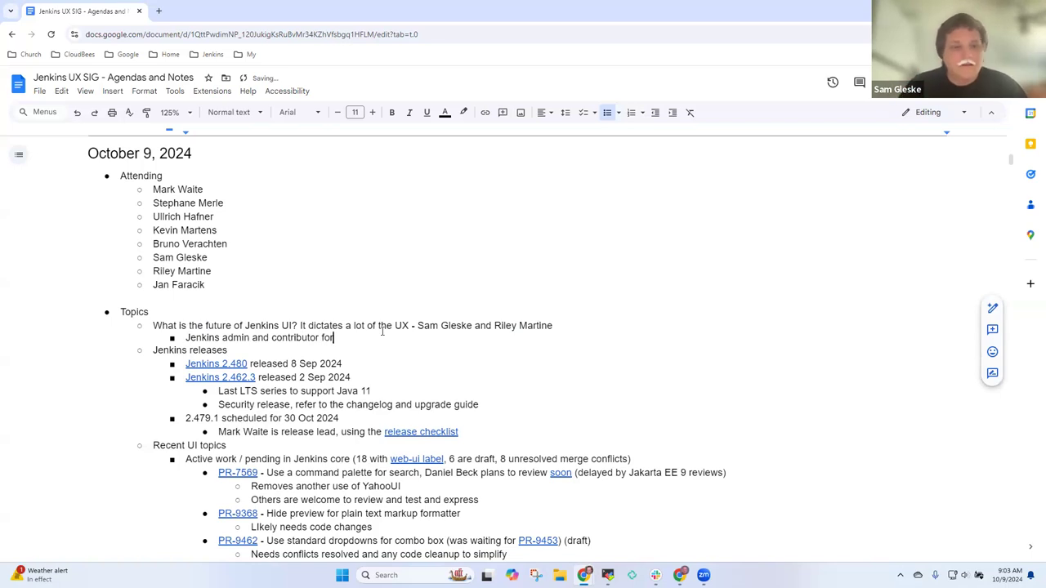
{"action": "type", "text": "a long time"}
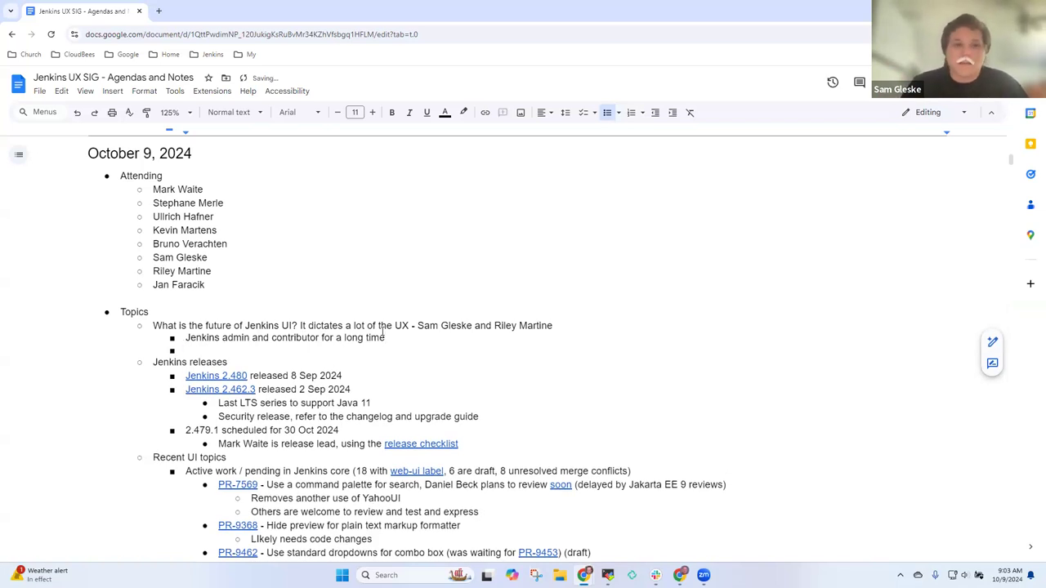
Add 'Many different Jenkins user interfaces' and begin listing Console log beneath it.
{"action": "type", "text": "Many different"}
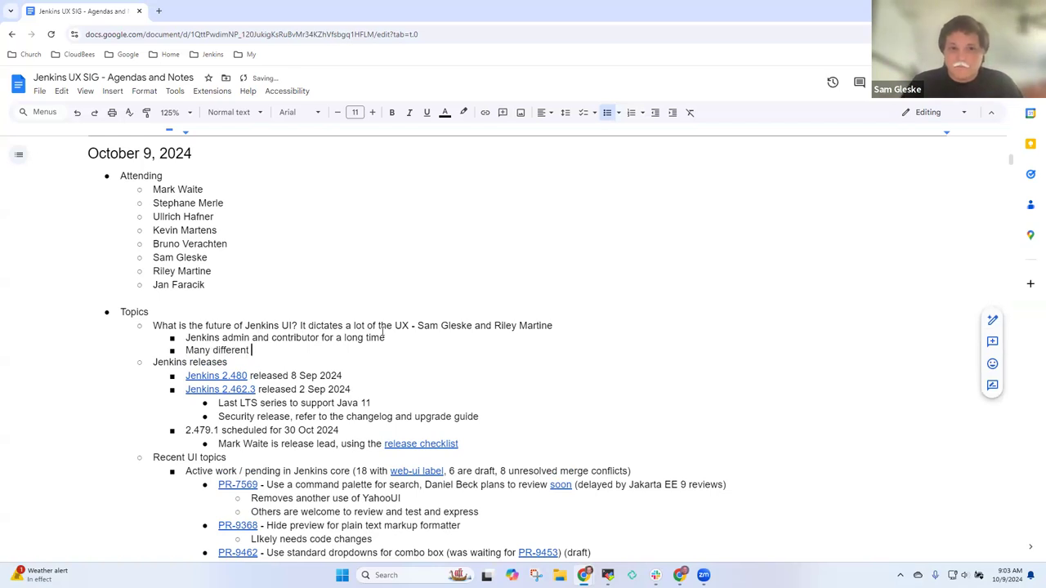
{"action": "type", "text": "Jenkins user in"}
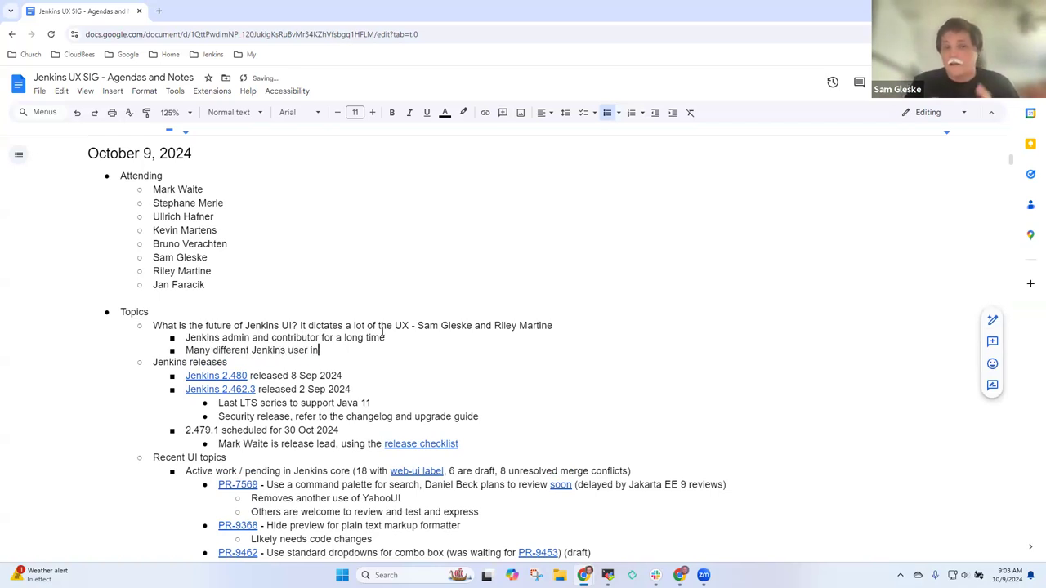
{"action": "type", "text": "terface"}
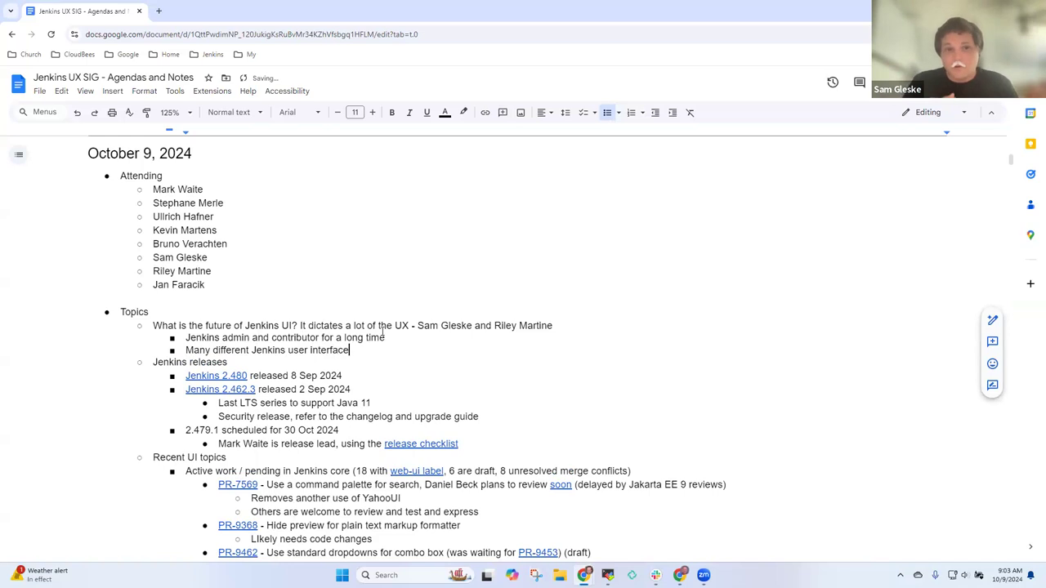
{"action": "type", "text": "Console log"}
{"action": "type", "text": "Blue Ocean"}
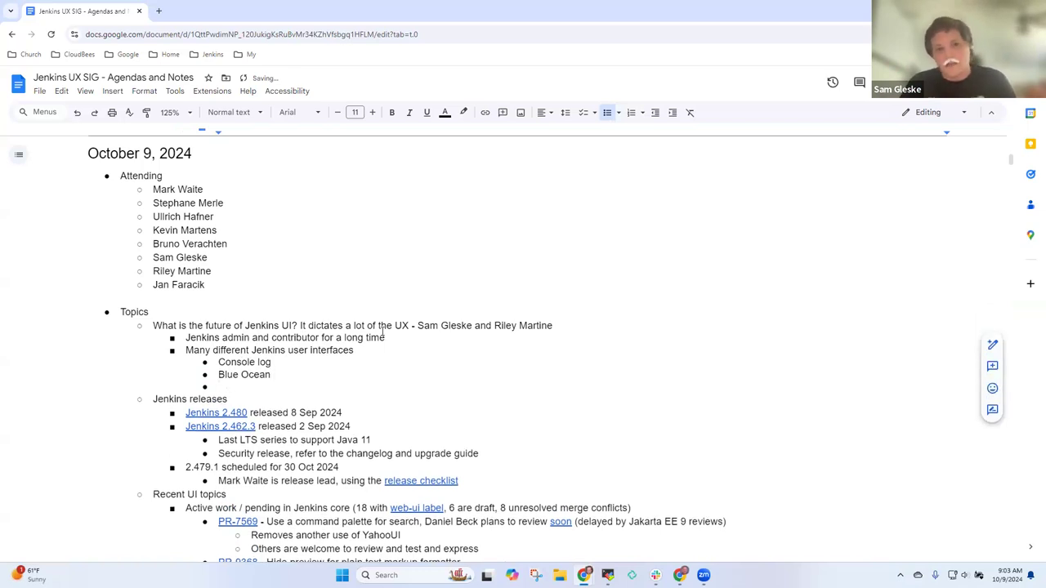
Note that Blue Ocean is a good interface but doesn't surface all the information.
{"action": "type", "text": "- good"}
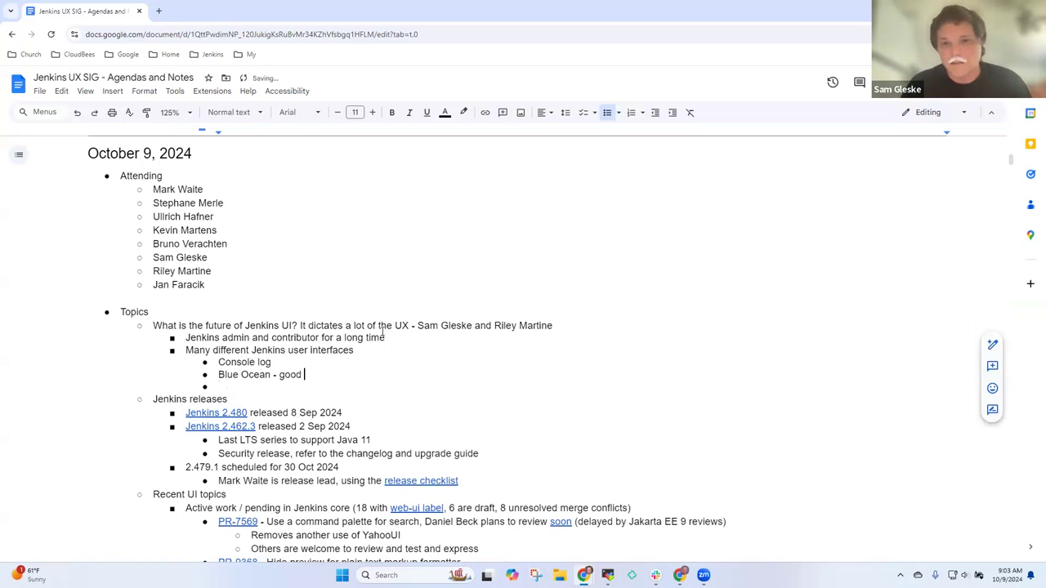
{"action": "type", "text": "interface but doesn't s"}
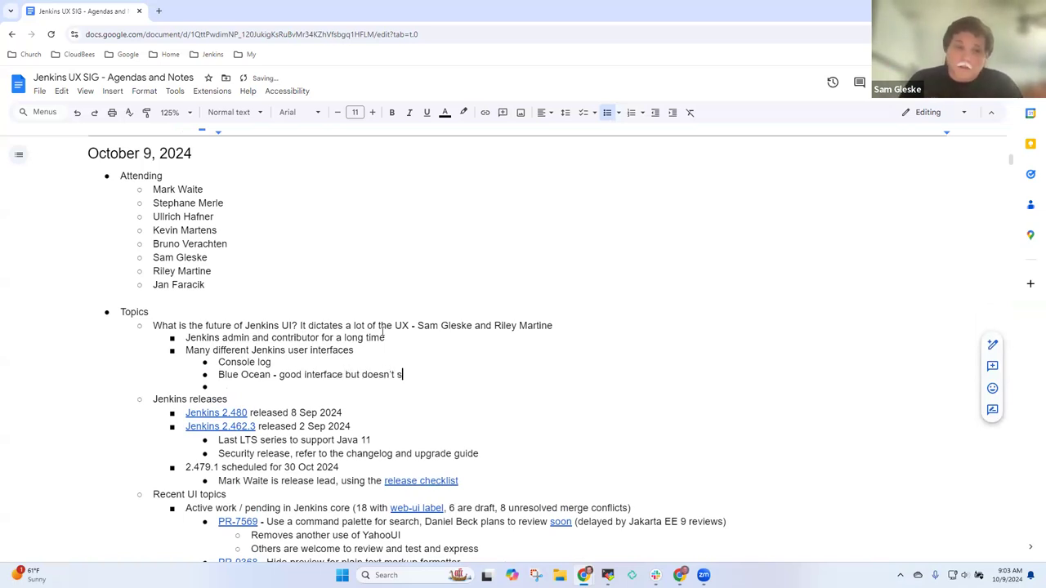
{"action": "type", "text": "urface all the"}
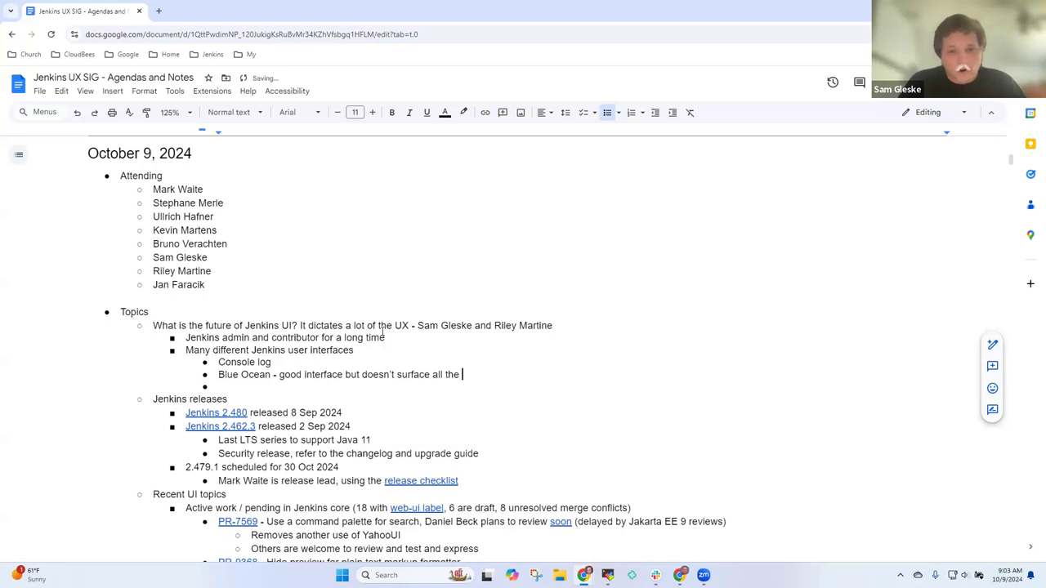
{"action": "type", "text": "information"}
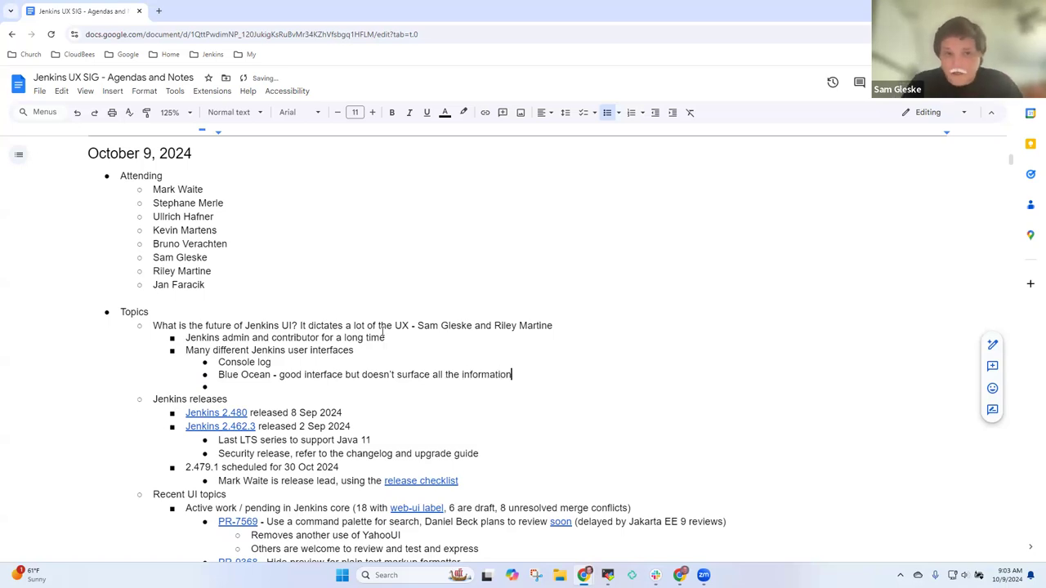
{"action": "type", "text": ", limited i"}
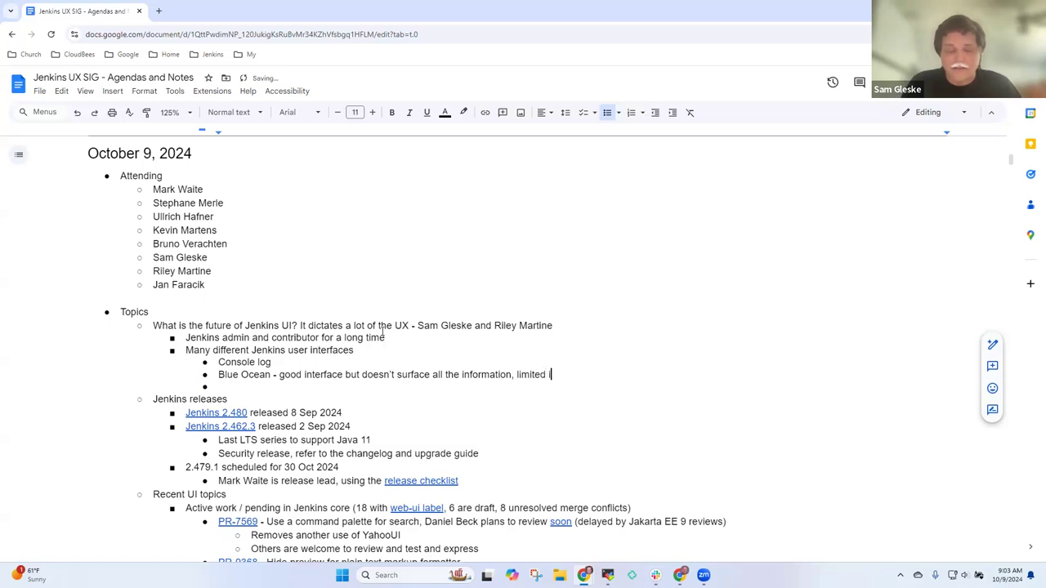
Add a sub-bullet: limited in graphs, adjust Pipeline definitions so they present well.
{"action": "type", "text": "n graphs"}
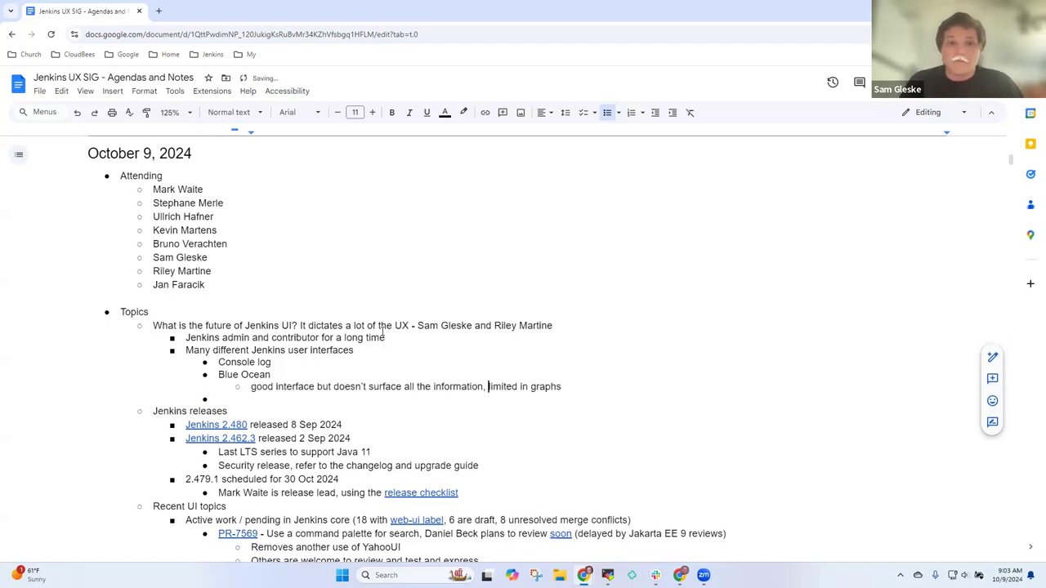
{"action": "key", "text": "enter"}
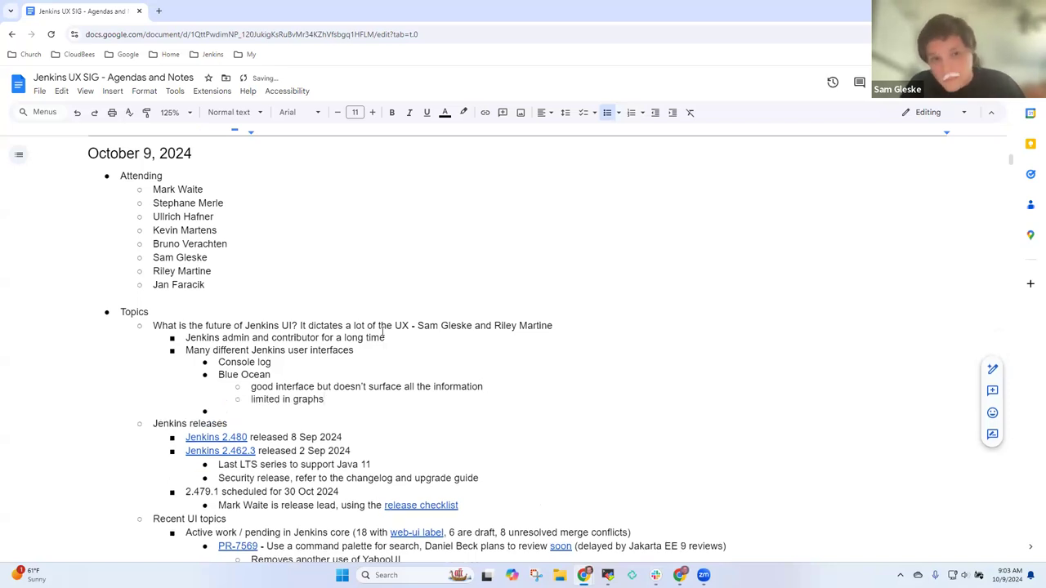
{"action": "type", "text": ", adjust os that"}
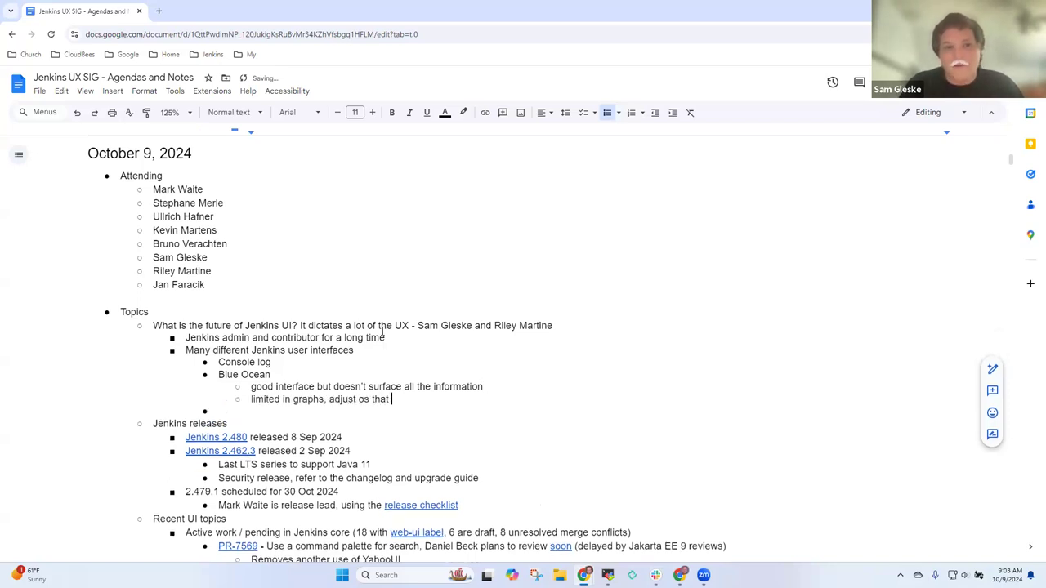
{"action": "type", "text": "Pipeline d"}
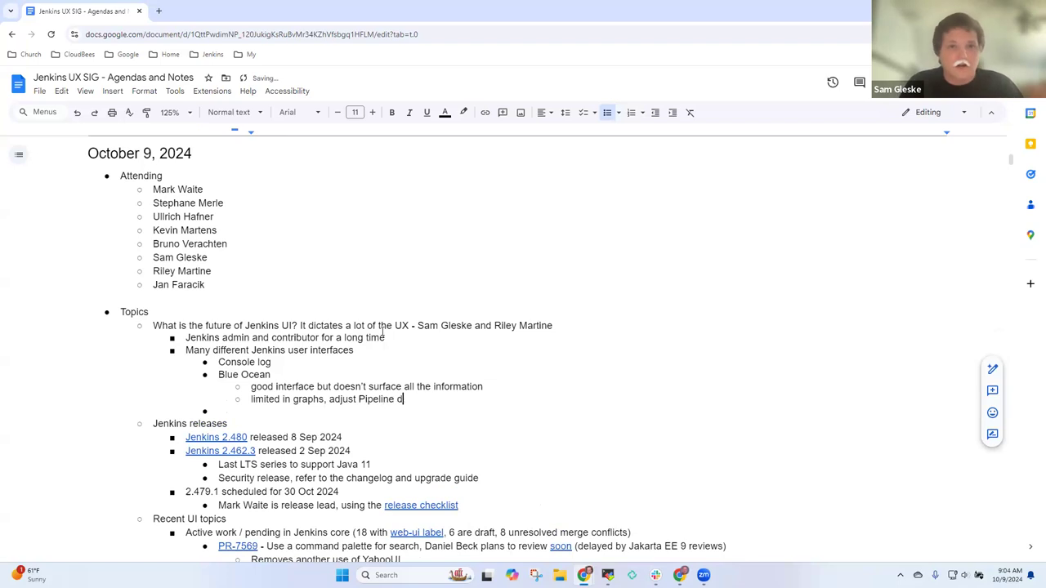
{"action": "type", "text": "efinitions so they pre"}
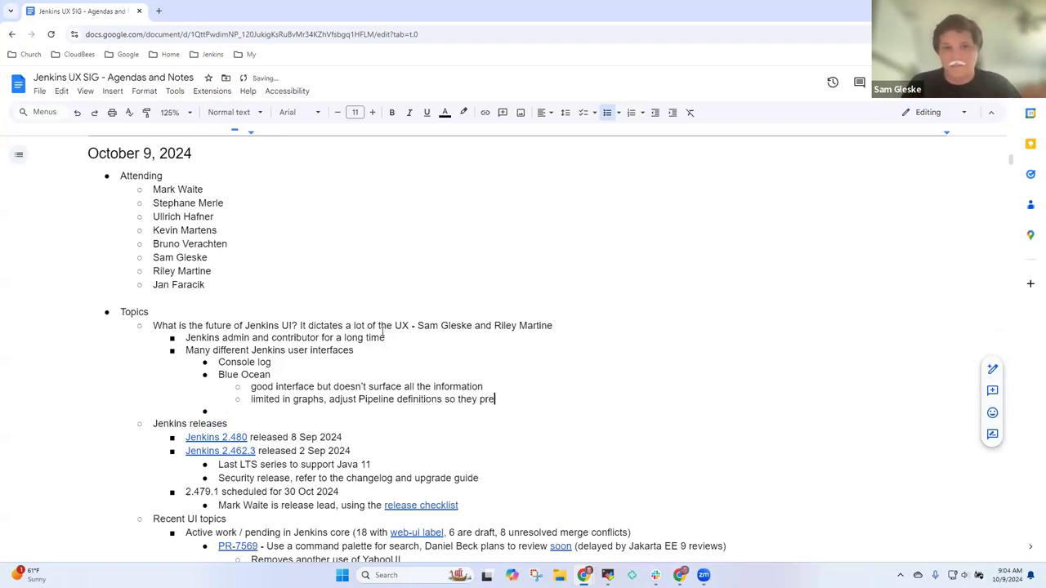
{"action": "type", "text": "sent well"}
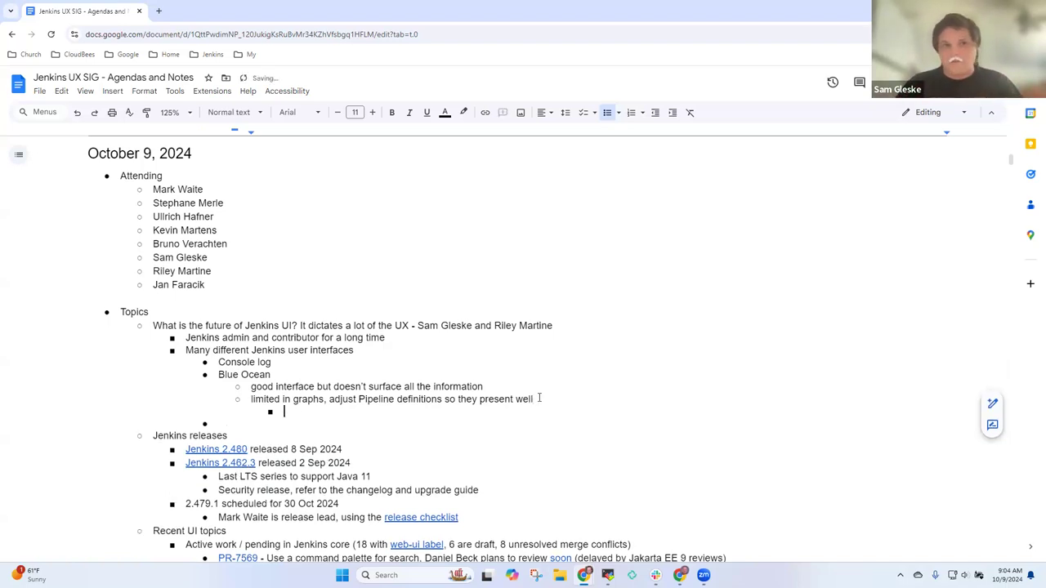
Add 'Parallel limits' and a 'Pipeline graph view plugin' bullet under the interfaces list.
{"action": "type", "text": "Parallel"}
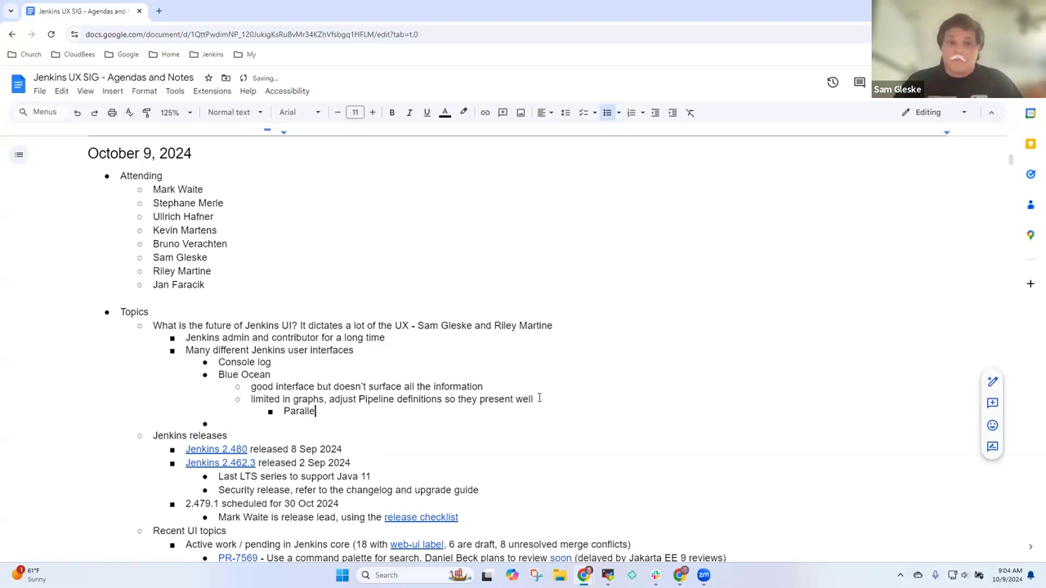
{"action": "type", "text": "limits"}
{"action": "left_click", "coordinate": [386, 424]}
{"action": "type", "text": "P"}
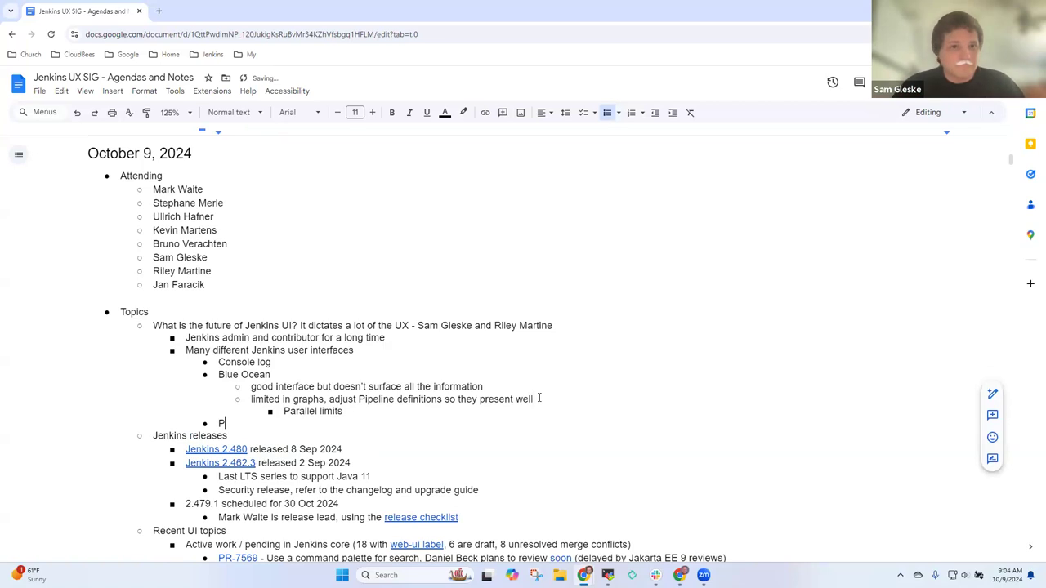
{"action": "type", "text": "ipeline"}
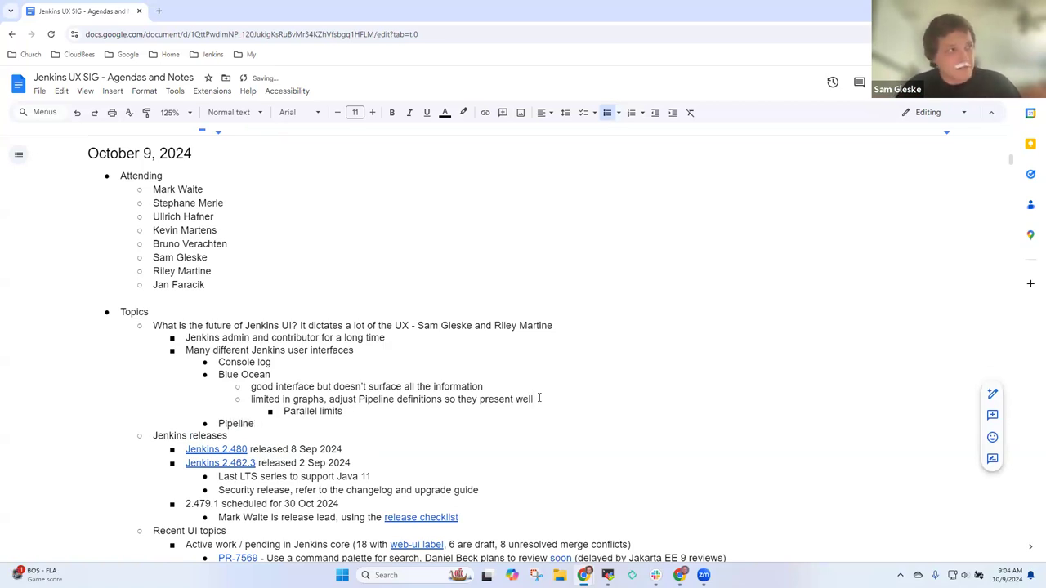
{"action": "type", "text": "graph view"}
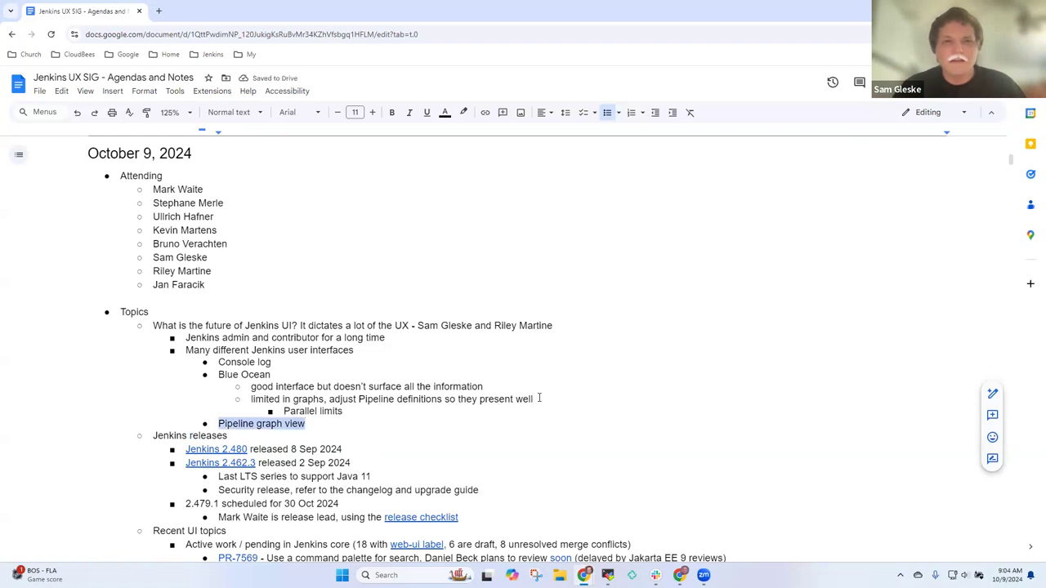
{"action": "type", "text": "p"}
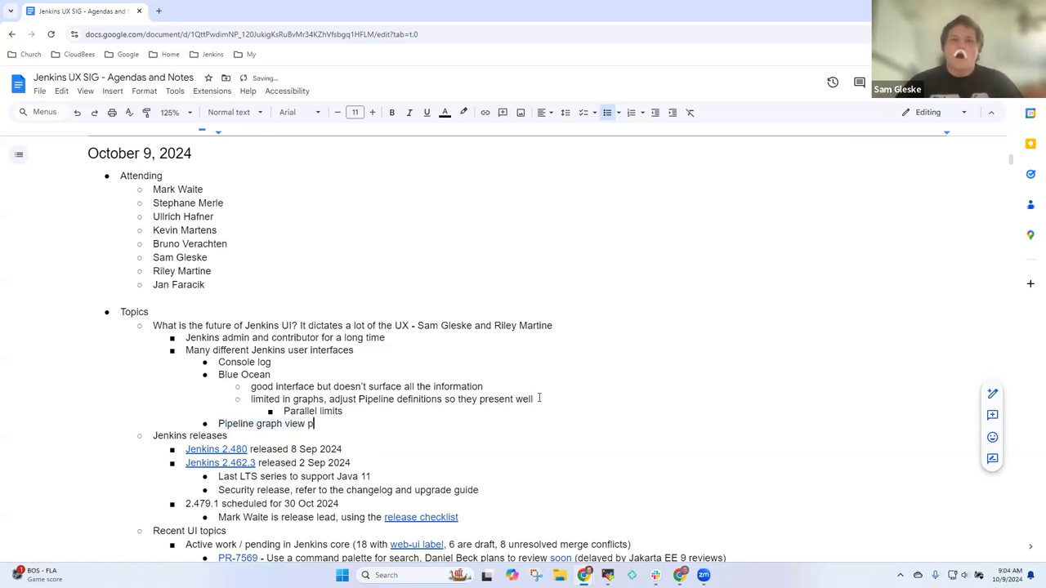
{"action": "type", "text": "lugin"}
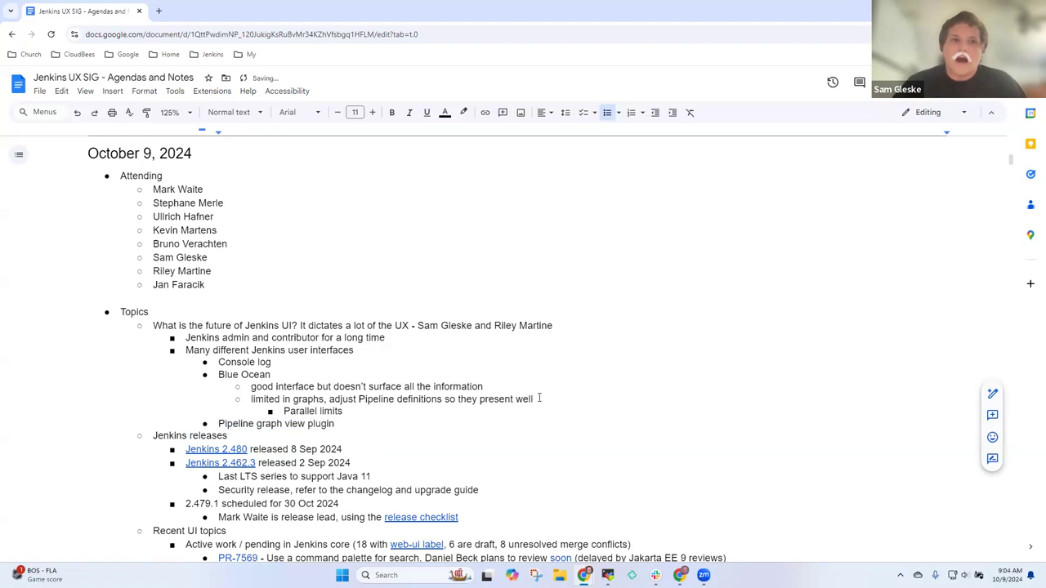
Add sub-notes on using it as their default UI and the dark theme.
{"action": "key", "text": "enter"}
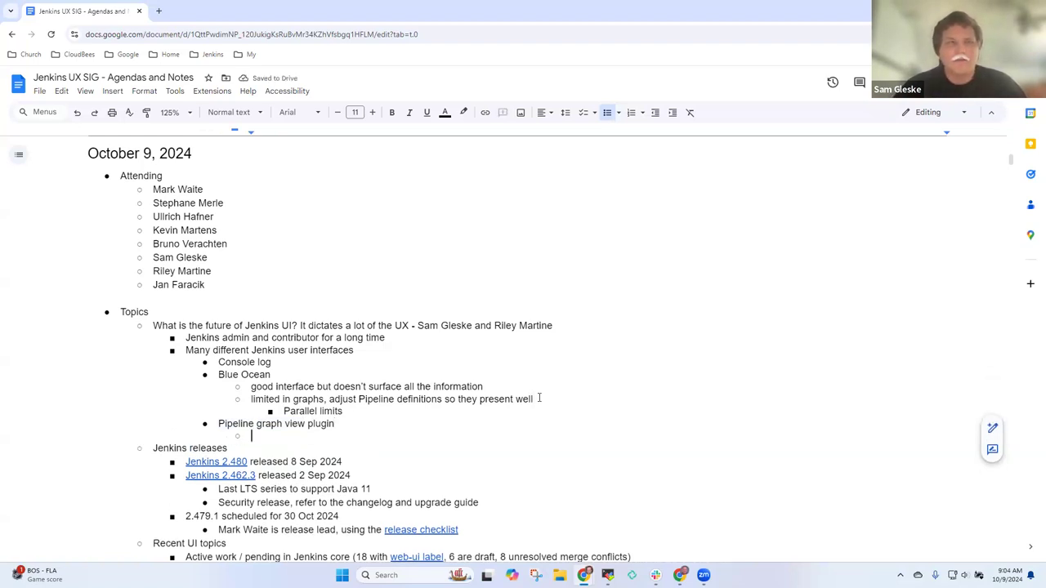
{"action": "type", "text": "When they deployed it"}
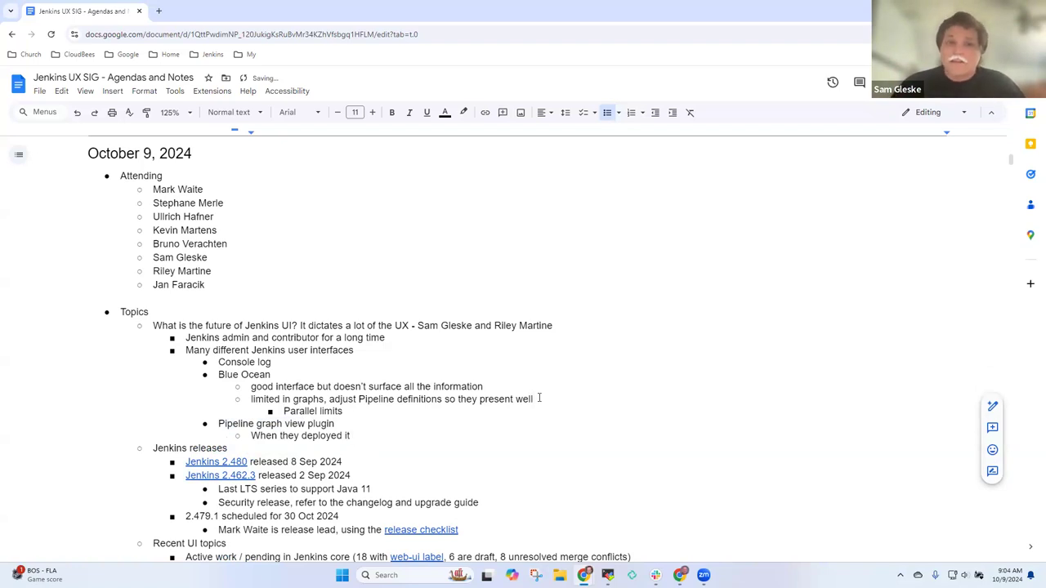
{"action": "left_click", "coordinate": [351, 435]}
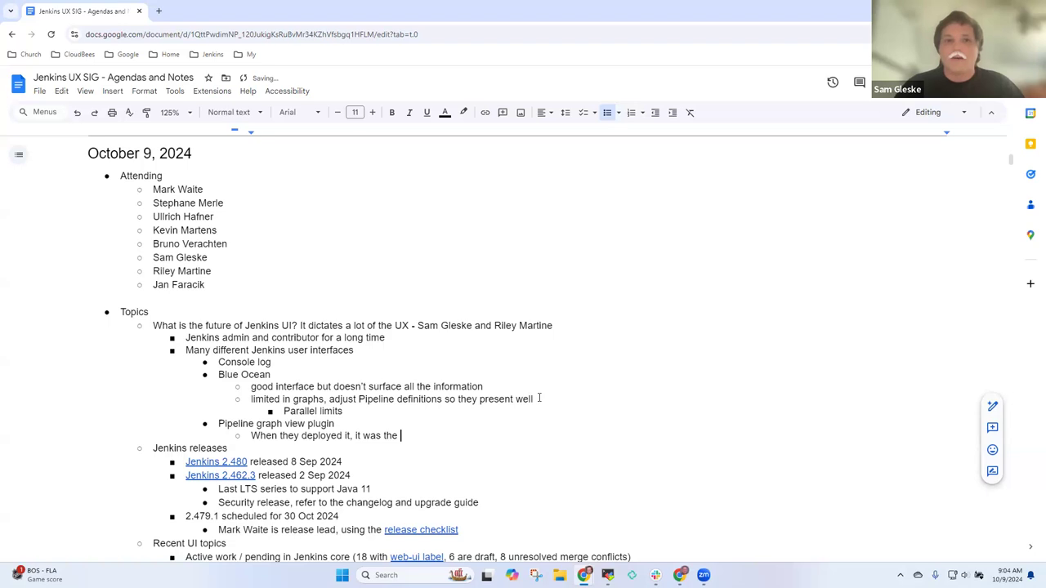
{"action": "type", "text": "their default UI"}
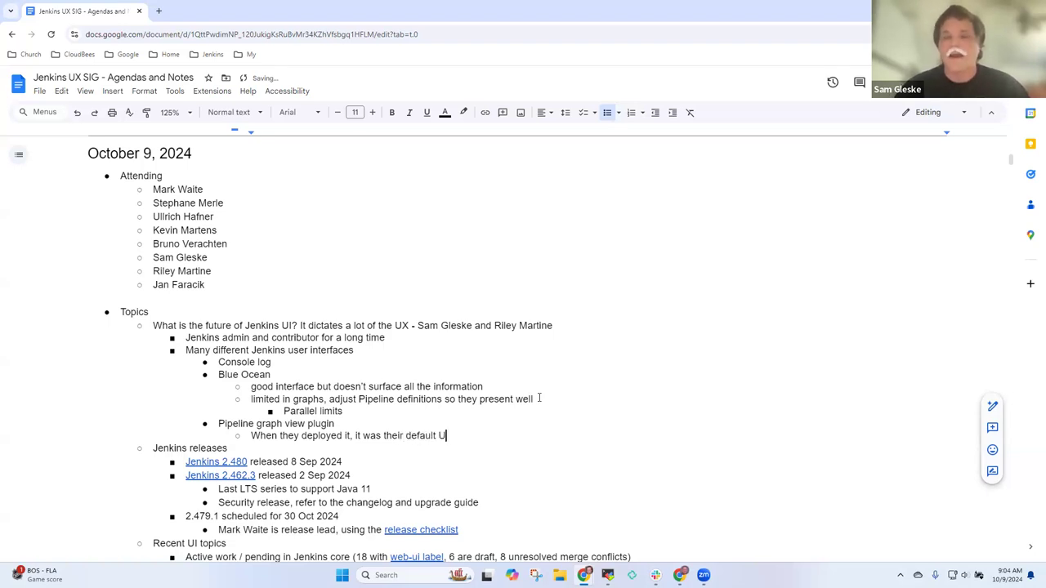
{"action": "type", "text": "Dark theme"}
{"action": "type", "text": "Rolled back to blue"}
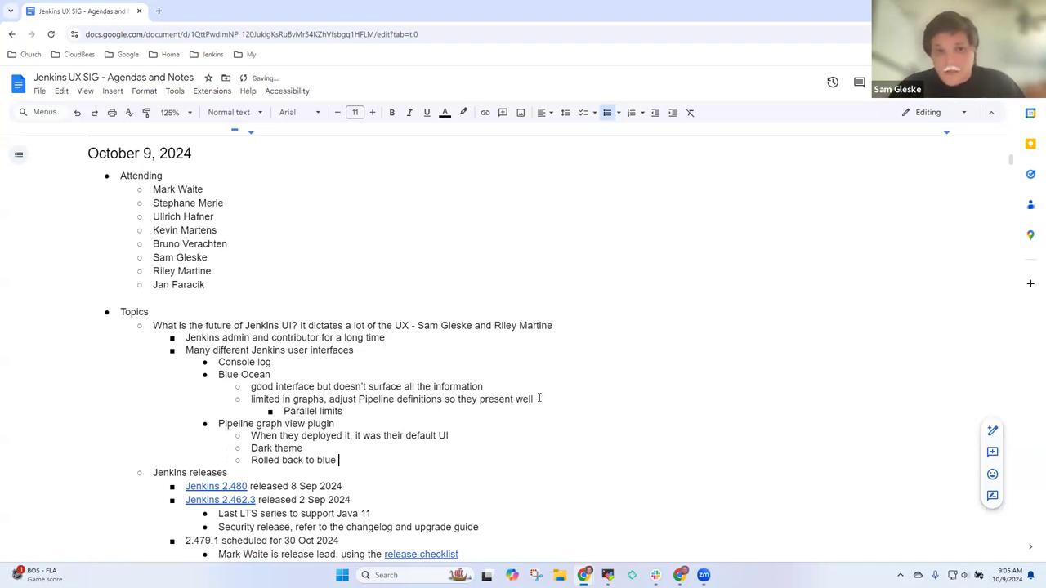
Finish the rollback note: back to Blue Ocean because they use input dialogs for authorization; add 'Actively maintained'.
{"action": "type", "text": "ocean because"}
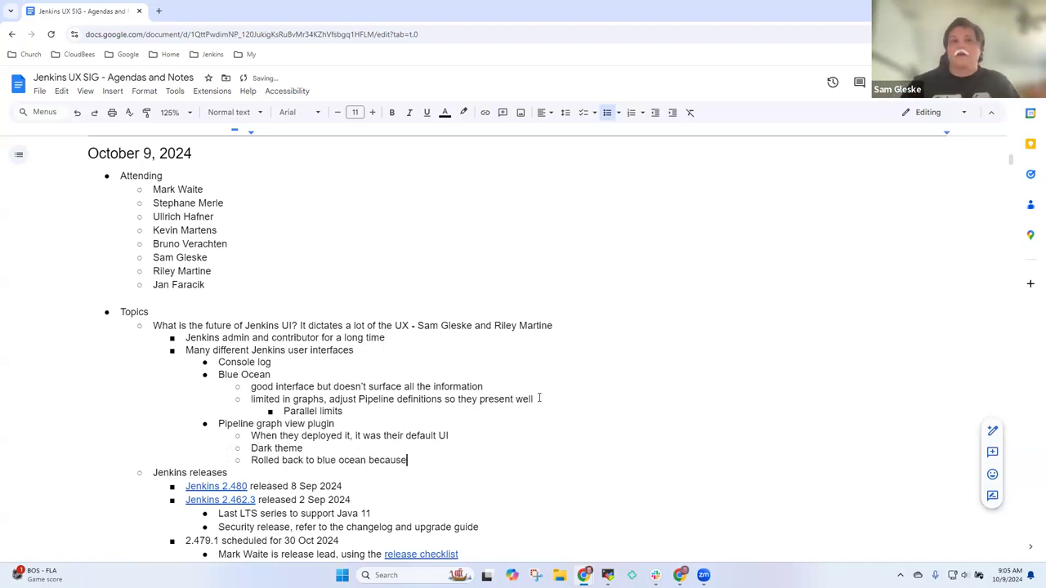
{"action": "type", "text": "they use input"}
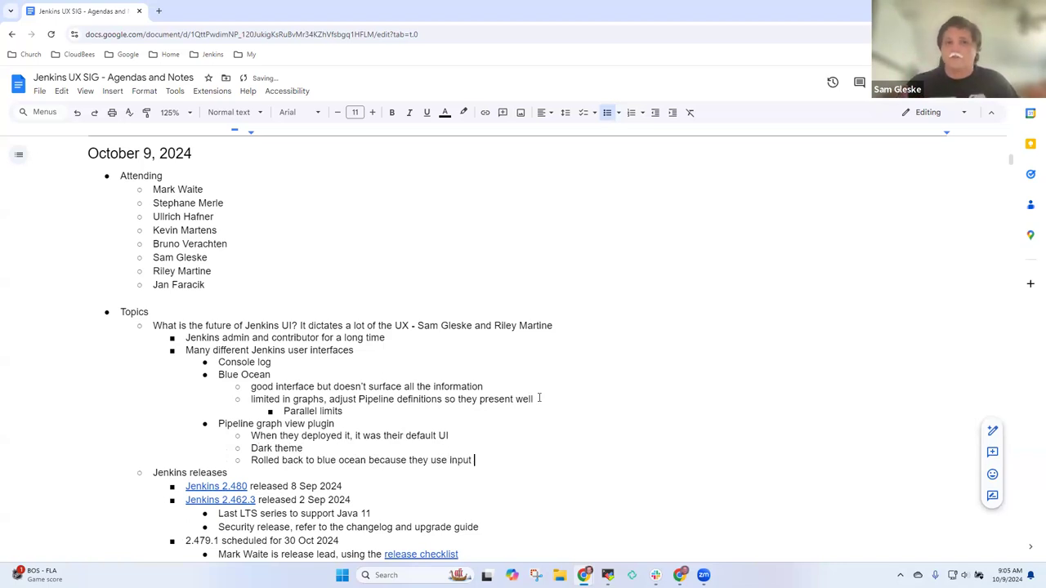
{"action": "type", "text": "dialogs for"}
{"action": "type", "text": "Aut"}
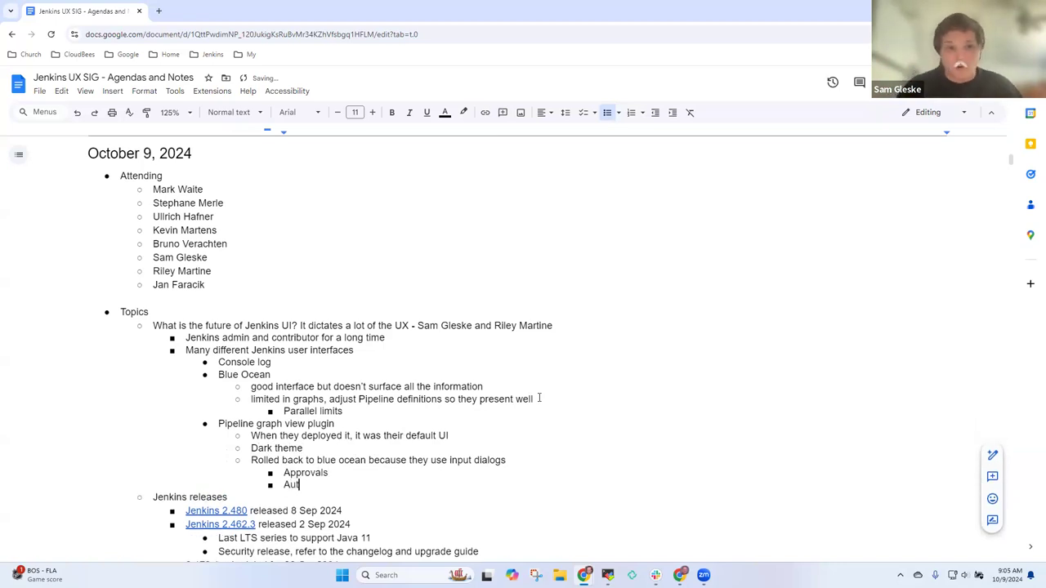
{"action": "type", "text": "horization"}
{"action": "type", "text": "Activelyt"}
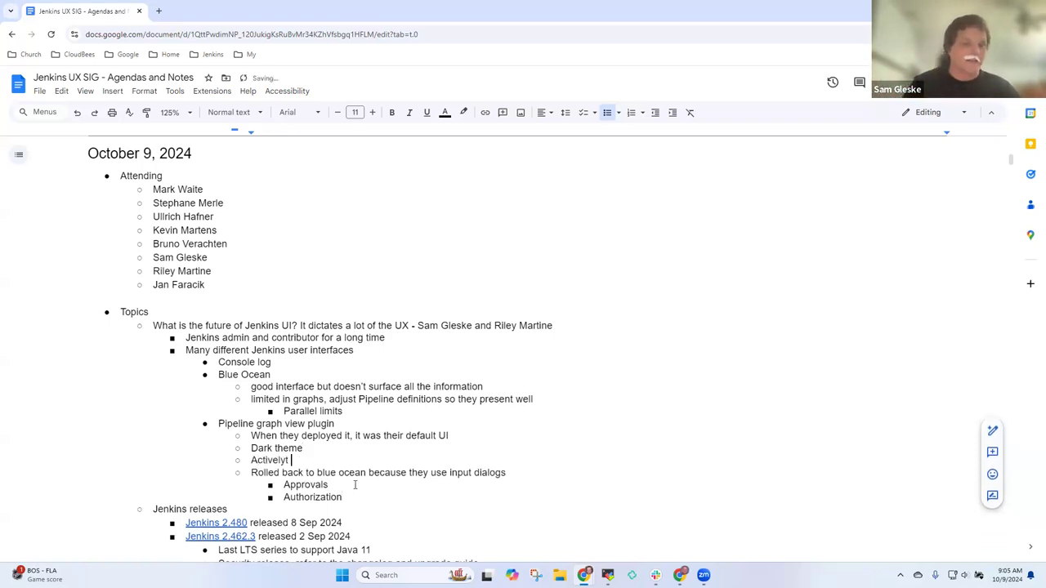
{"action": "type", "text": "maintained"}
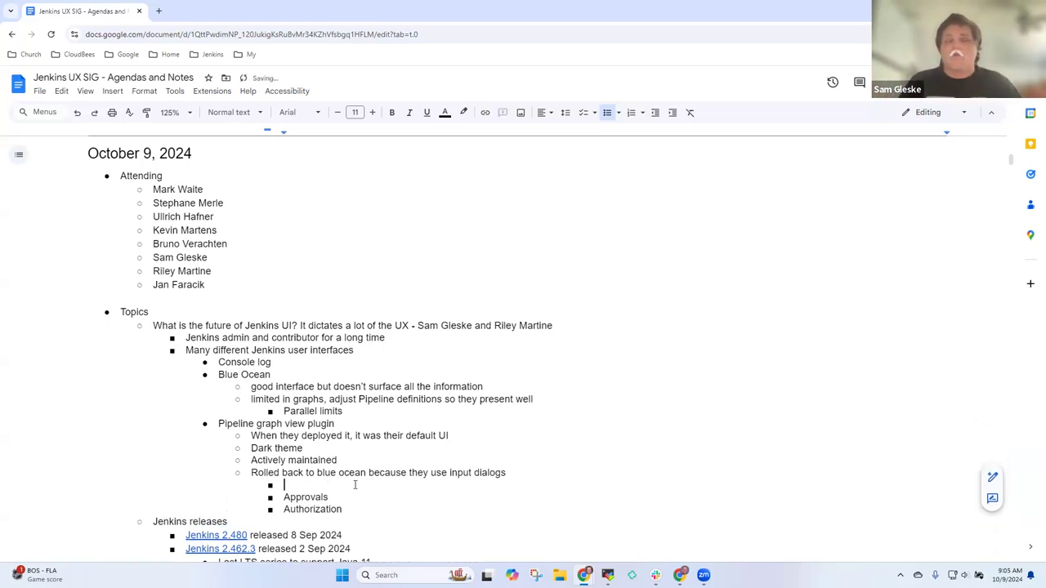
Add 'Used for' and 'Not handled by Pipeline graph view' sub-bullets about the input dialogs.
{"action": "type", "text": "U"}
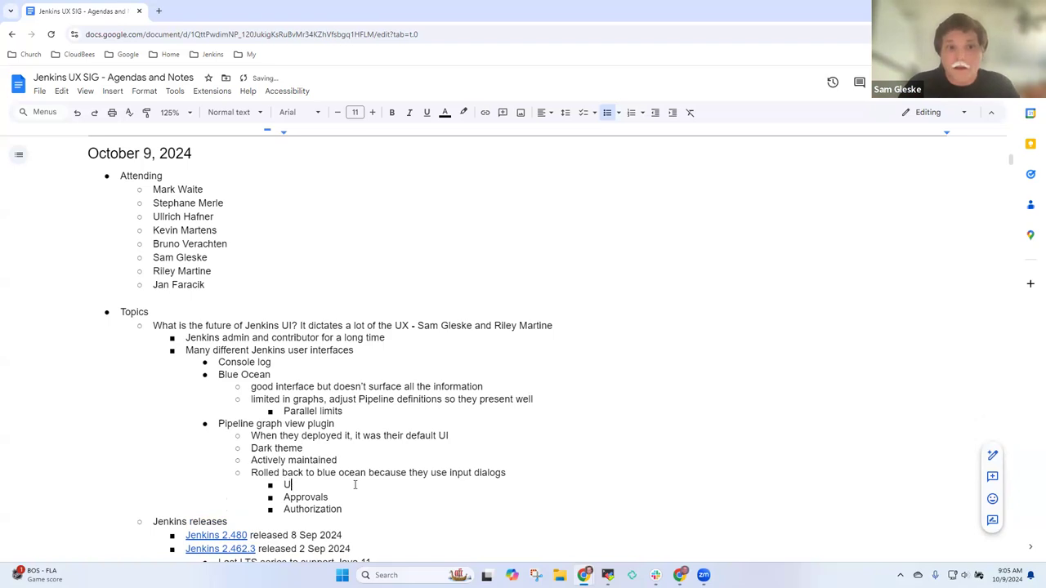
{"action": "type", "text": "Used for"}
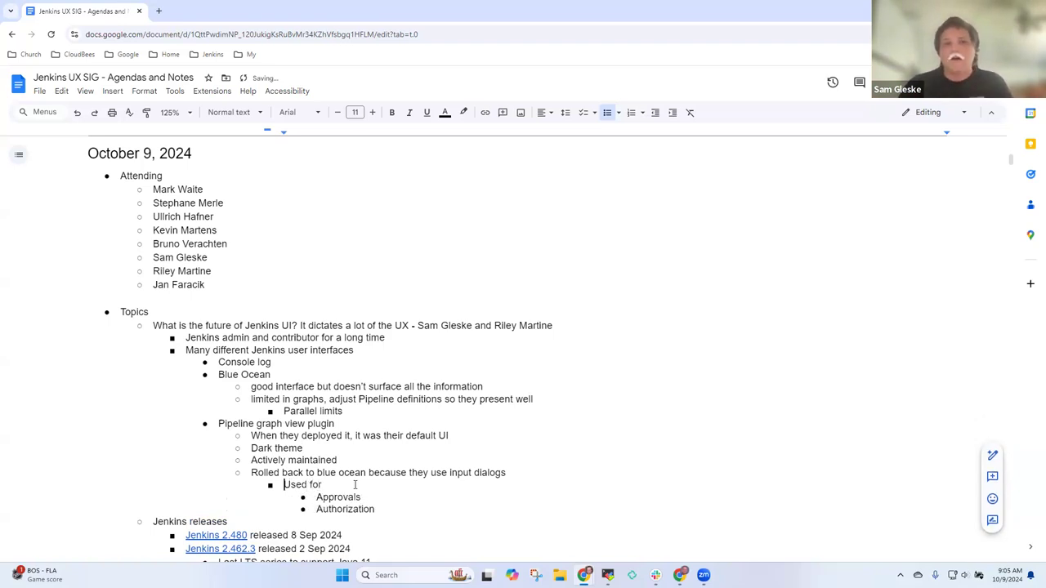
{"action": "type", "text": "NOot hand"}
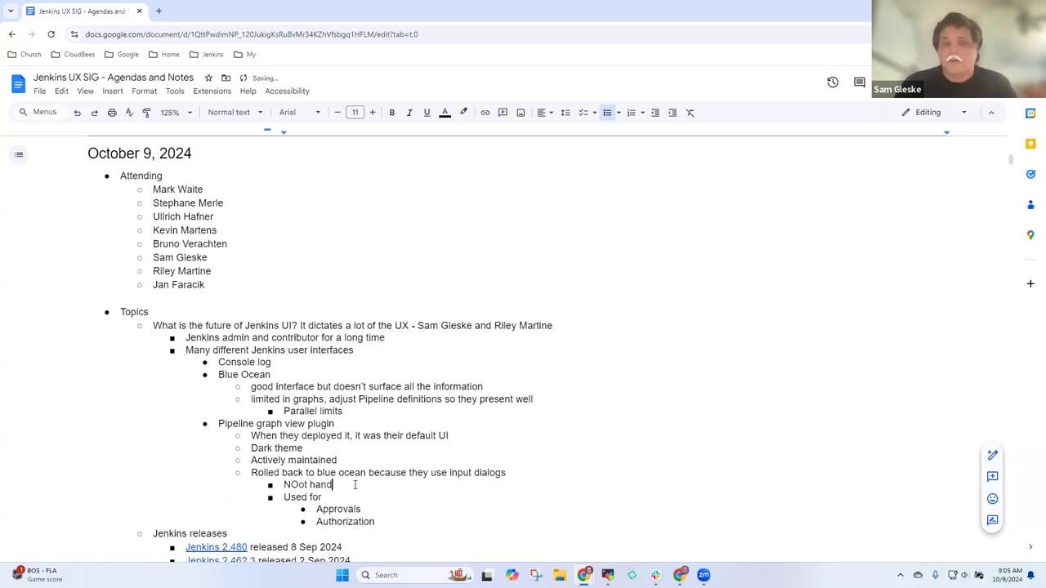
{"action": "type", "text": "Not handled by Pipeline grpah"}
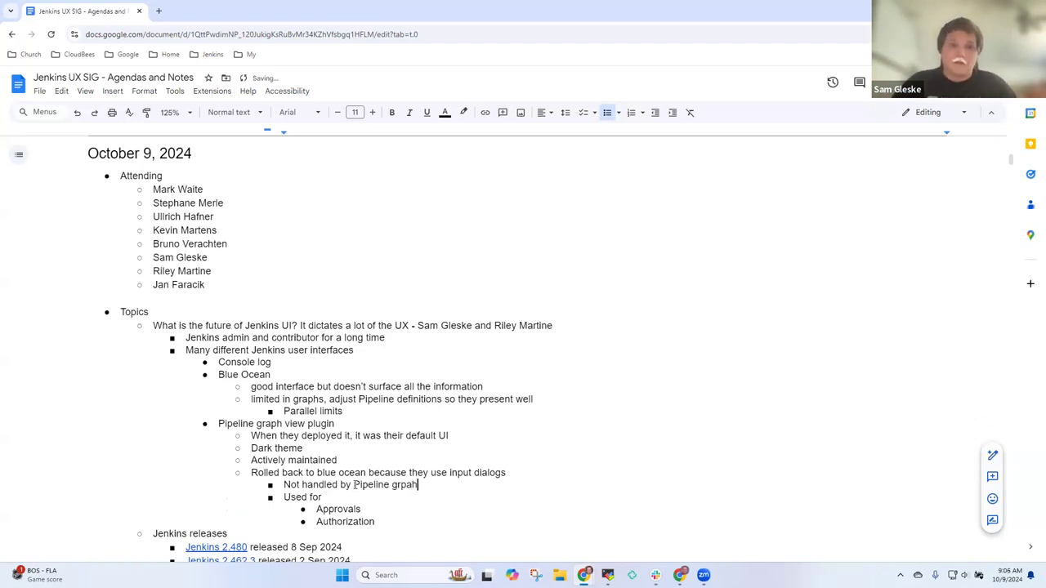
{"action": "type", "text": "graph view"}
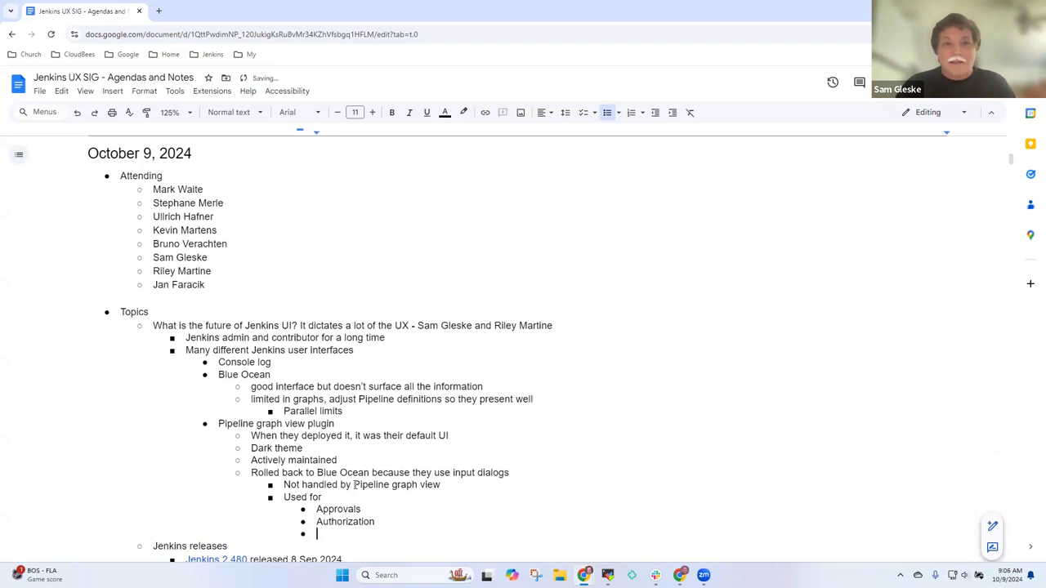
Add a 'Pipeline steps view (best log troubleshooting experience)' bullet.
{"action": "type", "text": "Pipelin"}
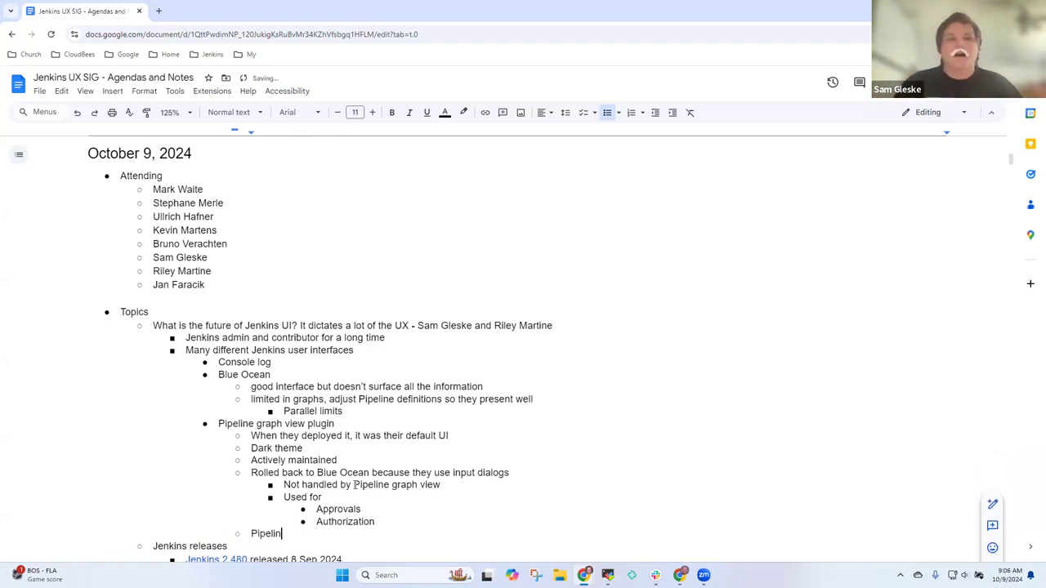
{"action": "type", "text": "steps view"}
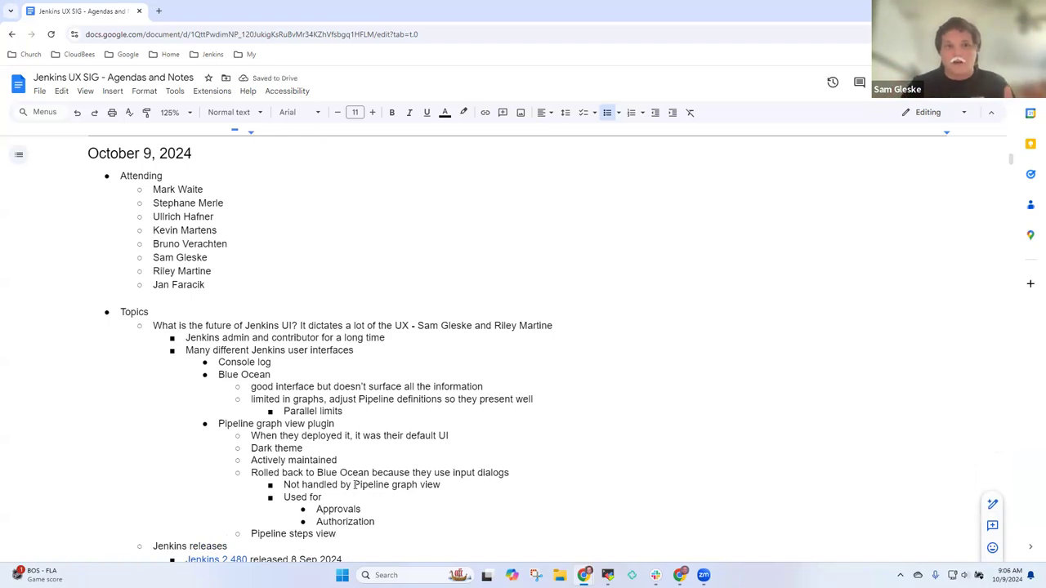
{"action": "scroll", "scroll_direction": "down", "scroll_amount": 3}
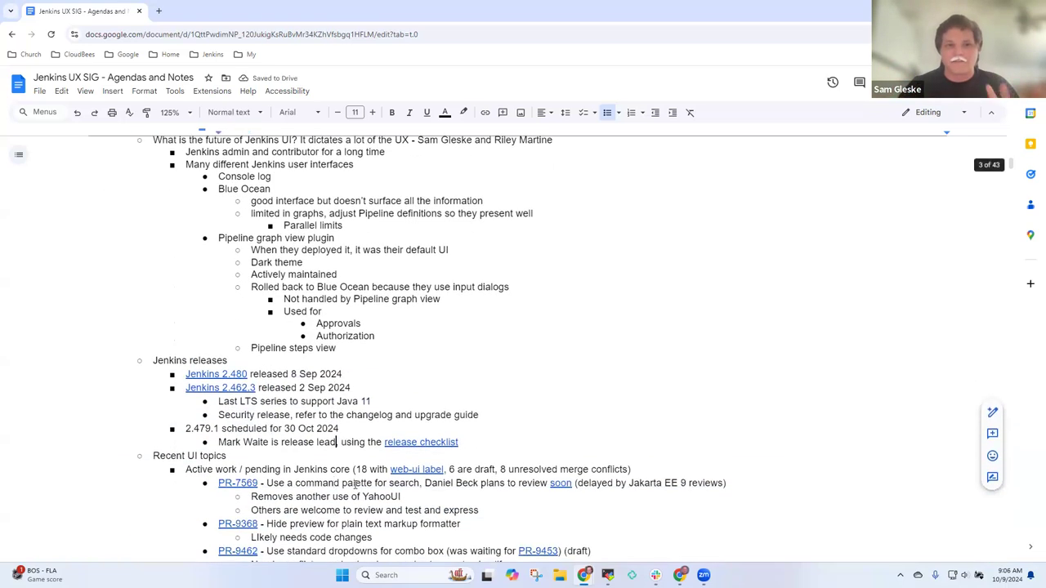
{"action": "type", "text": "("}
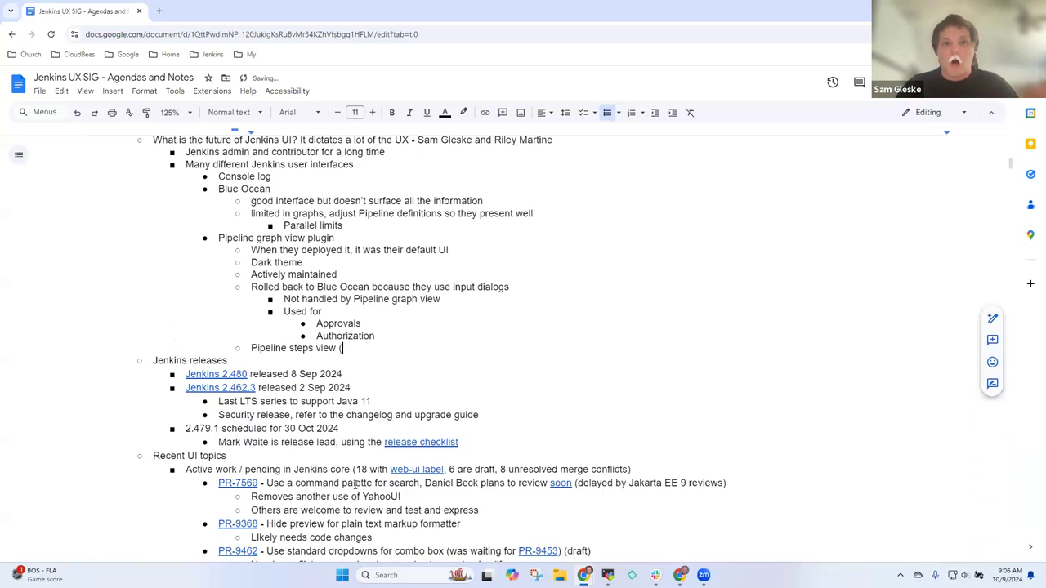
{"action": "type", "text": "be"}
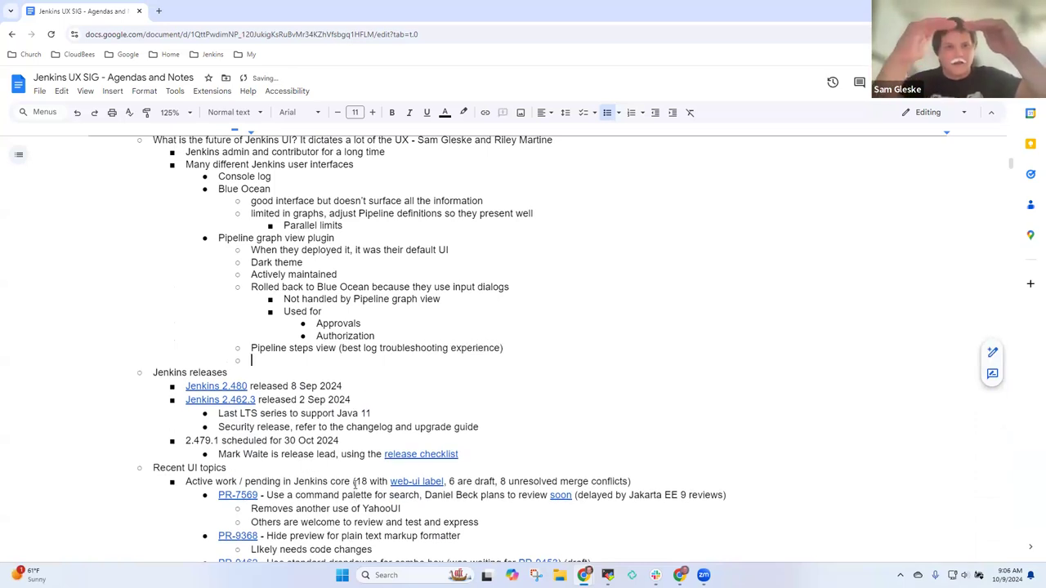
Add the sub-note 'Hierarchy of the Pipeline steps with console link per step'.
{"action": "type", "text": "Hierarchy of the Pipeline steps with console link per status"}
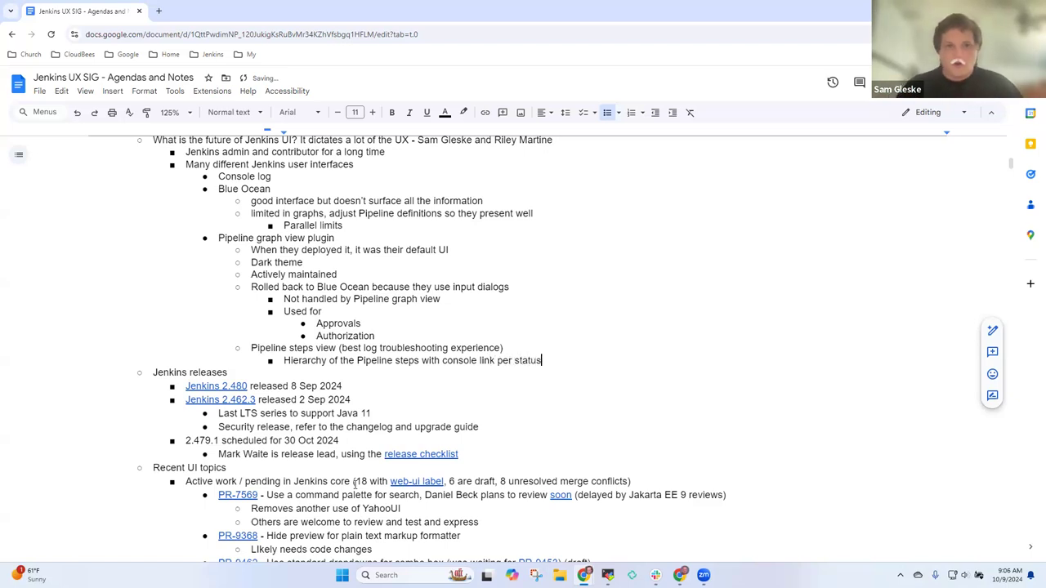
{"action": "key", "text": "Backspace"}
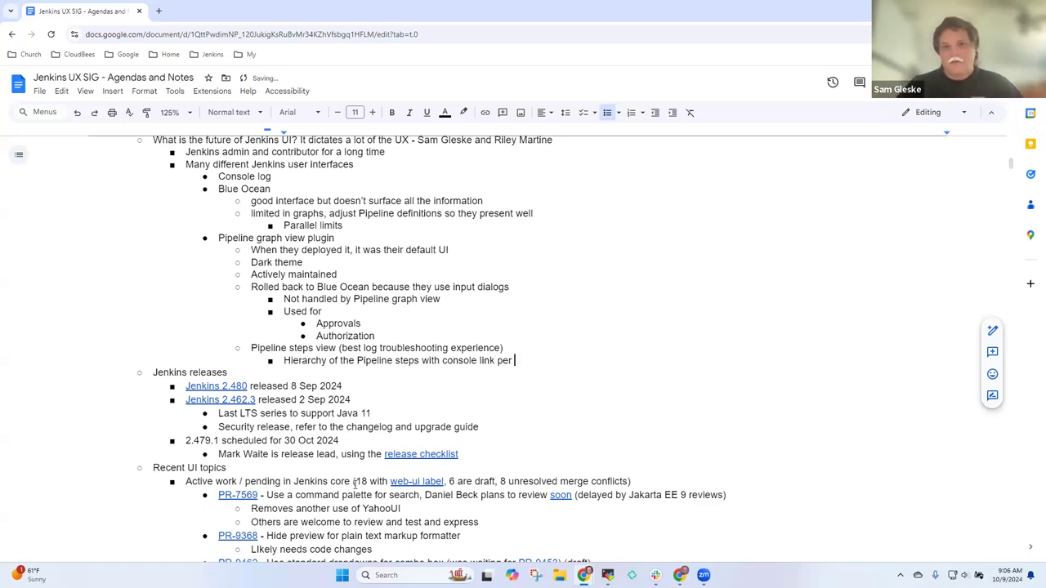
{"action": "type", "text": "step"}
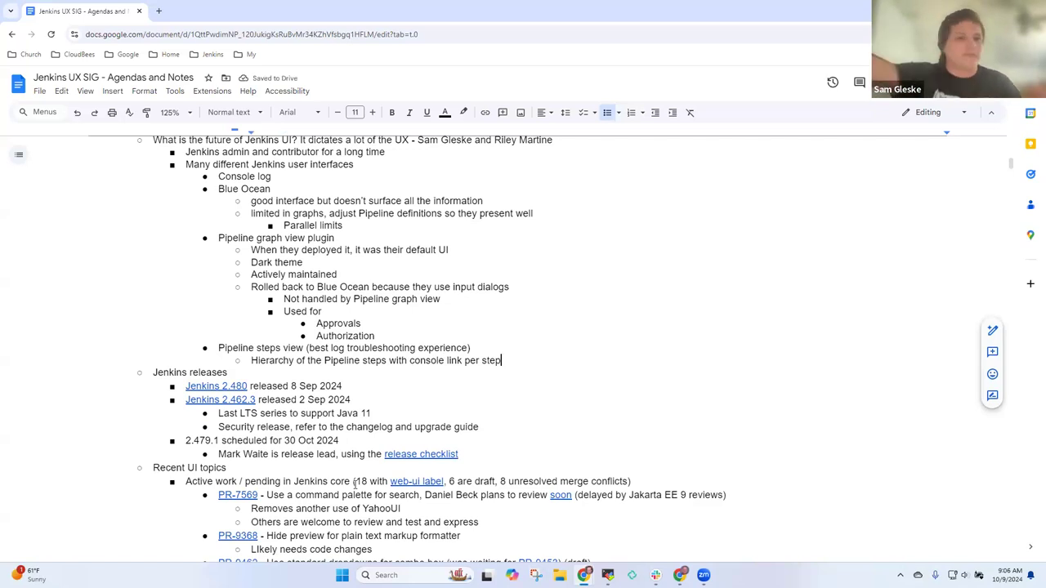
Add the bullet 'In the future, more difficult to compete with others without user interface'.
{"action": "key", "text": "enter"}
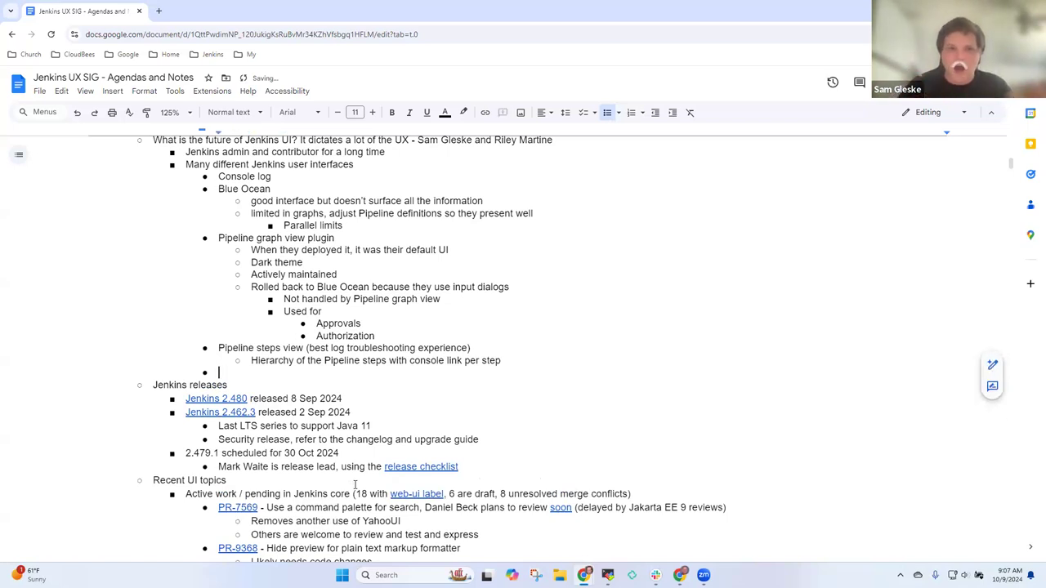
{"action": "type", "text": "In the fi"}
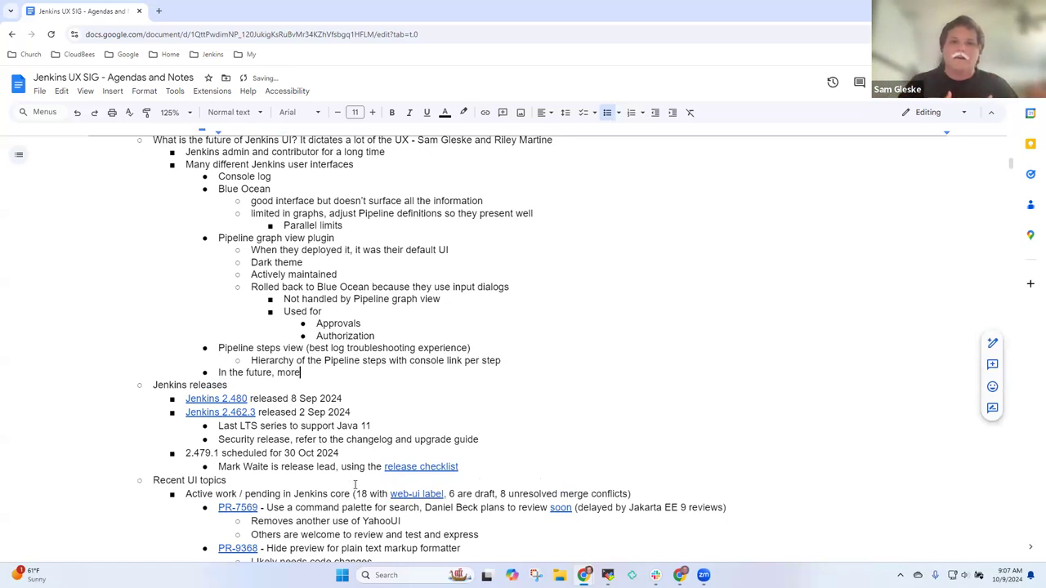
{"action": "type", "text": "difficult to com"}
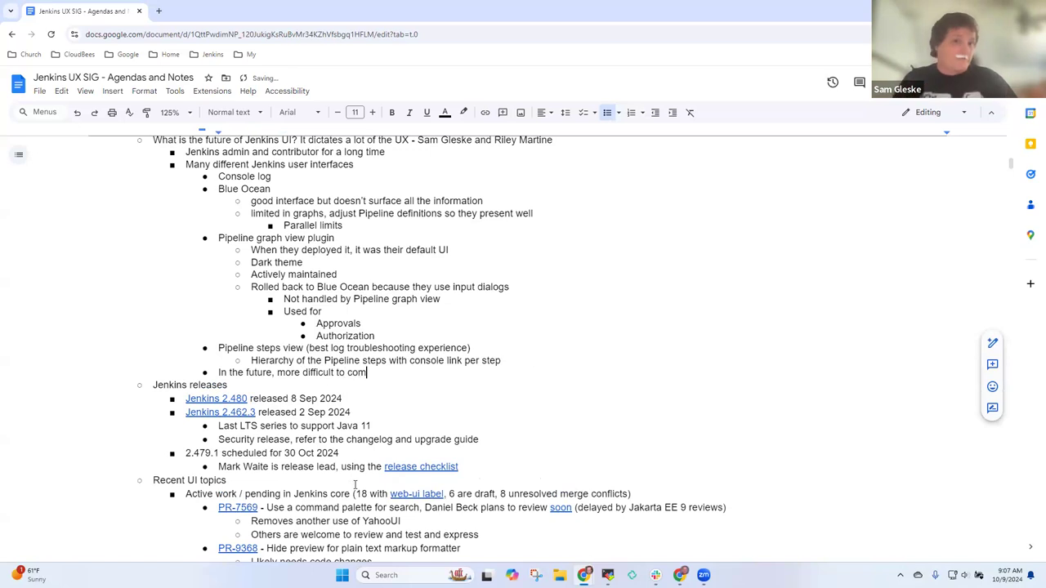
{"action": "type", "text": "pete with others wit"}
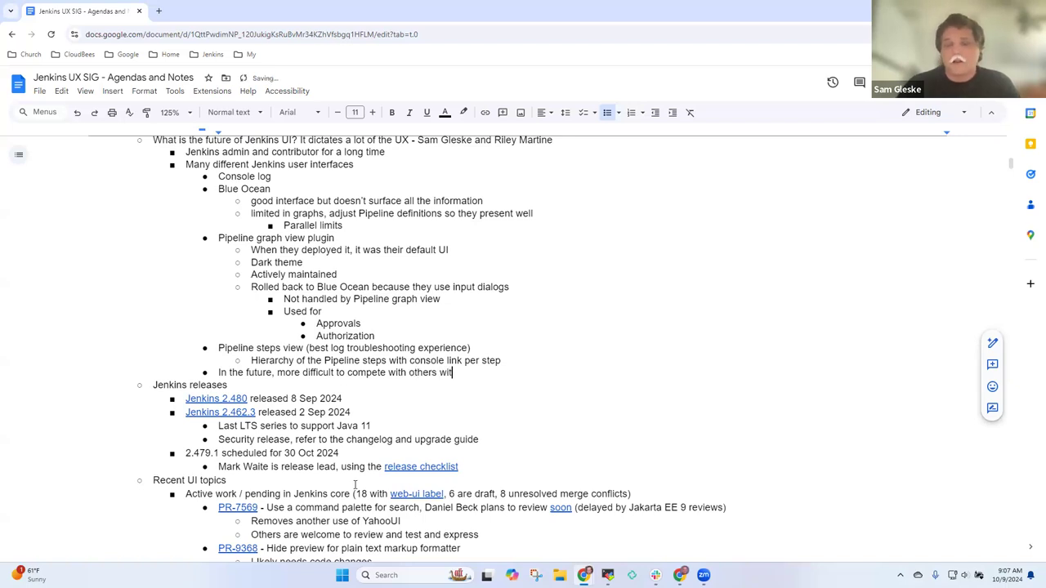
{"action": "type", "text": "hout"}
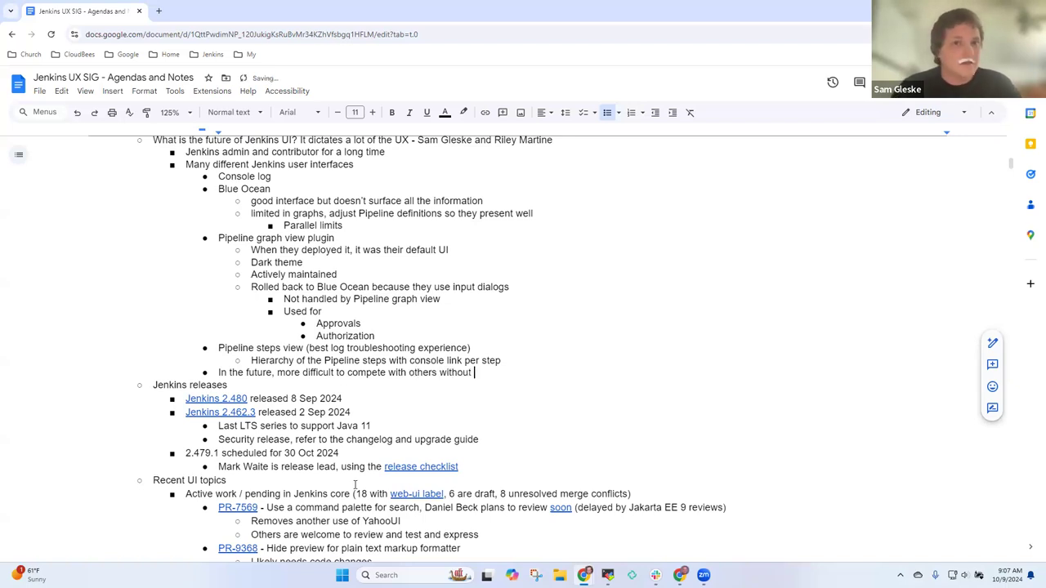
{"action": "type", "text": "user"}
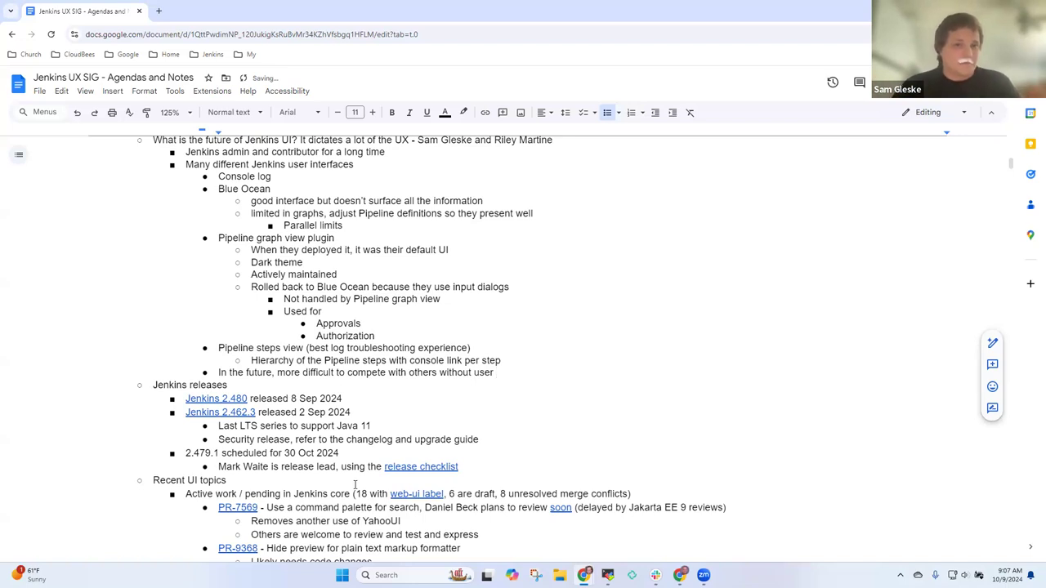
{"action": "type", "text": "inte"}
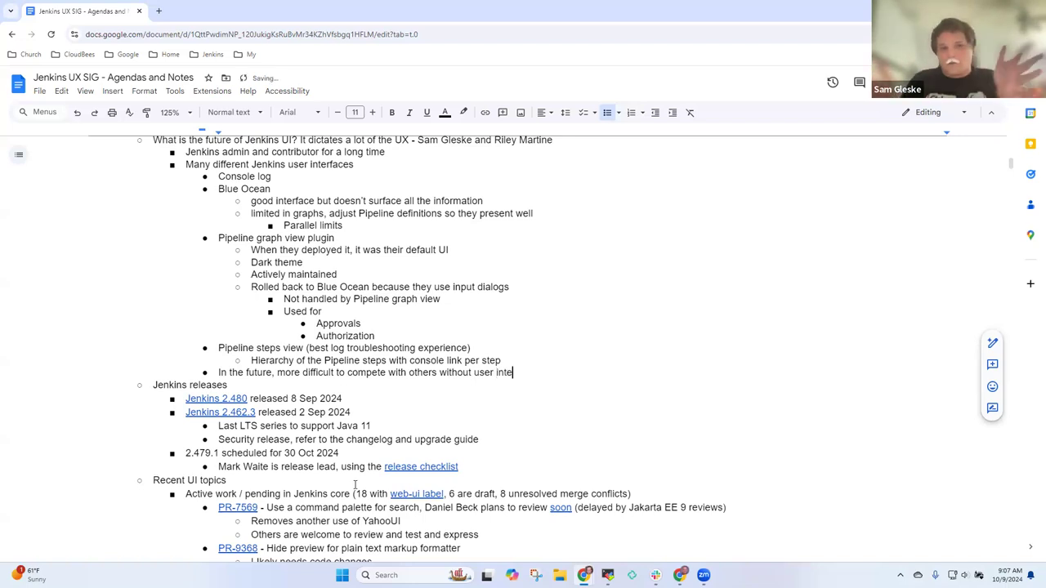
{"action": "type", "text": "rface"}
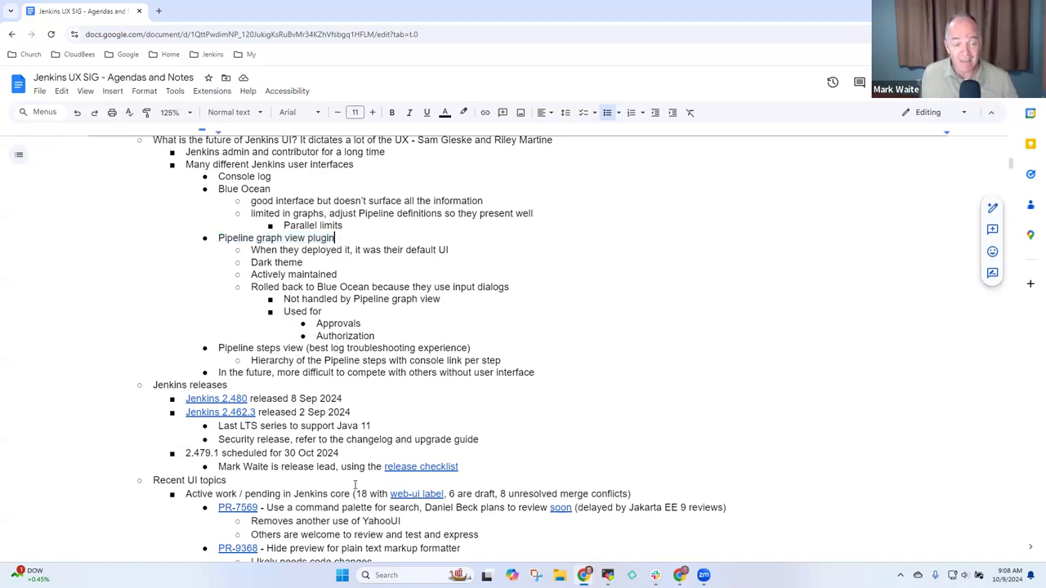
{"action": "double_click", "coordinate": [295, 274]}
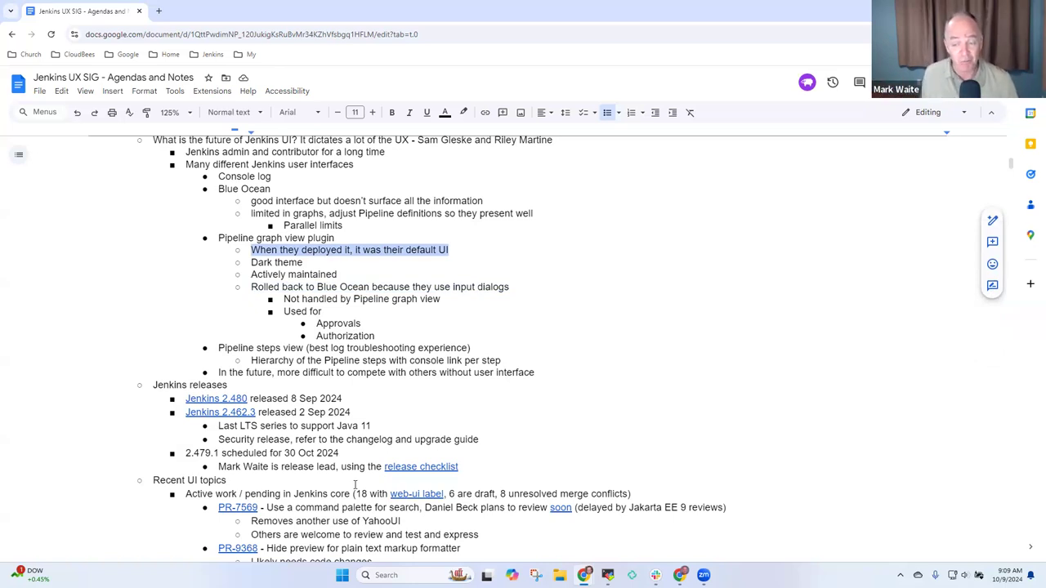
{"action": "left_click", "coordinate": [253, 238]}
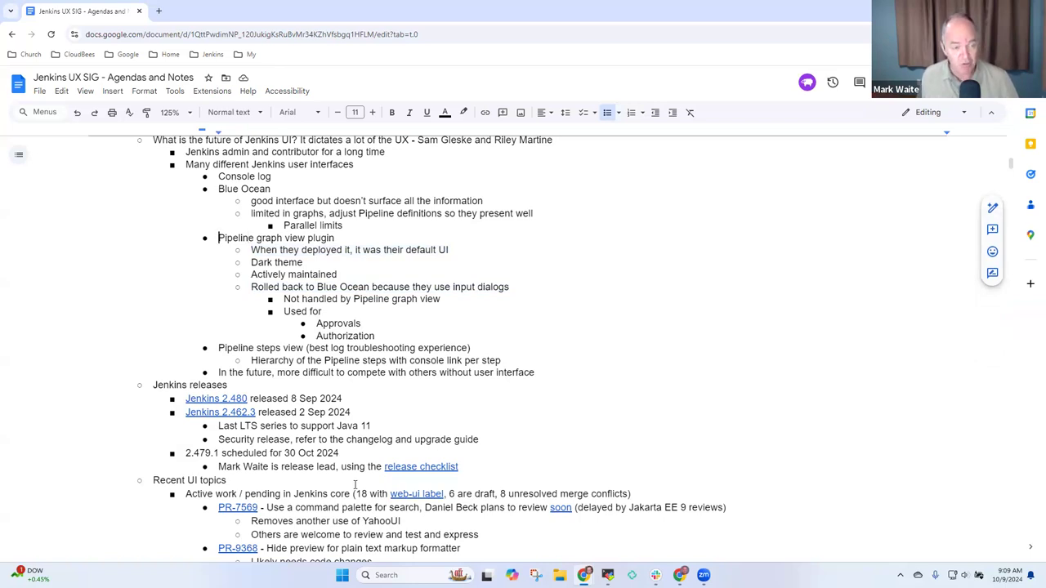
{"action": "double_click", "coordinate": [275, 237]}
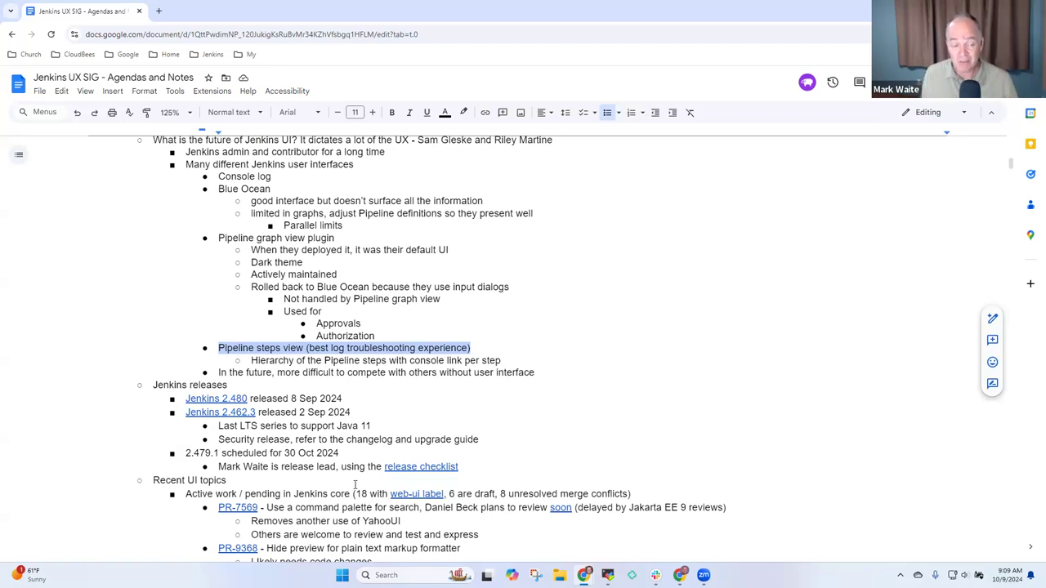
{"action": "left_click", "coordinate": [317, 337]}
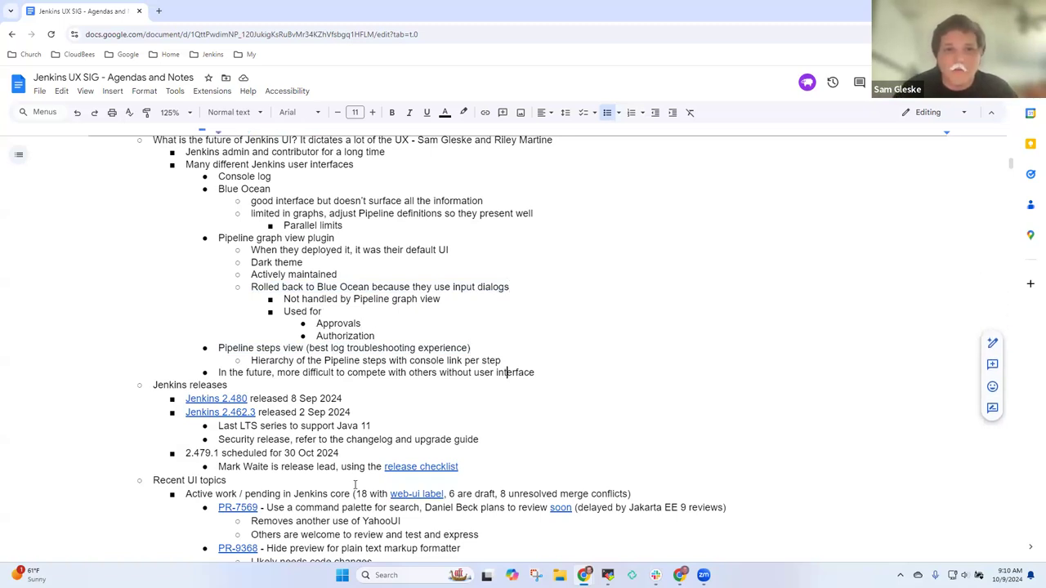
{"action": "left_click", "coordinate": [535, 373]}
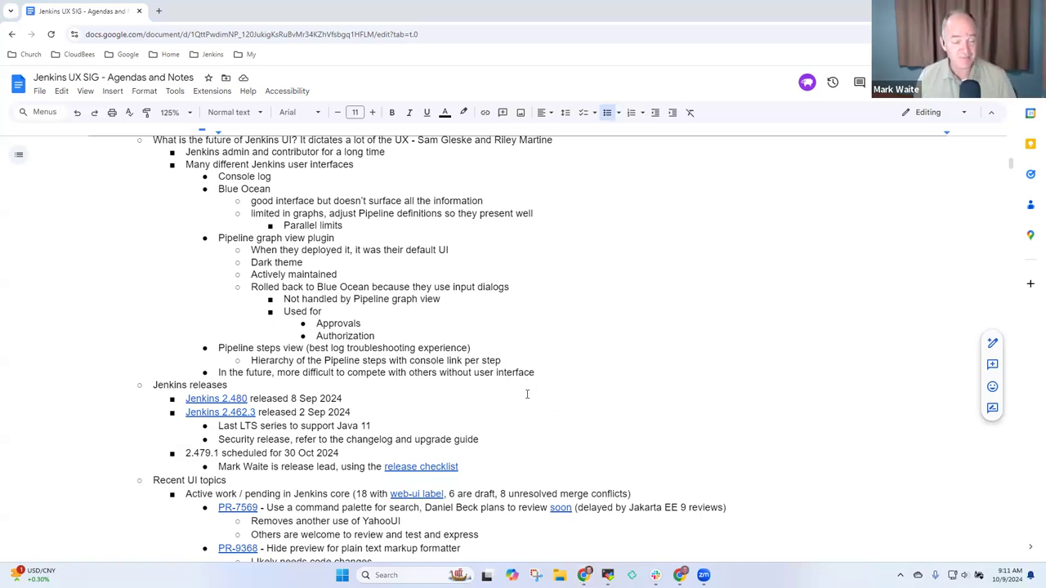
{"action": "scroll", "scroll_direction": "down", "scroll_amount": 3}
{"action": "type", "text": "Addiitonal"}
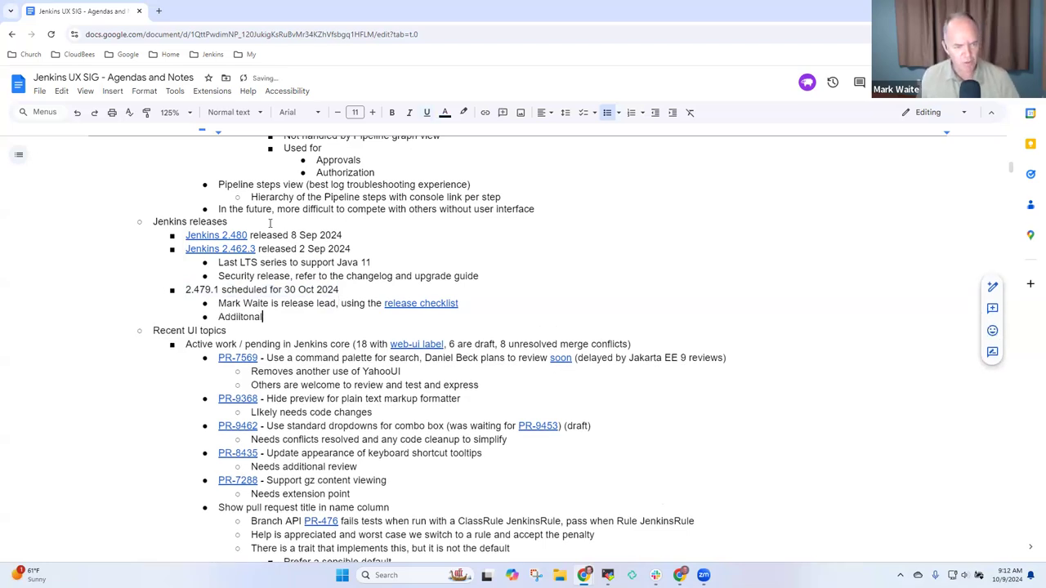
Finish the preceding note about more backports coming and move to the Jenkins releases item.
{"action": "type", "text": "bad"}
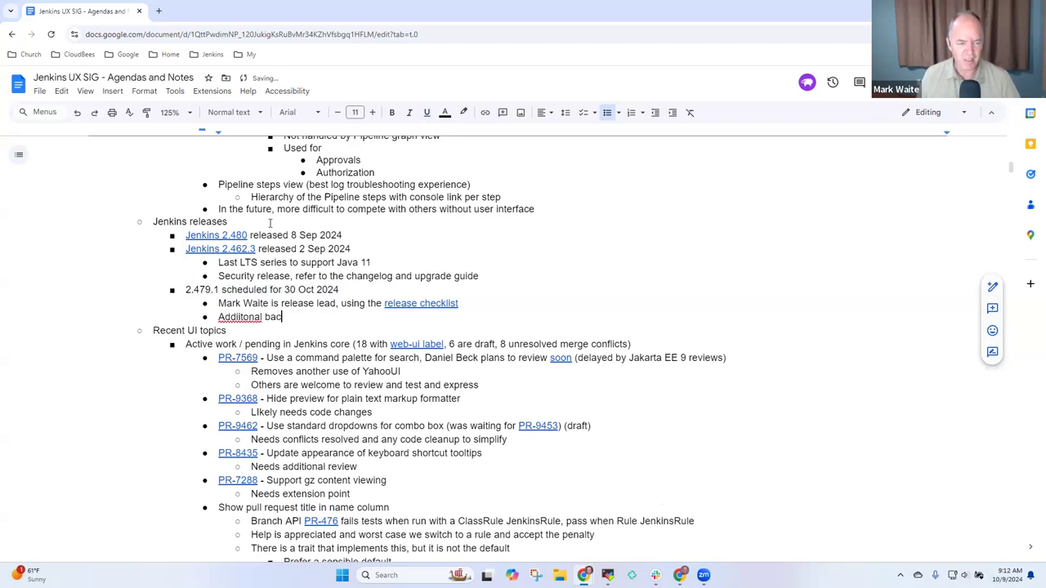
{"action": "type", "text": "More backports are"}
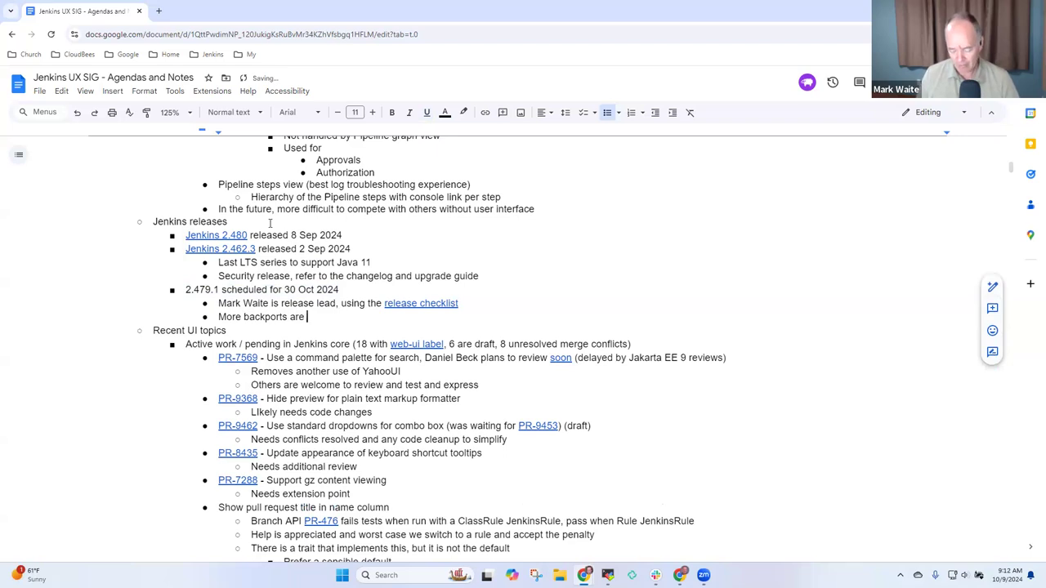
{"action": "type", "text": "coming"}
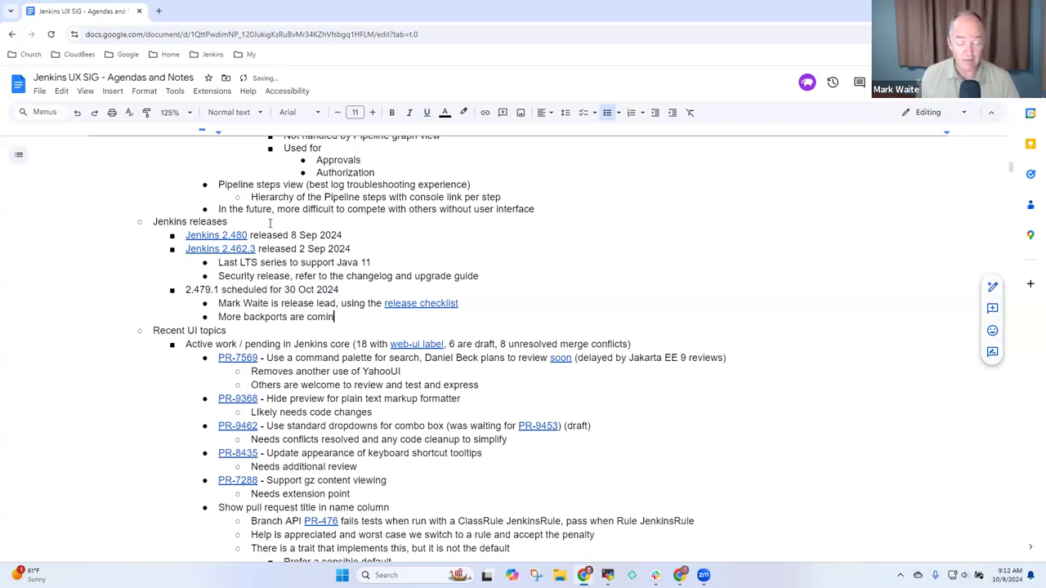
{"action": "type", "text": "g"}
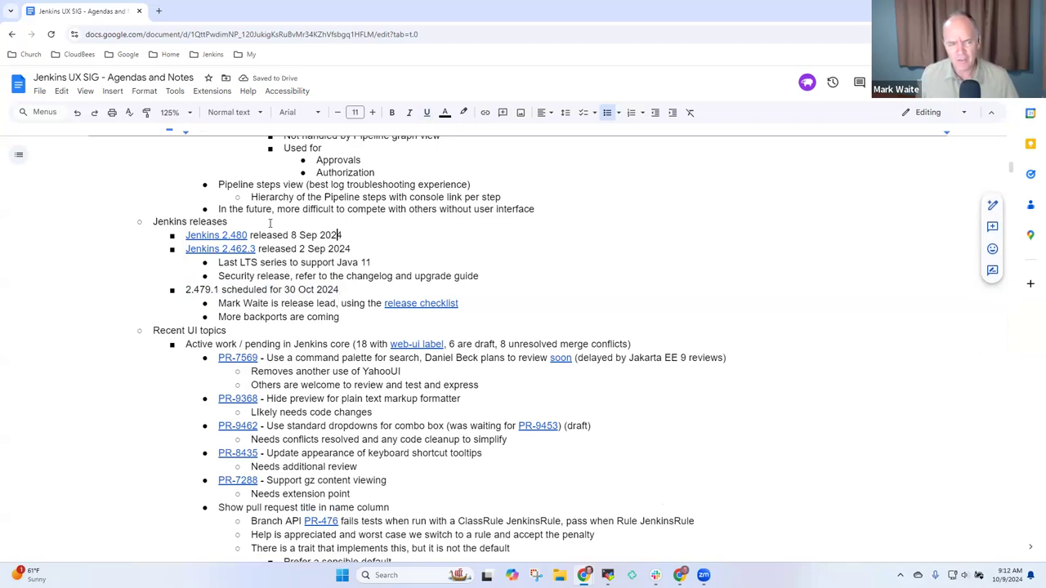
{"action": "double_click", "coordinate": [190, 222]}
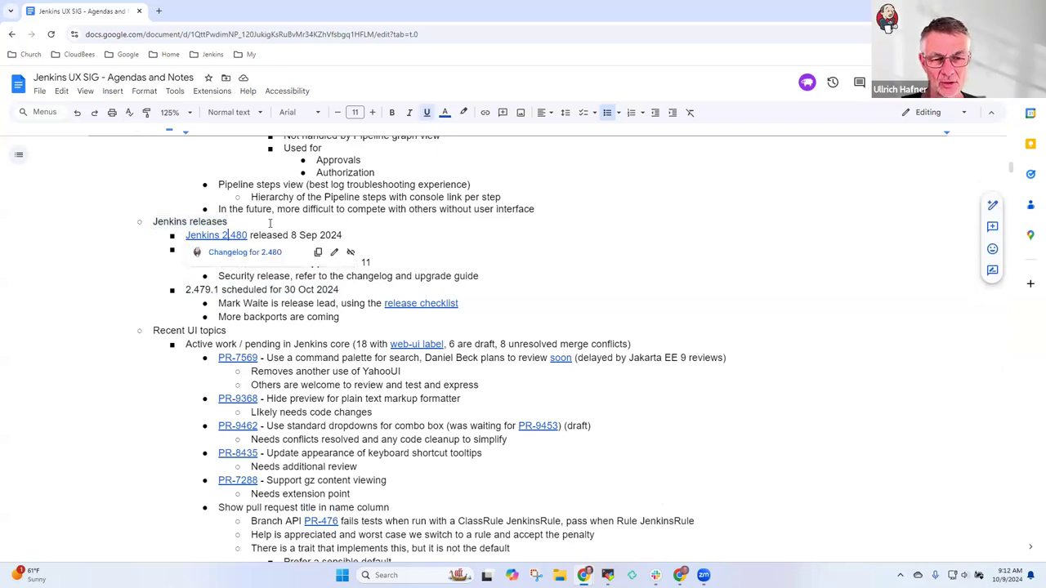
Add 'Jenkins 2.462.3 released 2 Sep 2024' with notes on the blog post, Java change and upgrade from previous.
{"action": "type", "text": "Jenkins 2.462.3 released 2 Sep 2024"}
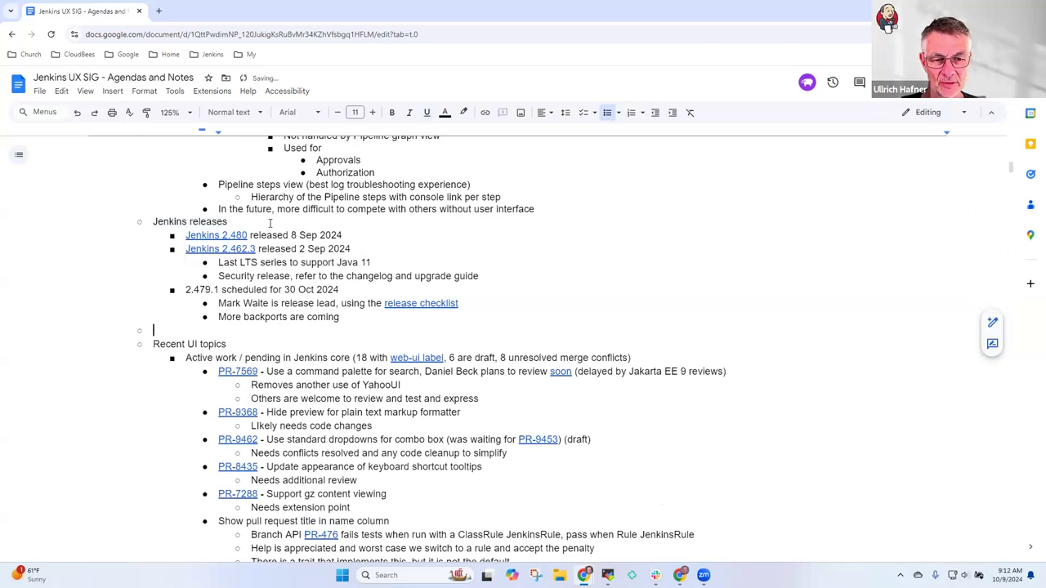
{"action": "type", "text": "Blog post announcing the new"}
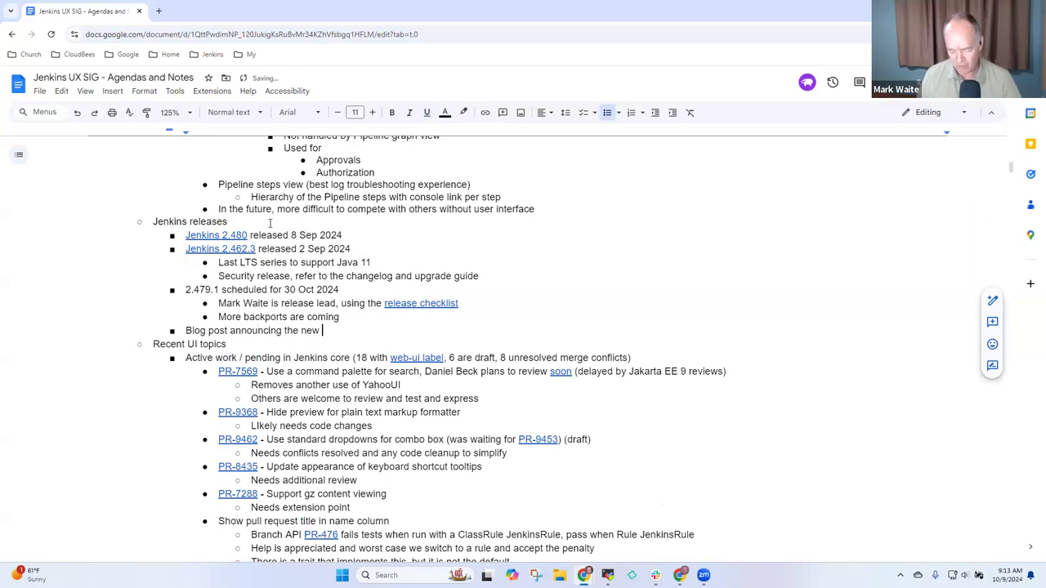
{"action": "type", "text": "Java requirement"}
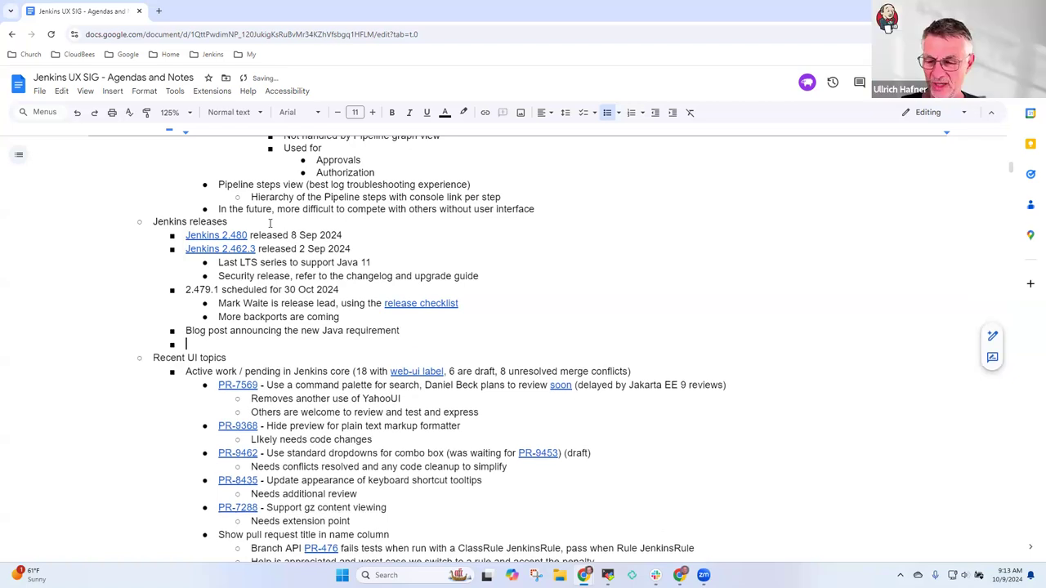
{"action": "type", "text": "Changelog and up"}
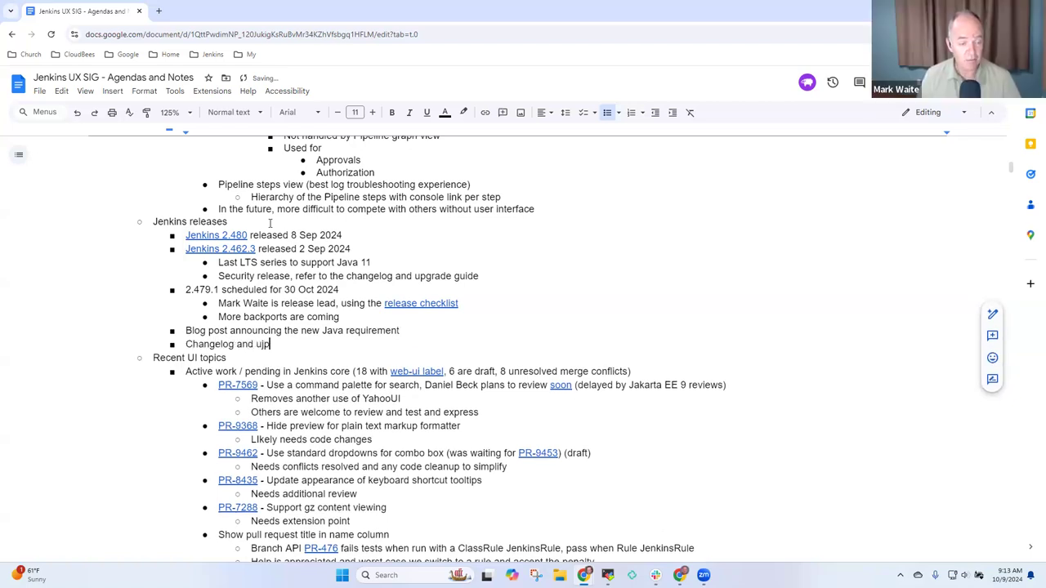
{"action": "type", "text": "grade guide that announce it"}
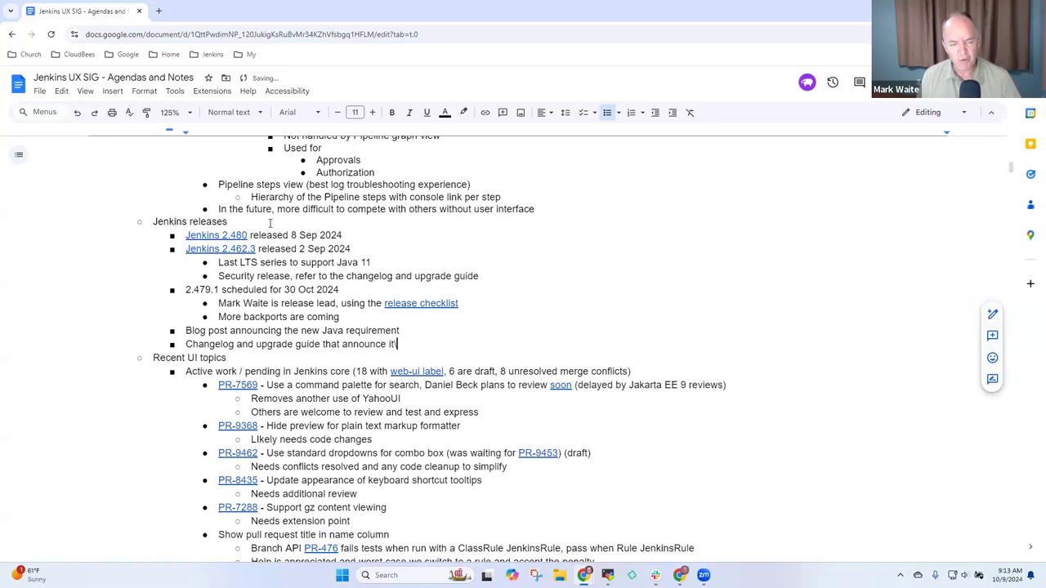
{"action": "type", "text": "POrevious"}
{"action": "type", "text": "2.462..3"}
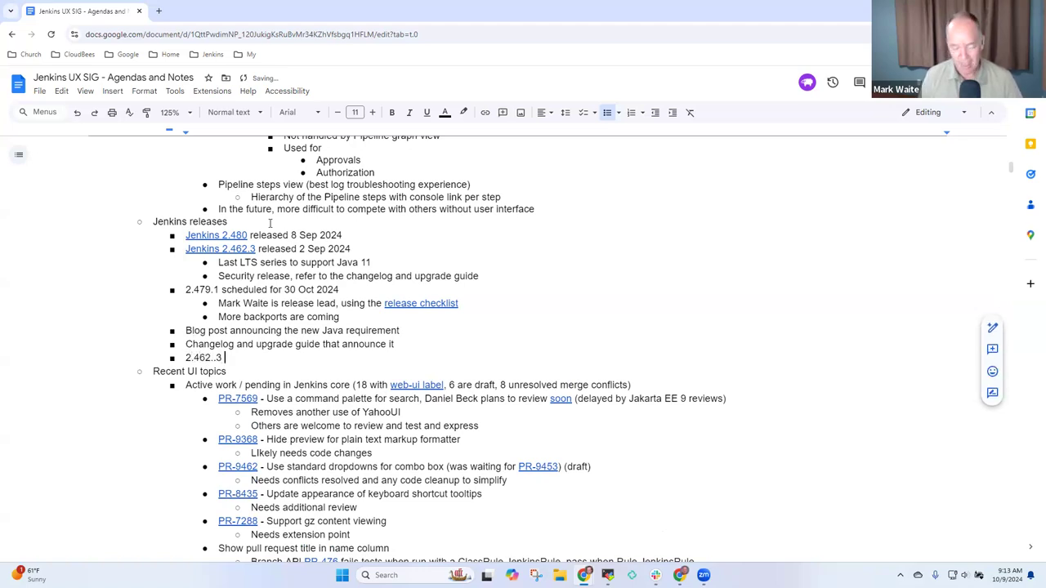
Note that the 2.462.3 changelog has a banner announcing the last Java 11 release.
{"action": "key", "text": "Backspace"}
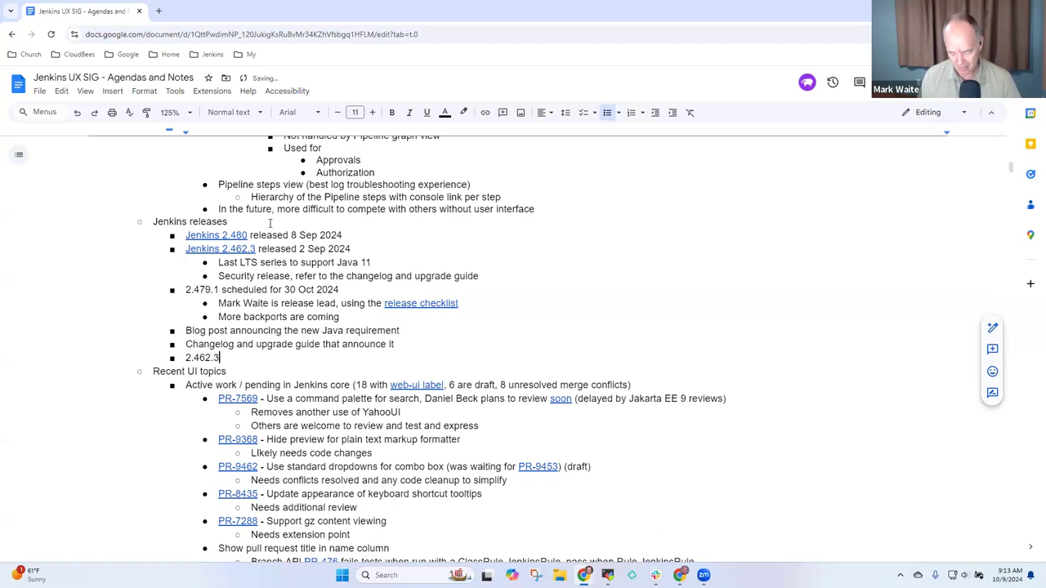
{"action": "type", "text": "has a"}
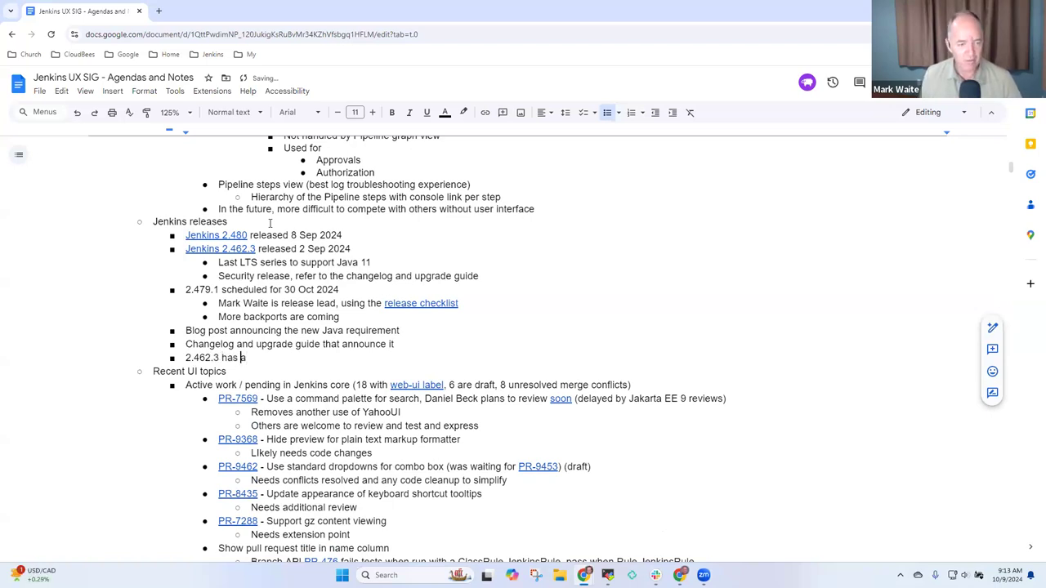
{"action": "type", "text": "changelog"}
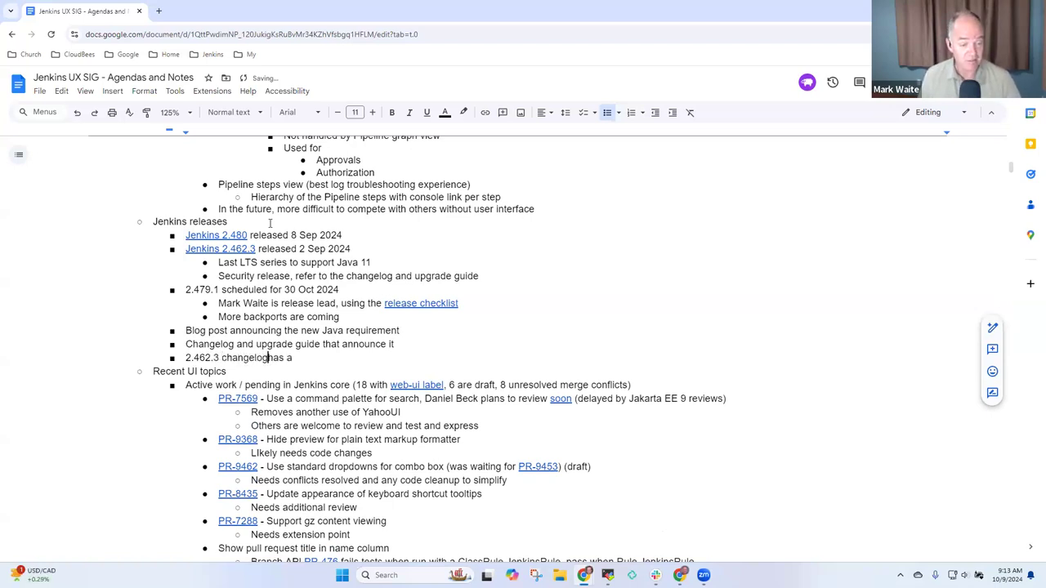
{"action": "type", "text": "has a banner announcing last Java 11"}
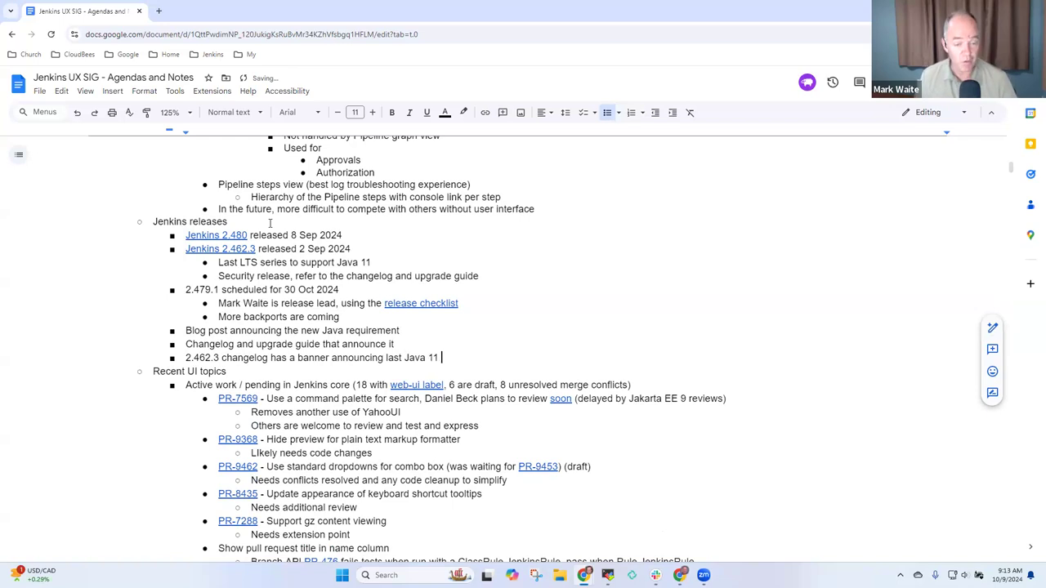
{"action": "type", "text": "re"}
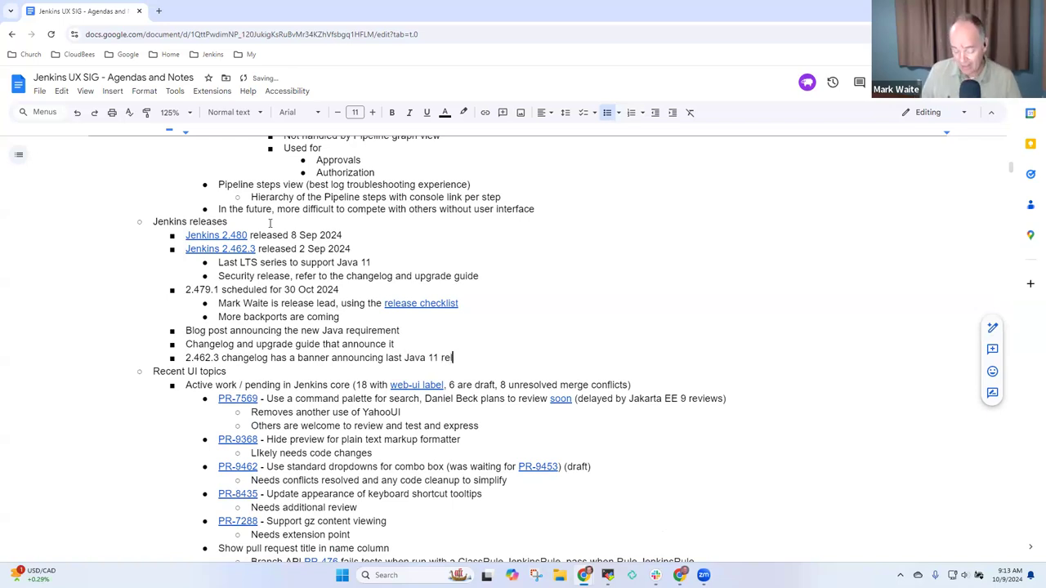
{"action": "type", "text": "ea"}
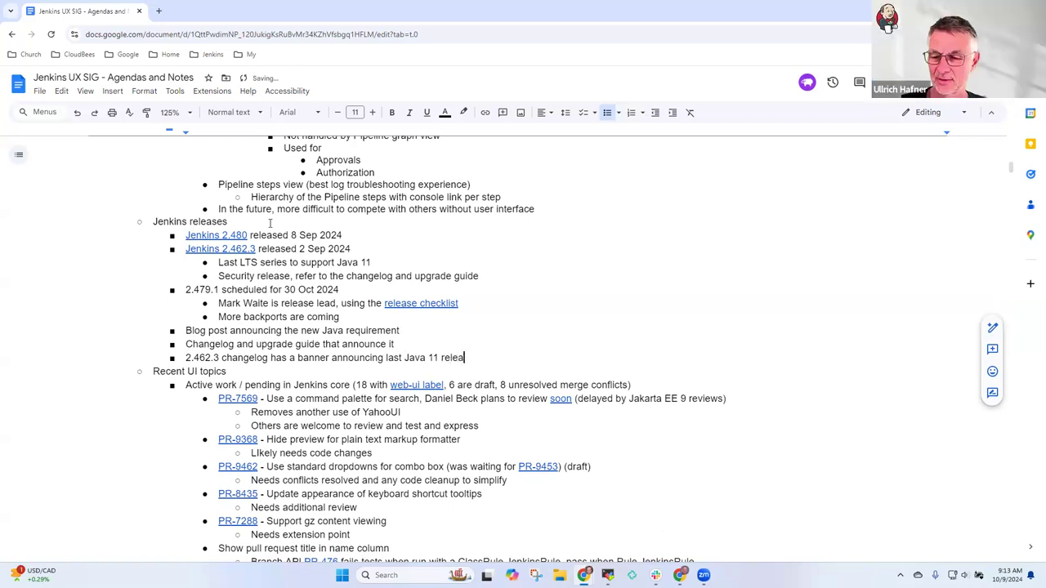
{"action": "type", "text": "se"}
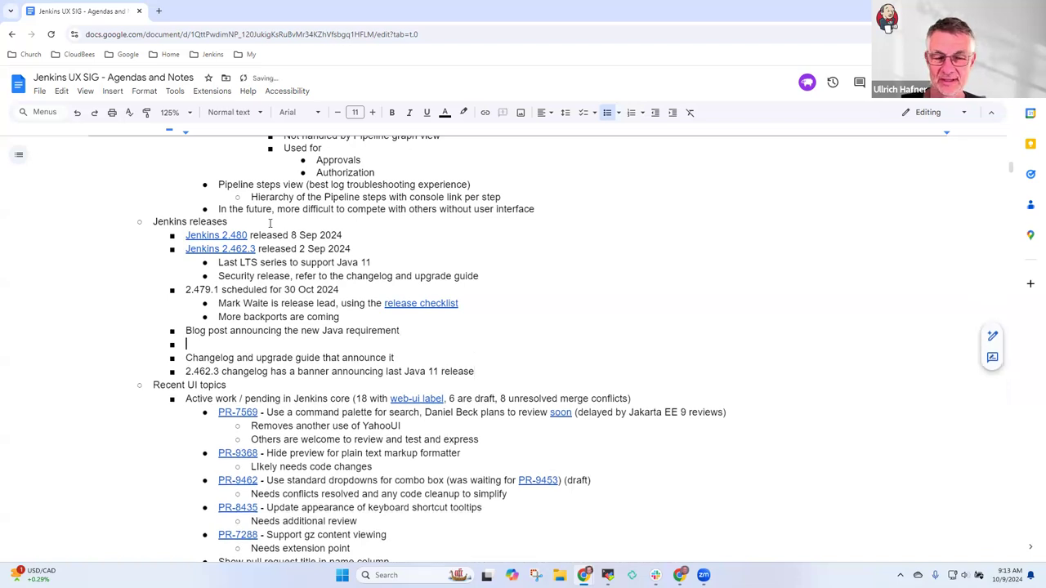
Add sub-notes: good if the blog post suggests Java 21 instead of 17, and Java 17 end of life.
{"action": "type", "text": "Good if blog post also"}
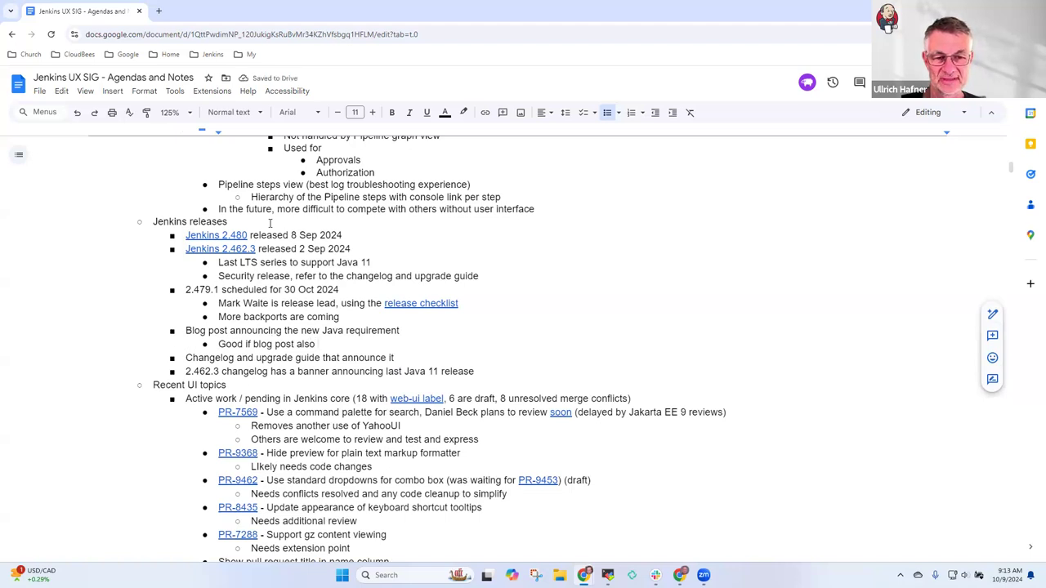
{"action": "type", "text": "suggest"}
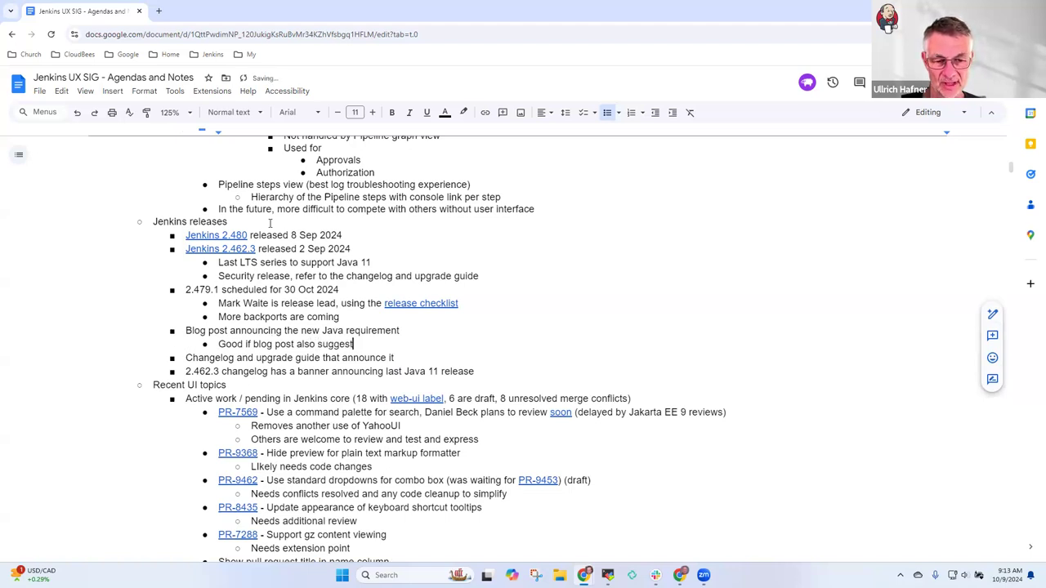
{"action": "type", "text": "Java 21 instead of Java 17"}
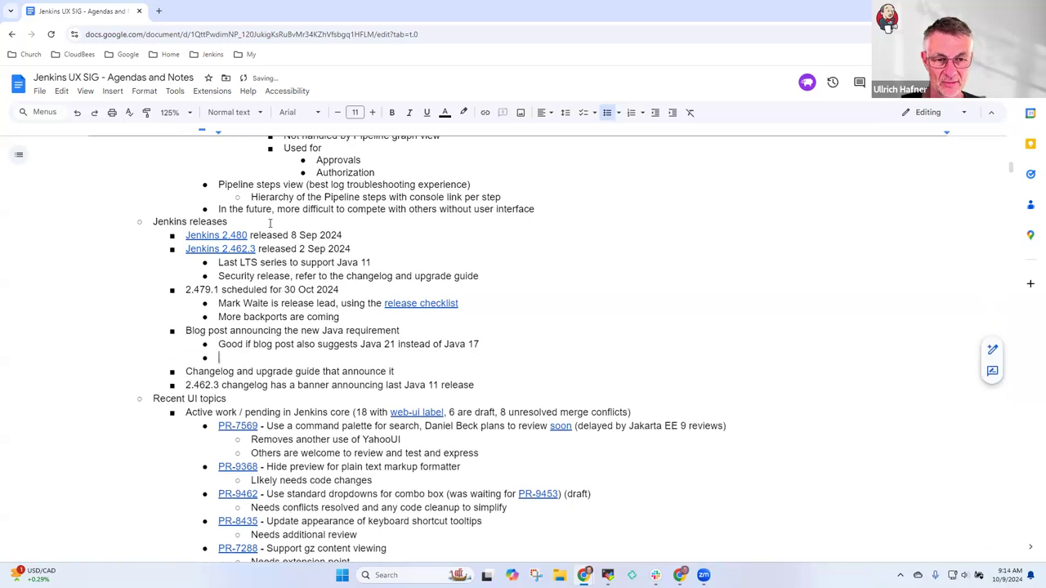
{"action": "type", "text": "We'll end of"}
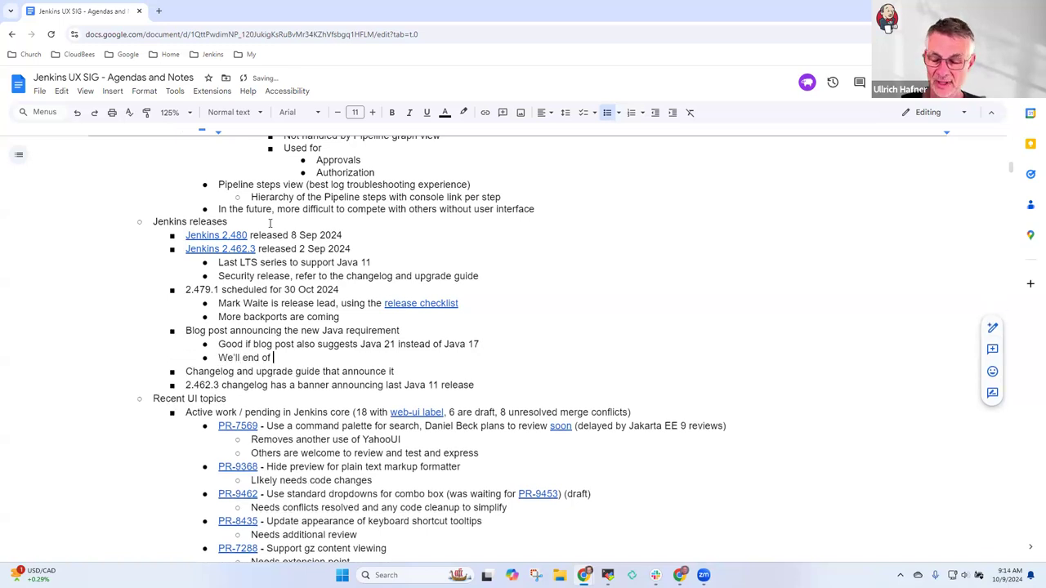
{"action": "type", "text": "life Java 17 next year"}
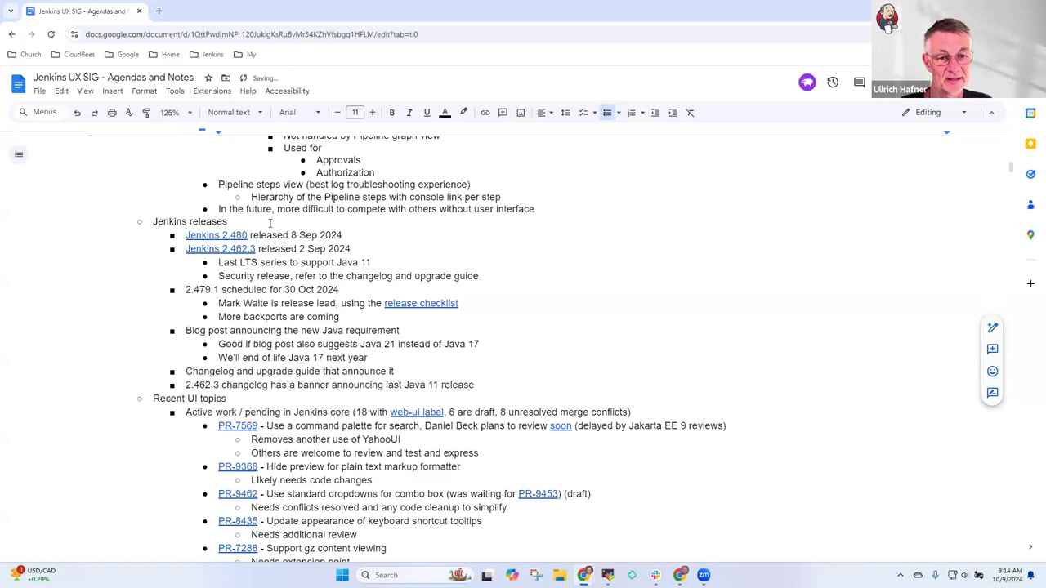
Correct the Java 17 note so it ends with 'next year'.
{"action": "double_click", "coordinate": [358, 358]}
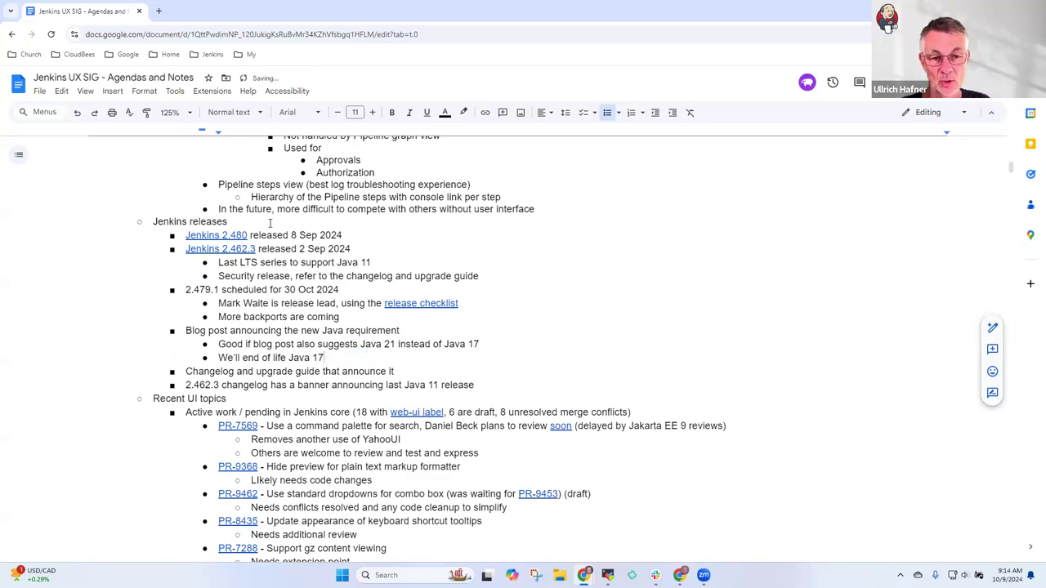
{"action": "type", "text": "nm"}
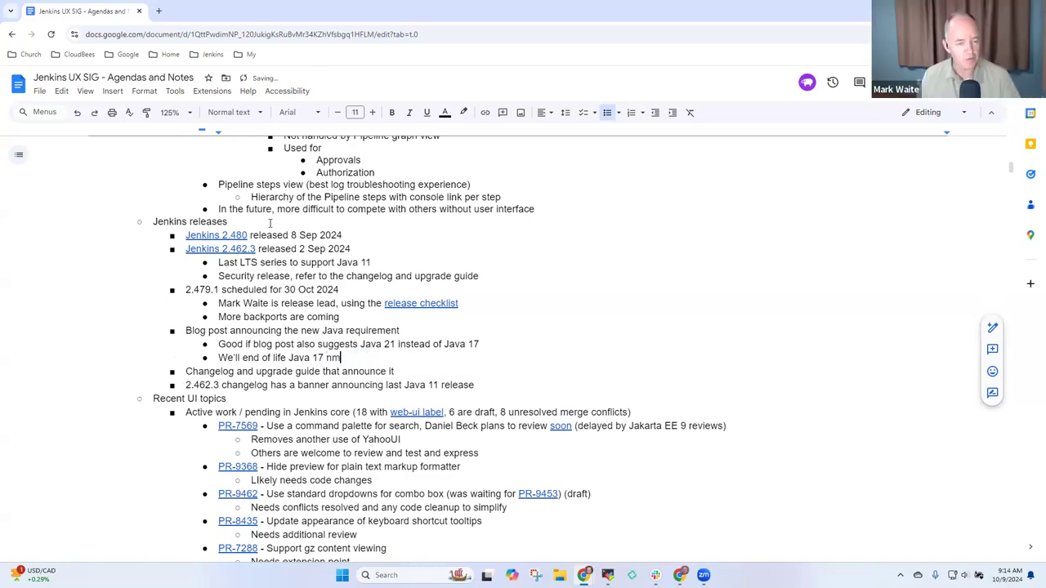
{"action": "type", "text": "next yu"}
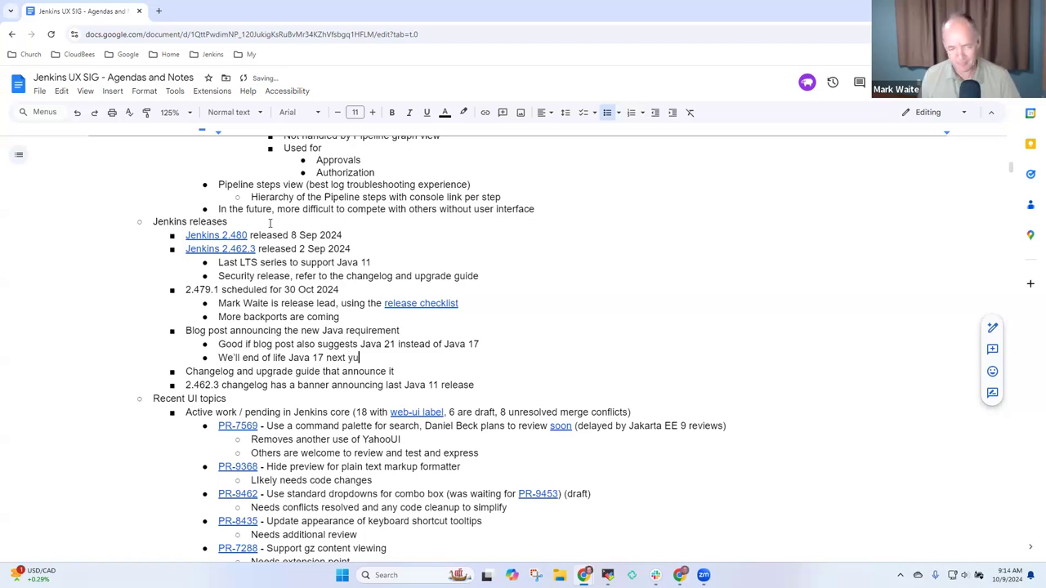
{"action": "type", "text": "ear"}
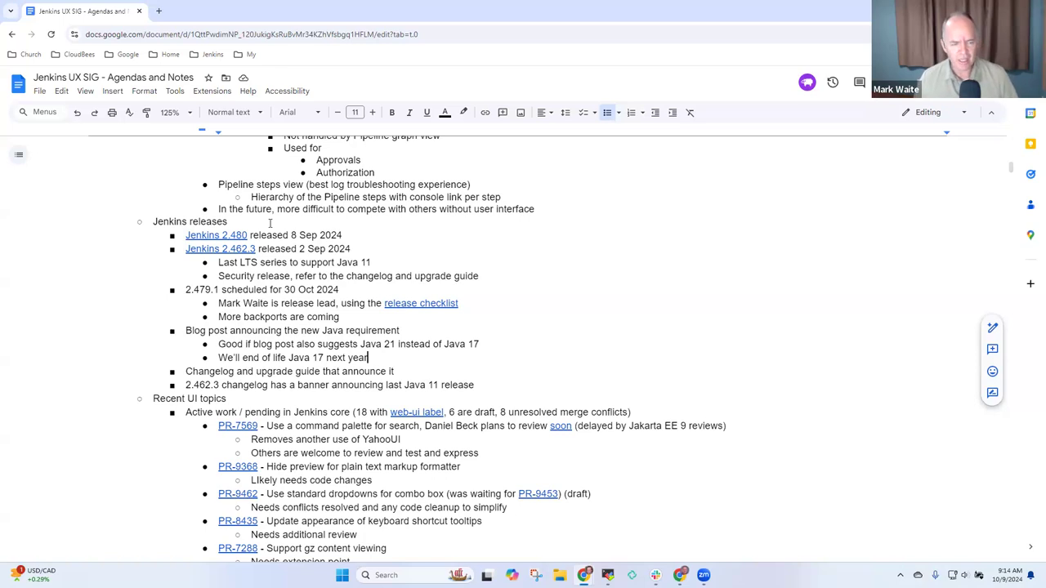
Scroll the notes before switching to the Blue Ocean pipeline awaiting the deploy environment choice.
{"action": "scroll", "scroll_direction": "down", "scroll_amount": 3}
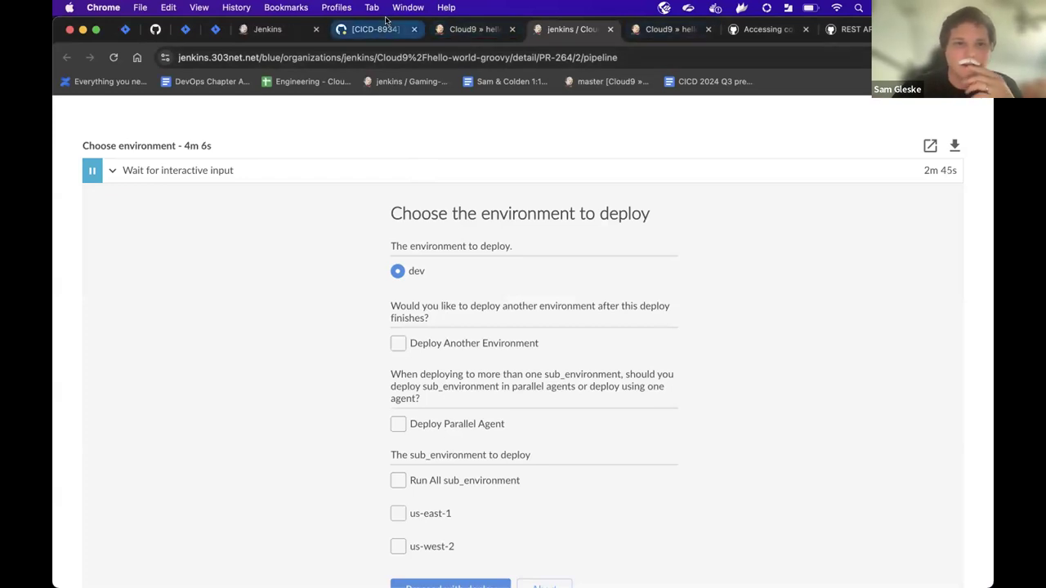
Review PR #264's pending checks on GitHub and follow a check's Details into Jenkins Pipeline Steps.
{"action": "left_click", "coordinate": [376, 29]}
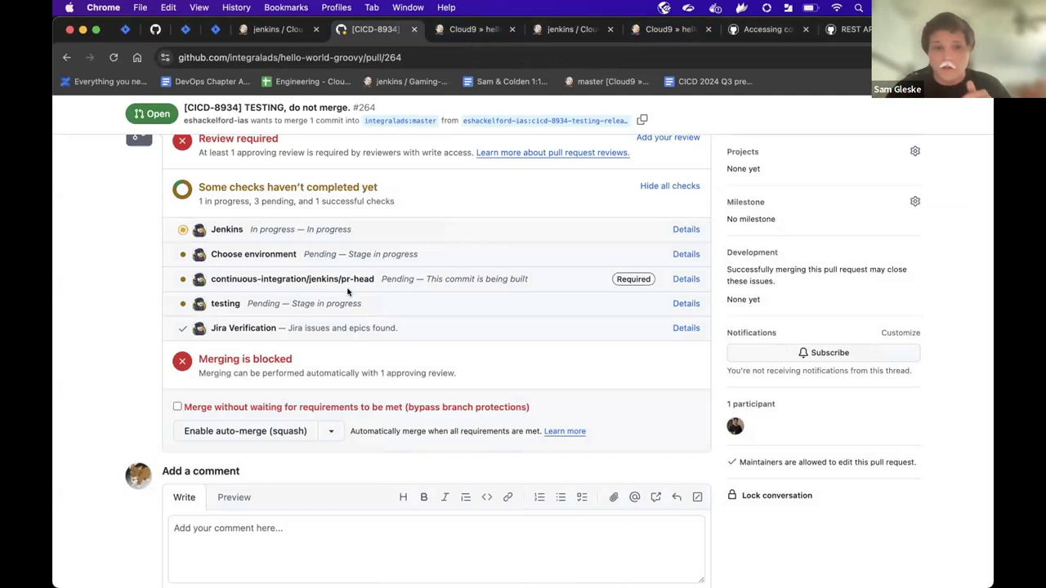
{"action": "mouse_move", "coordinate": [394, 334]}
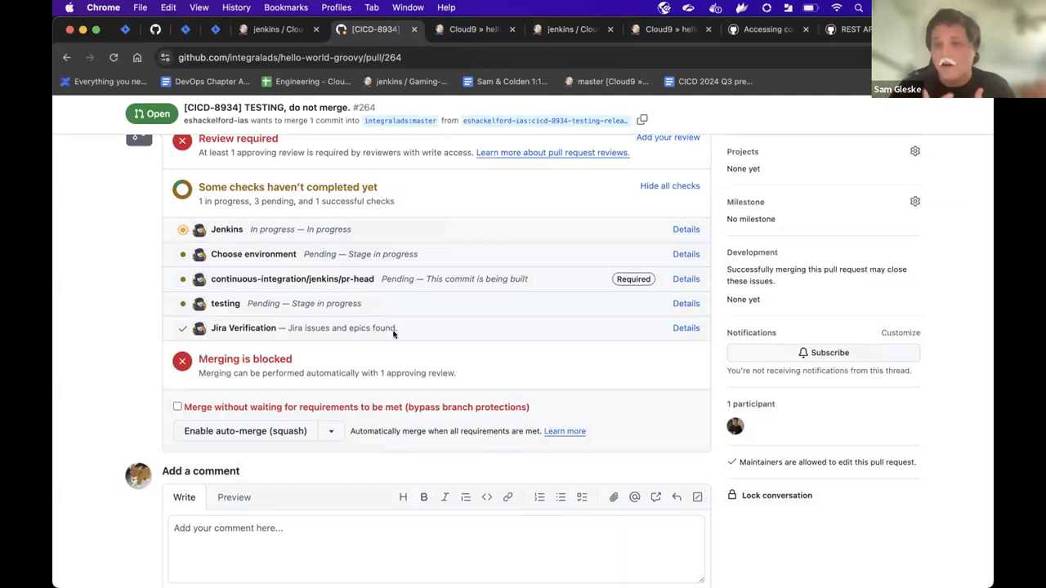
{"action": "mouse_move", "coordinate": [382, 386]}
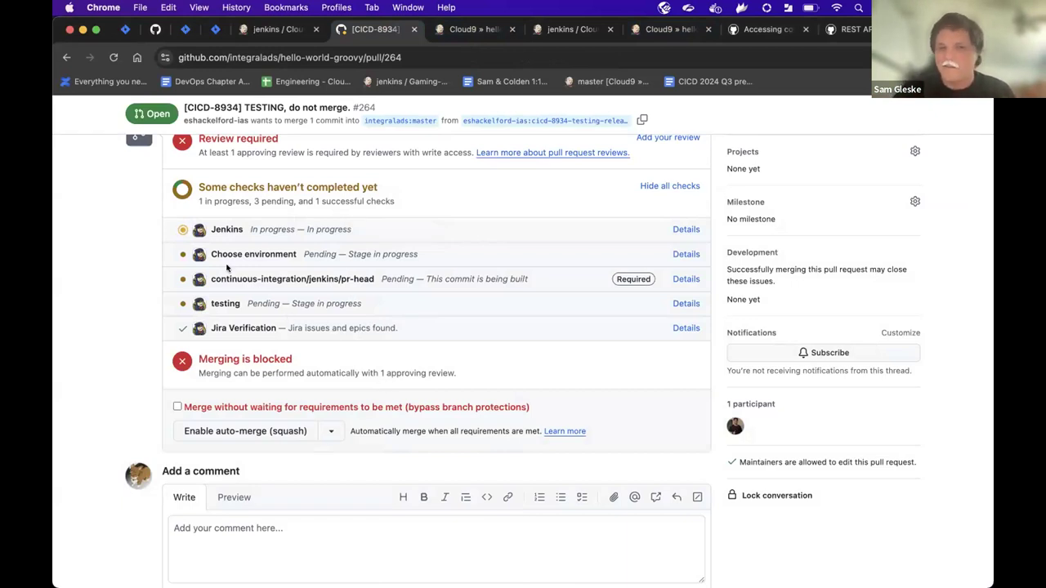
{"action": "mouse_move", "coordinate": [221, 258]}
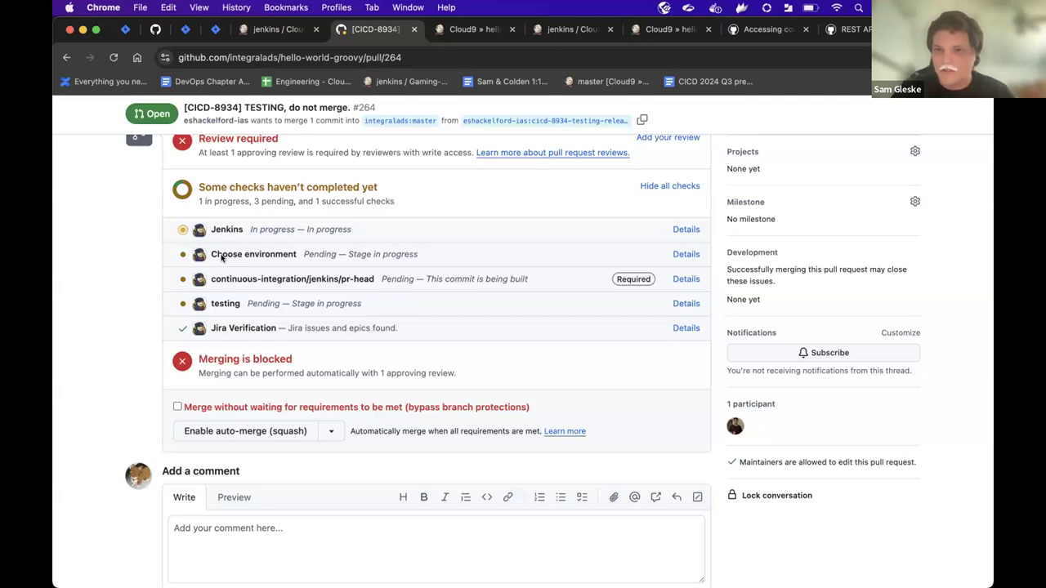
{"action": "mouse_move", "coordinate": [327, 322]}
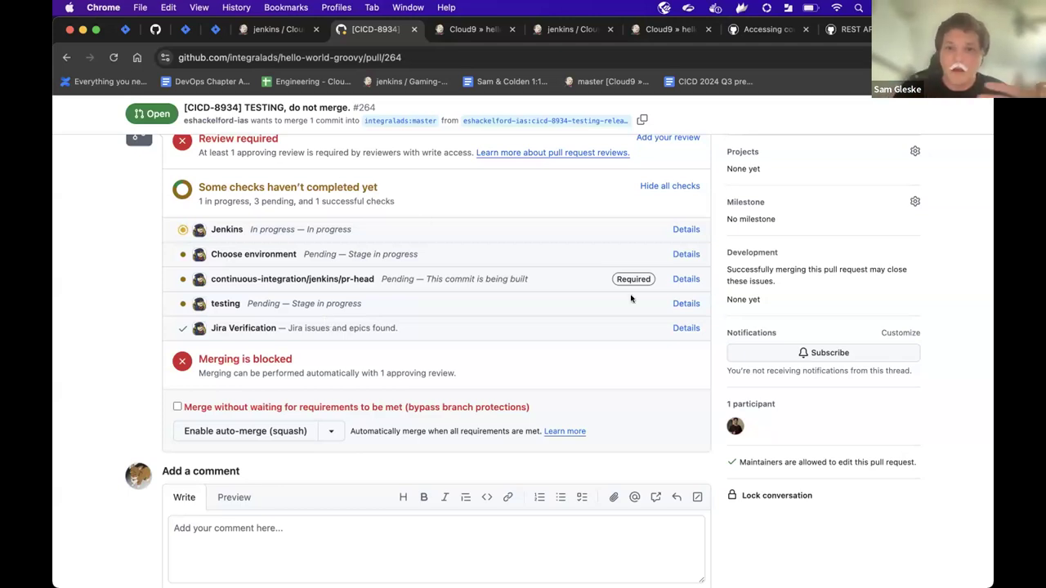
{"action": "left_click", "coordinate": [474, 29]}
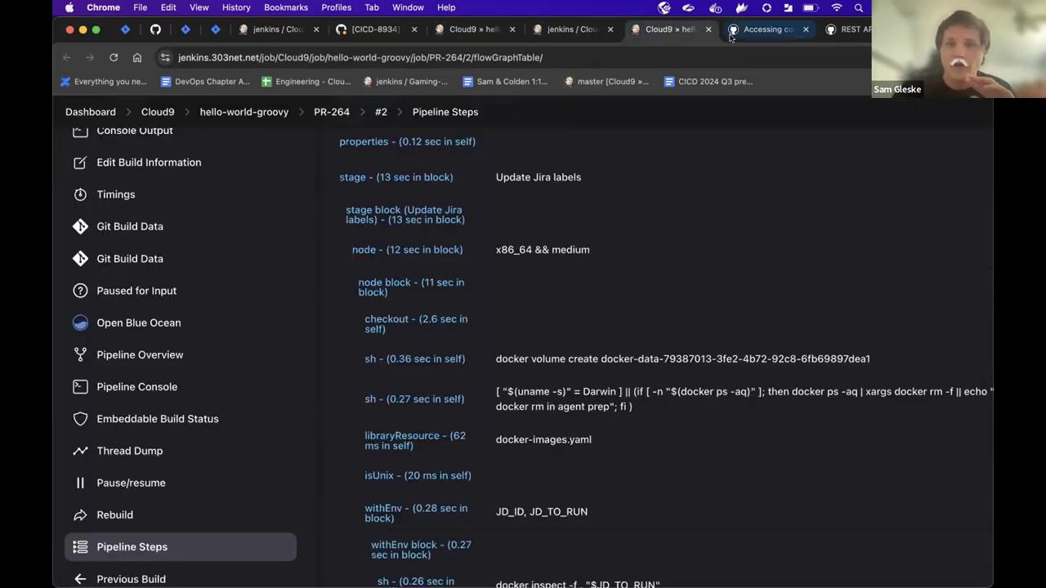
From the PR-264 build #2 status page, open Pipeline Overview in a new browser tab.
{"action": "left_click", "coordinate": [572, 30]}
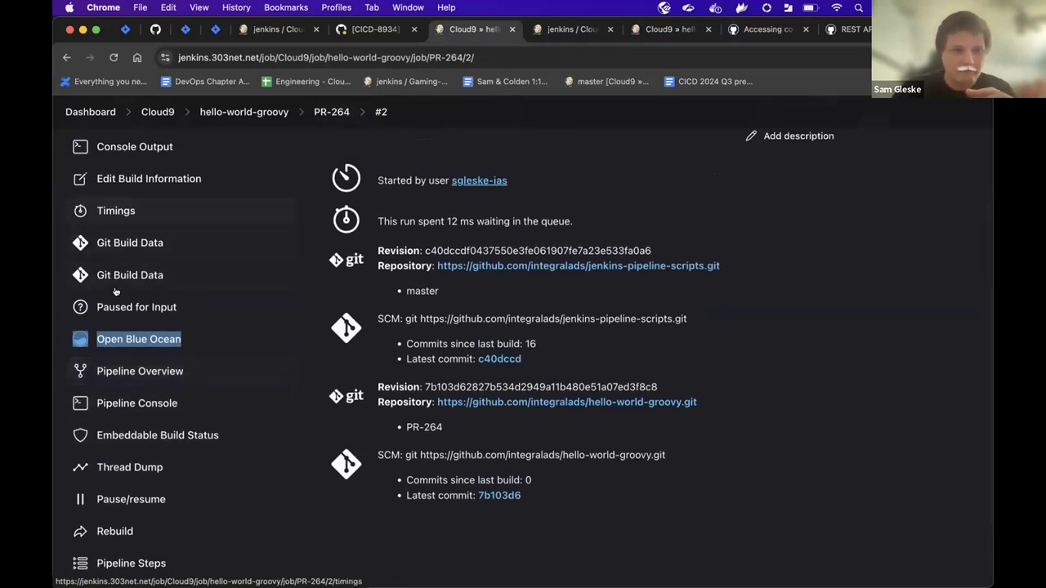
{"action": "scroll", "scroll_direction": "down", "scroll_amount": 3}
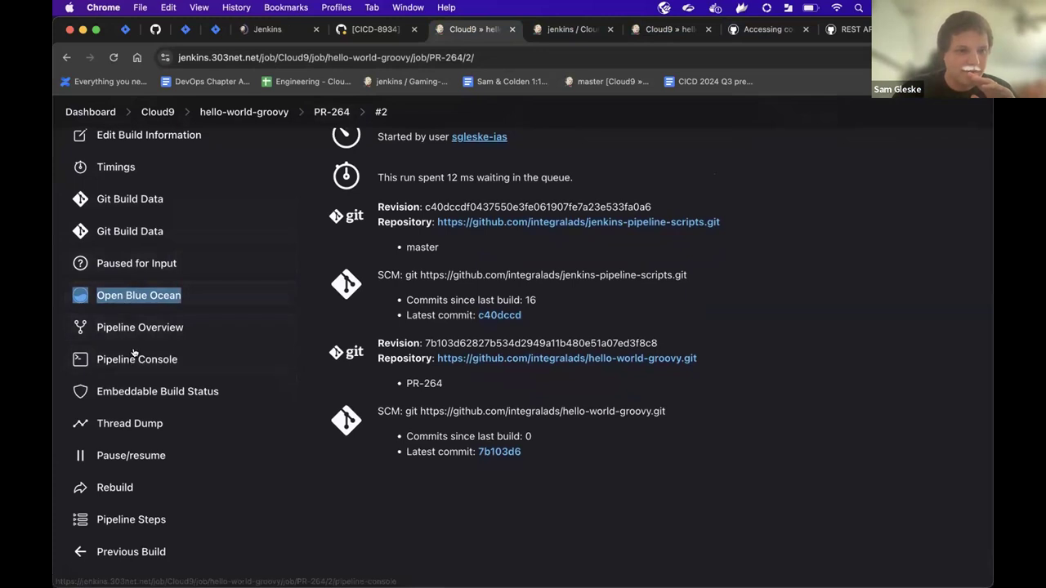
{"action": "right_click", "coordinate": [139, 327]}
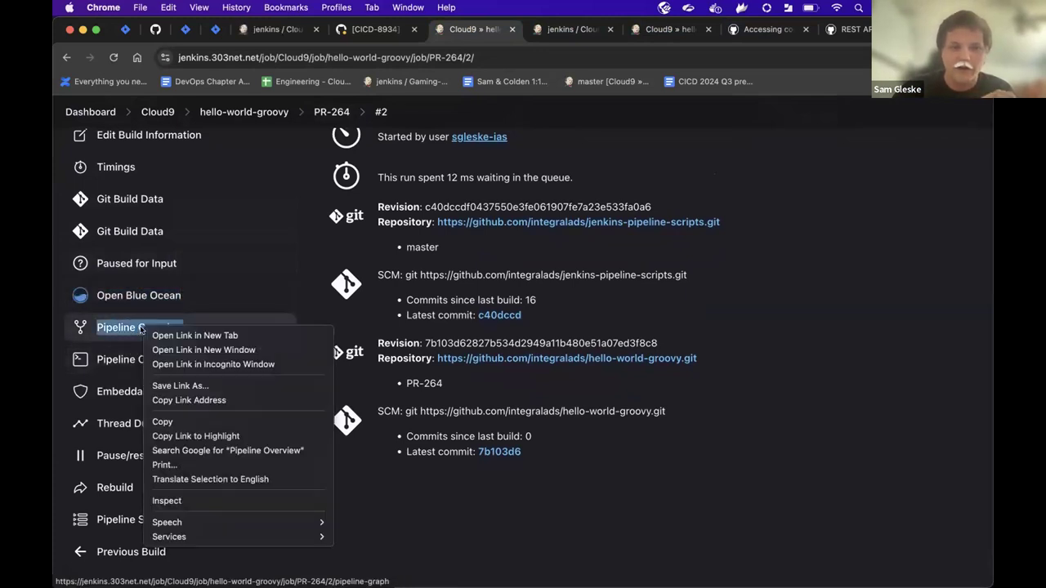
{"action": "left_click", "coordinate": [194, 335]}
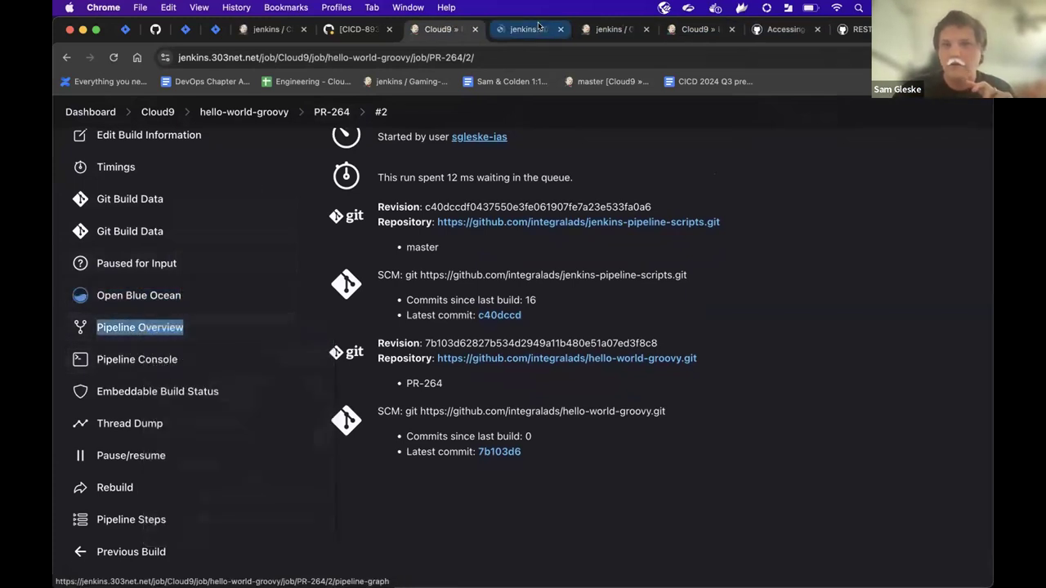
View the PR-264 #2 stage graph, passed through testing with Choose environment pending.
{"action": "left_click", "coordinate": [139, 327]}
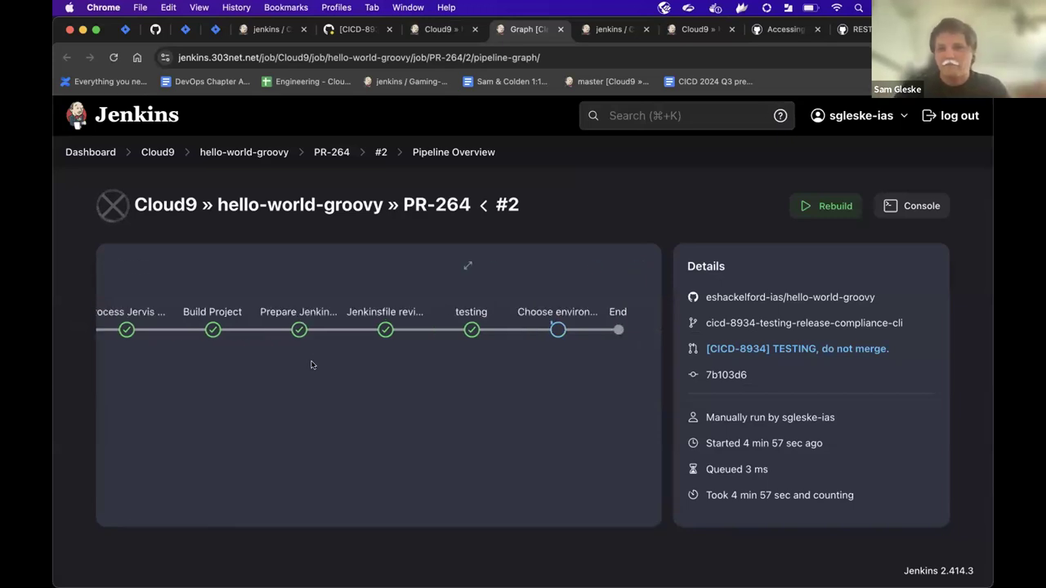
{"action": "mouse_move", "coordinate": [402, 345]}
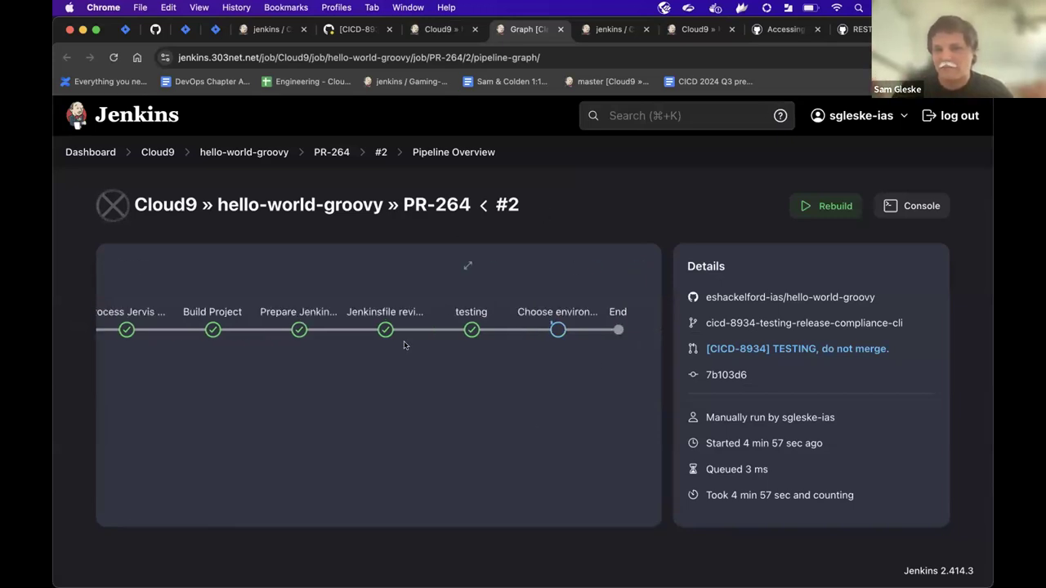
{"action": "mouse_move", "coordinate": [451, 428]}
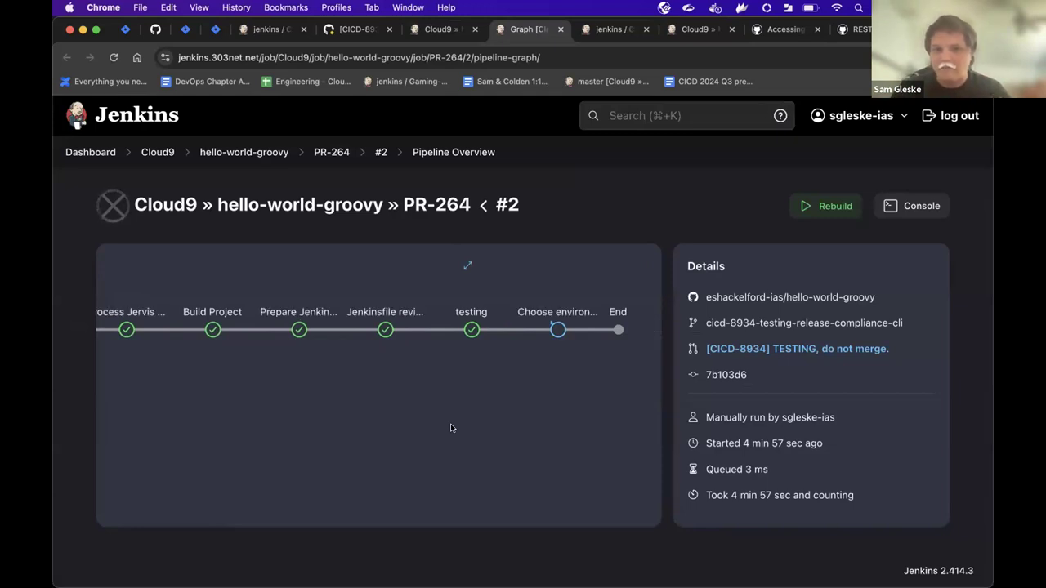
{"action": "left_click", "coordinate": [614, 30]}
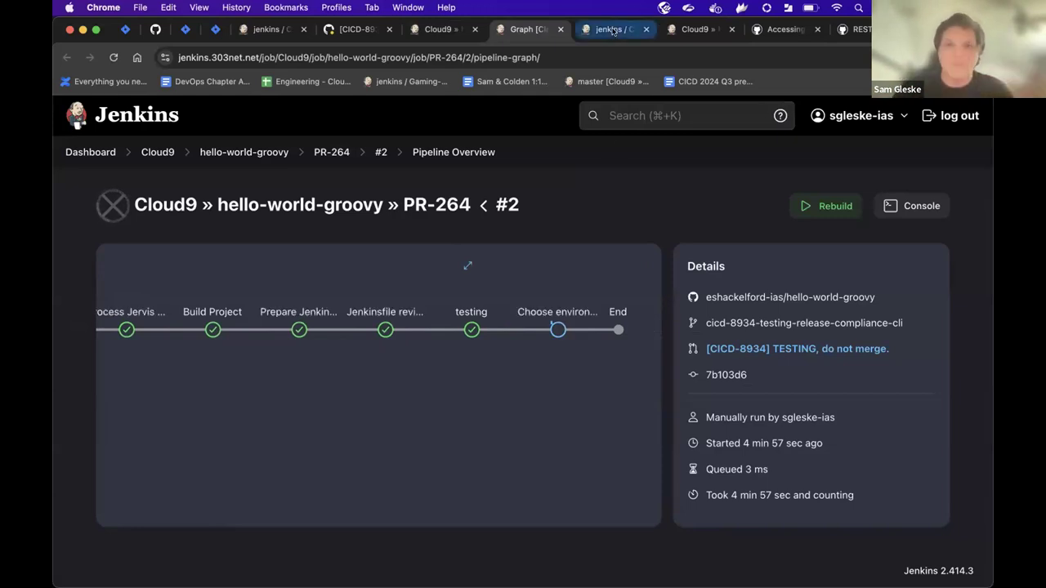
{"action": "left_click", "coordinate": [468, 265]}
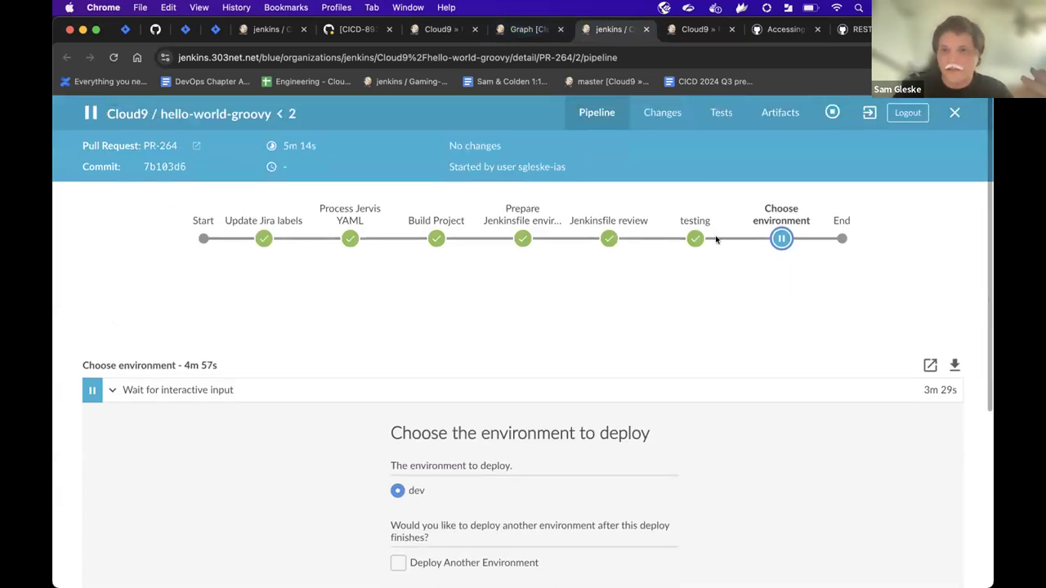
{"action": "mouse_move", "coordinate": [895, 221]}
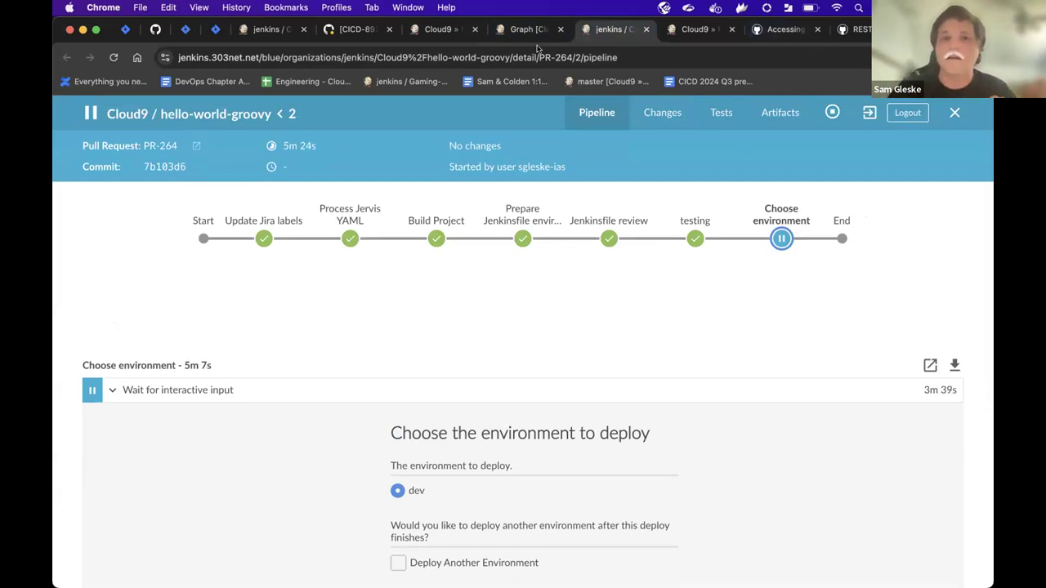
{"action": "left_click", "coordinate": [526, 29]}
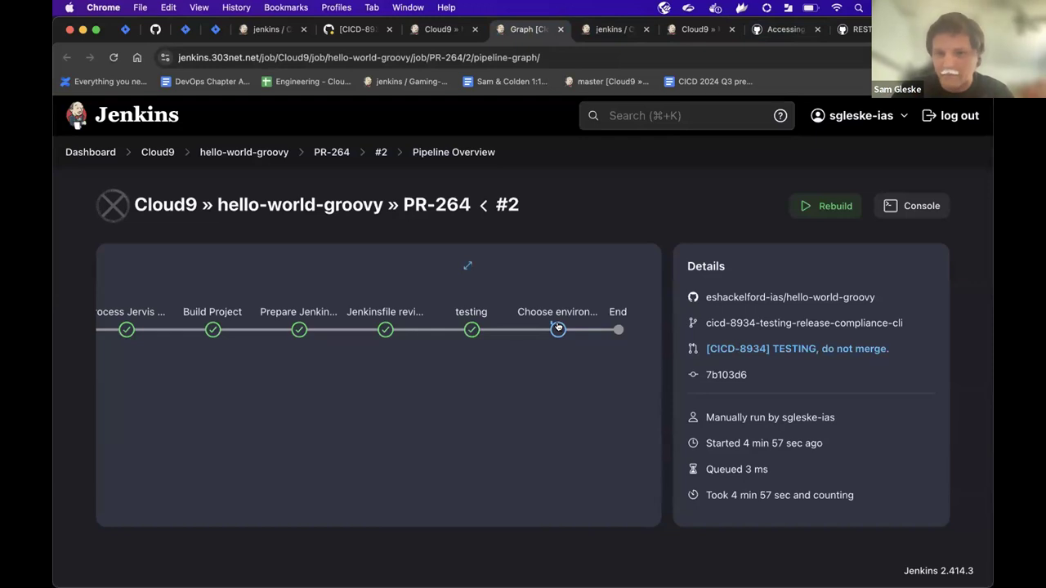
Inspect the Choose environment stage and the build's console output, paused awaiting input.
{"action": "left_click", "coordinate": [558, 331]}
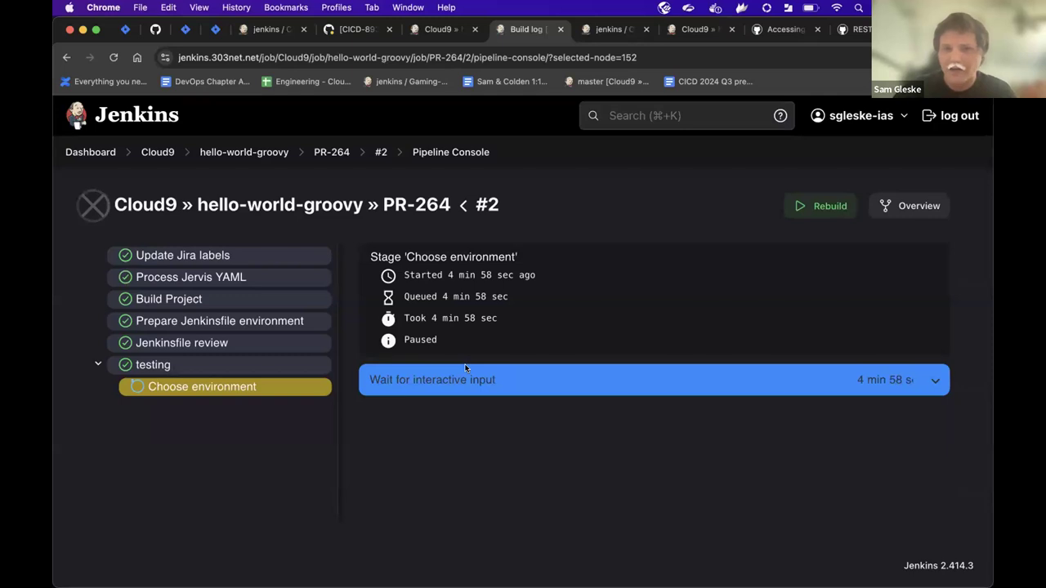
{"action": "mouse_move", "coordinate": [441, 30]}
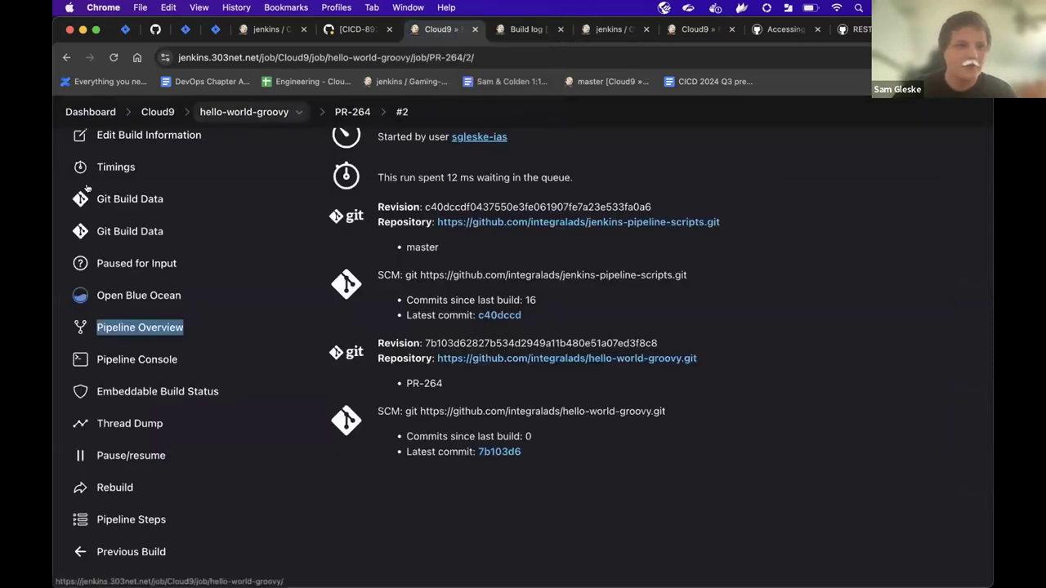
{"action": "right_click", "coordinate": [134, 266]}
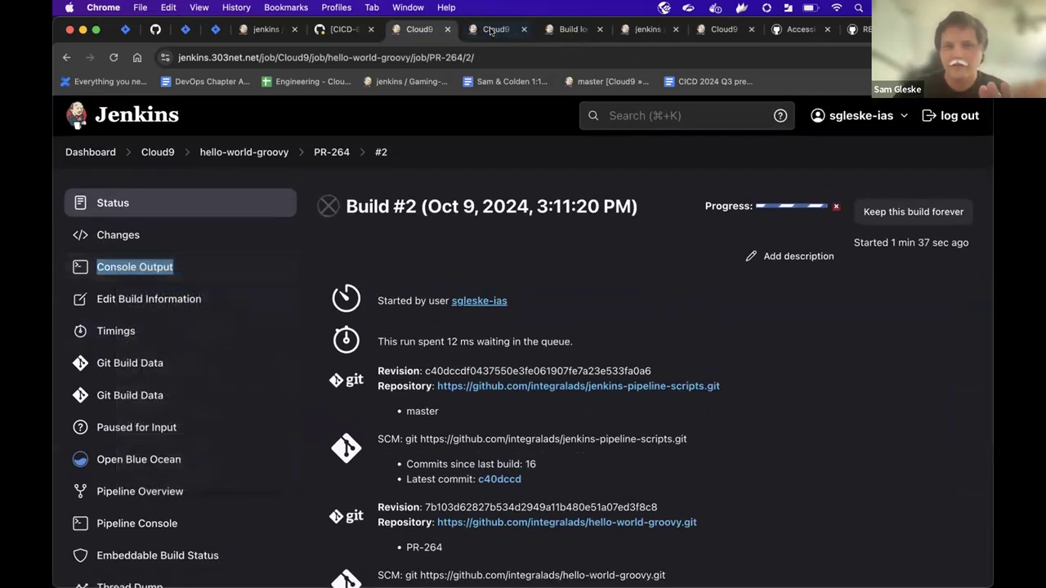
{"action": "mouse_move", "coordinate": [493, 30]}
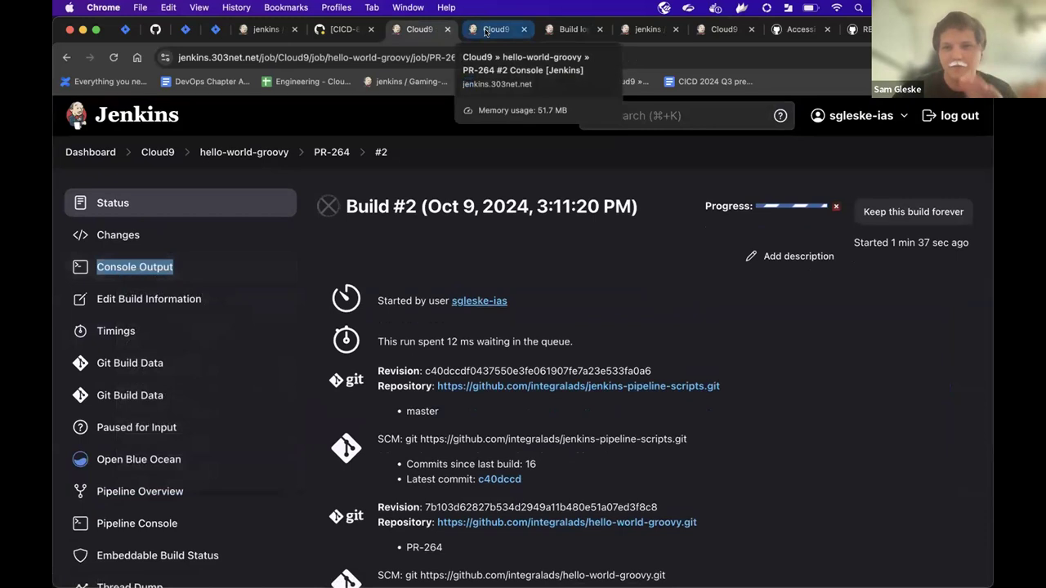
{"action": "left_click", "coordinate": [134, 267]}
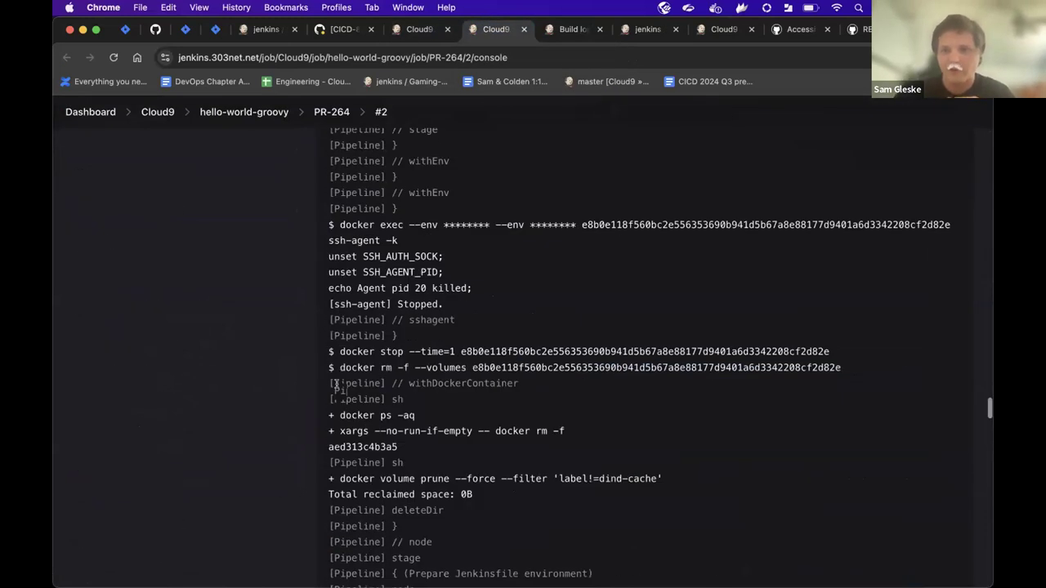
{"action": "scroll", "scroll_direction": "down", "scroll_amount": 3}
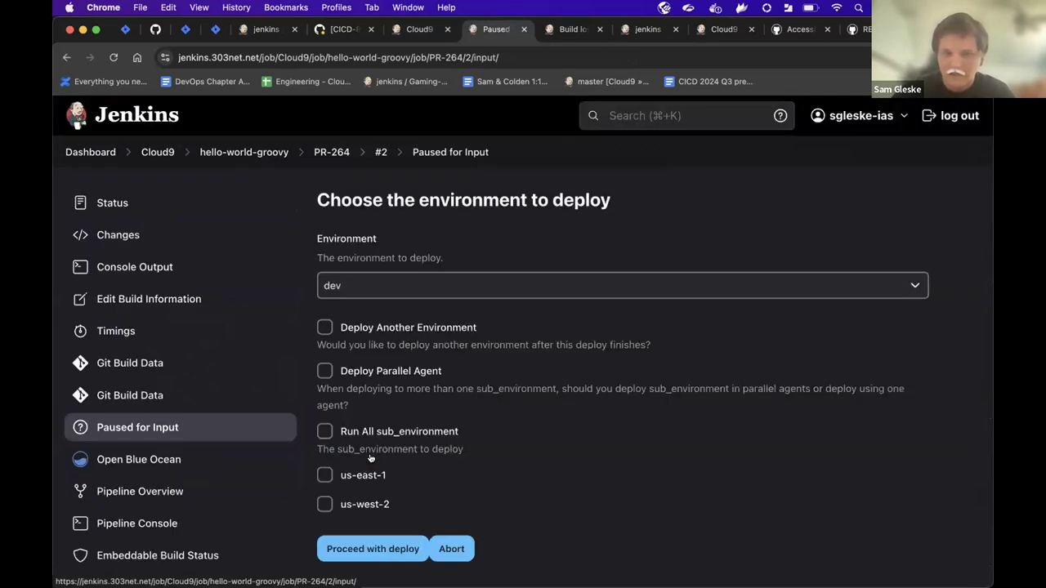
{"action": "mouse_move", "coordinate": [441, 317]}
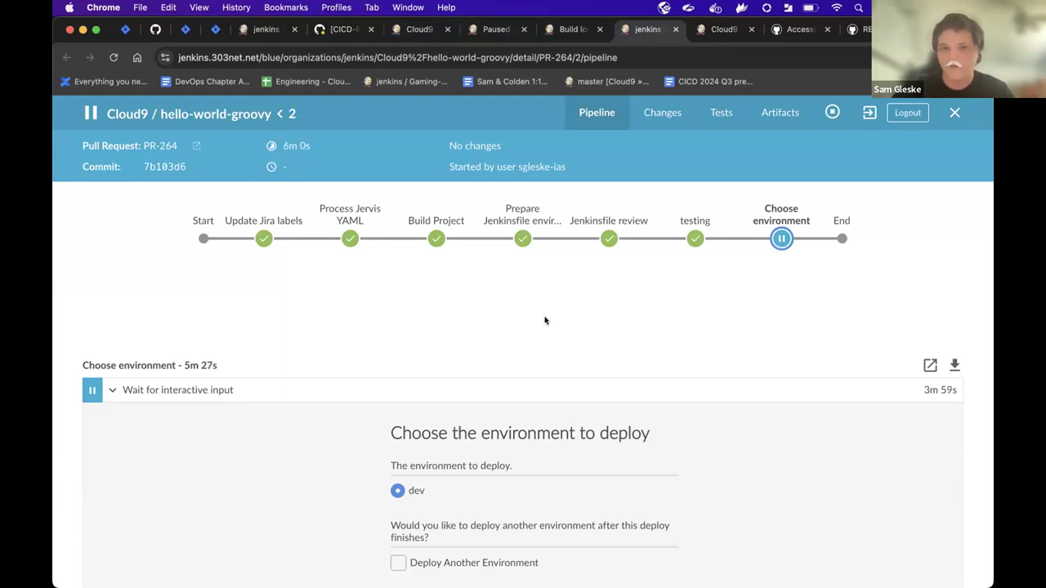
{"action": "scroll", "scroll_direction": "down", "scroll_amount": 3}
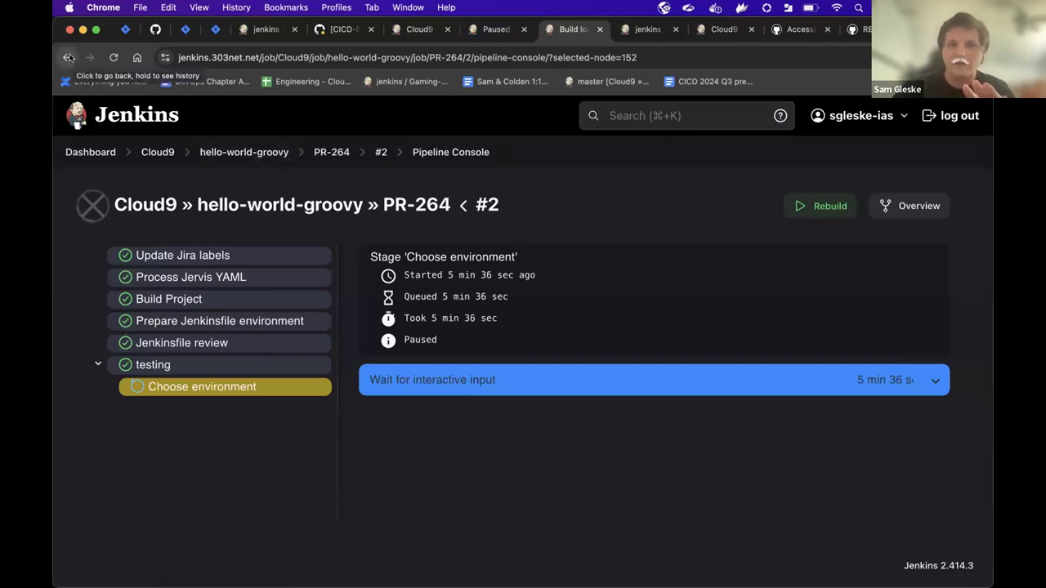
Open build #2 in Blue Ocean in a new tab and review its deploy-environment input form.
{"action": "left_click", "coordinate": [918, 206]}
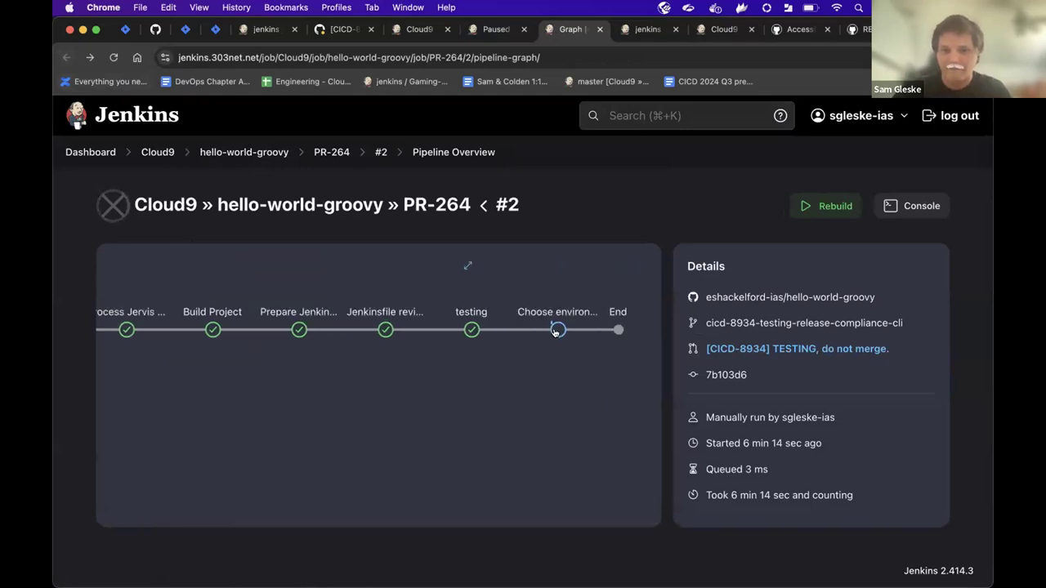
{"action": "mouse_move", "coordinate": [556, 330]}
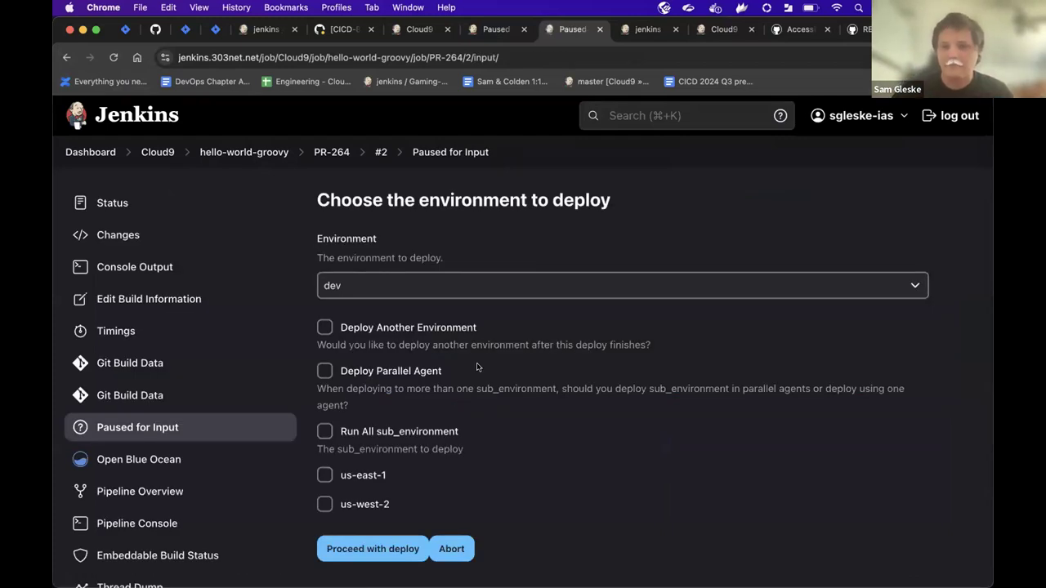
{"action": "scroll", "scroll_direction": "down", "scroll_amount": 3}
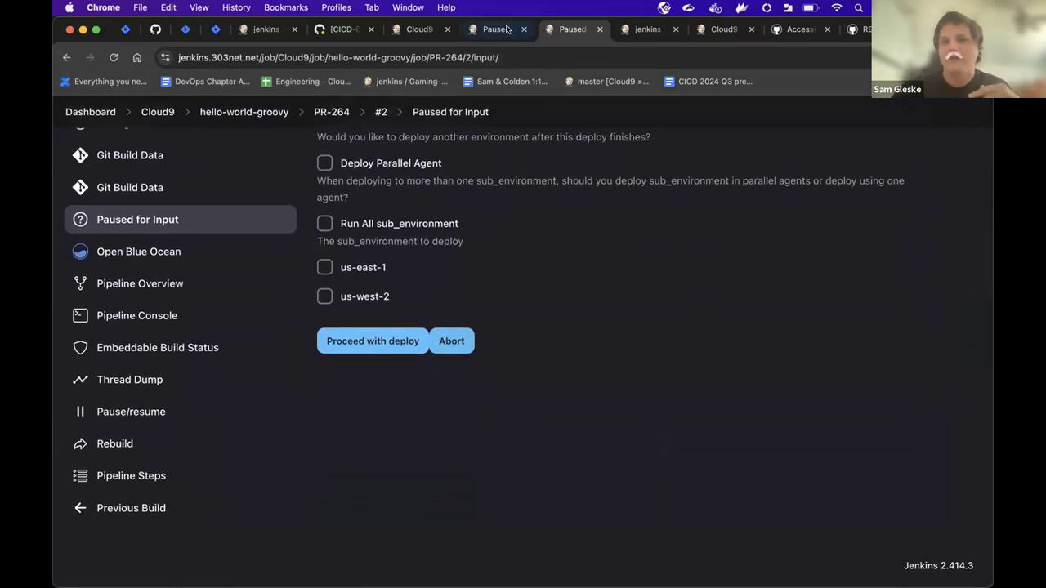
{"action": "left_click", "coordinate": [419, 29]}
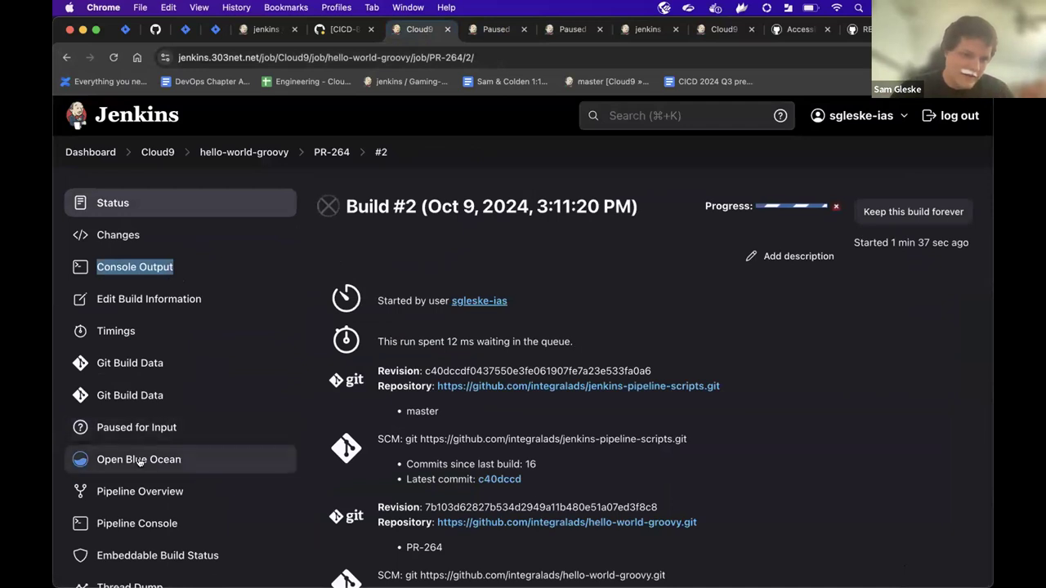
{"action": "right_click", "coordinate": [137, 460]}
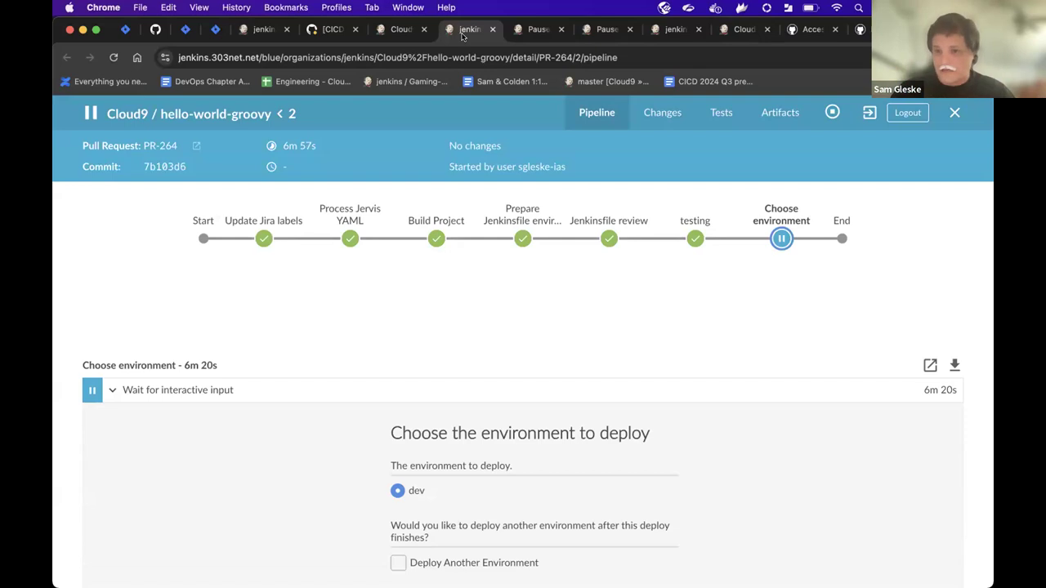
{"action": "mouse_move", "coordinate": [784, 220]}
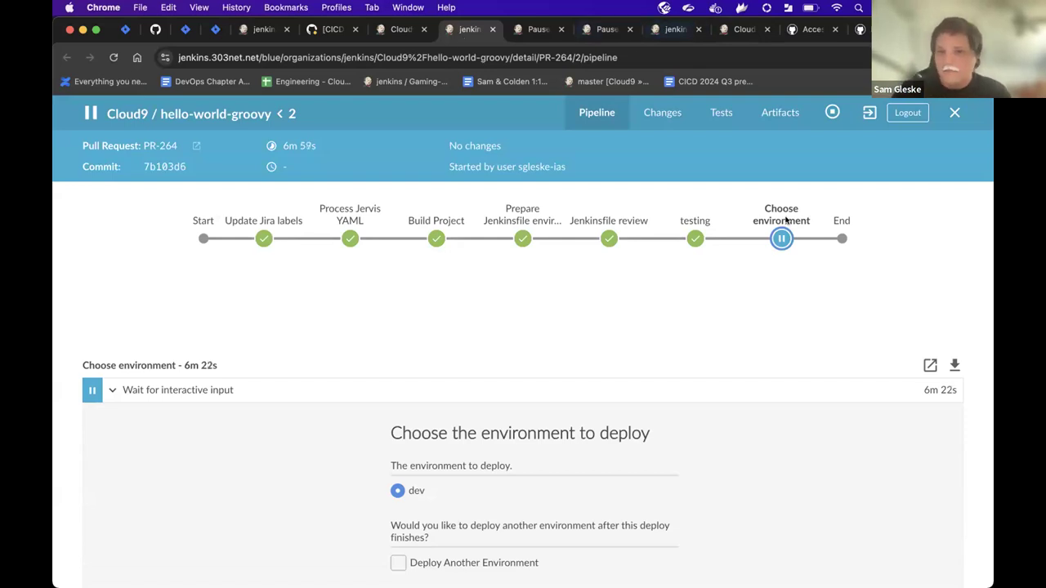
{"action": "mouse_move", "coordinate": [728, 247]}
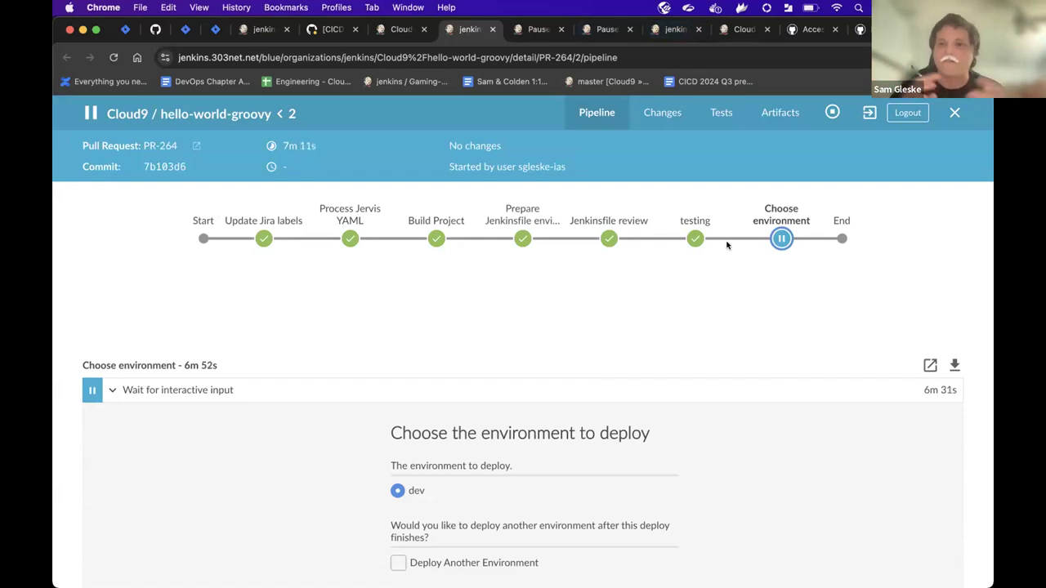
{"action": "scroll", "scroll_direction": "down", "scroll_amount": 3}
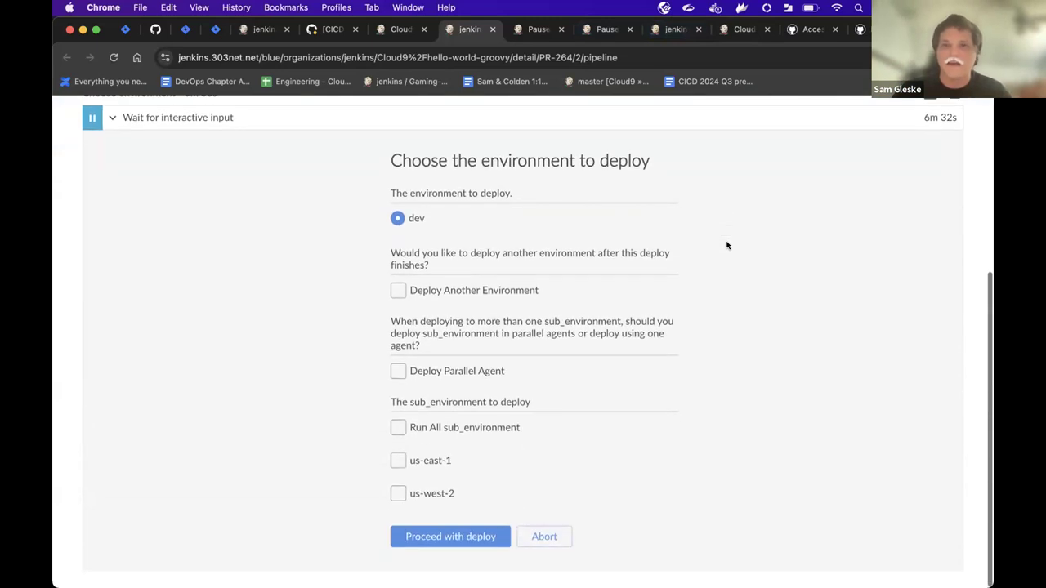
{"action": "mouse_move", "coordinate": [650, 233]}
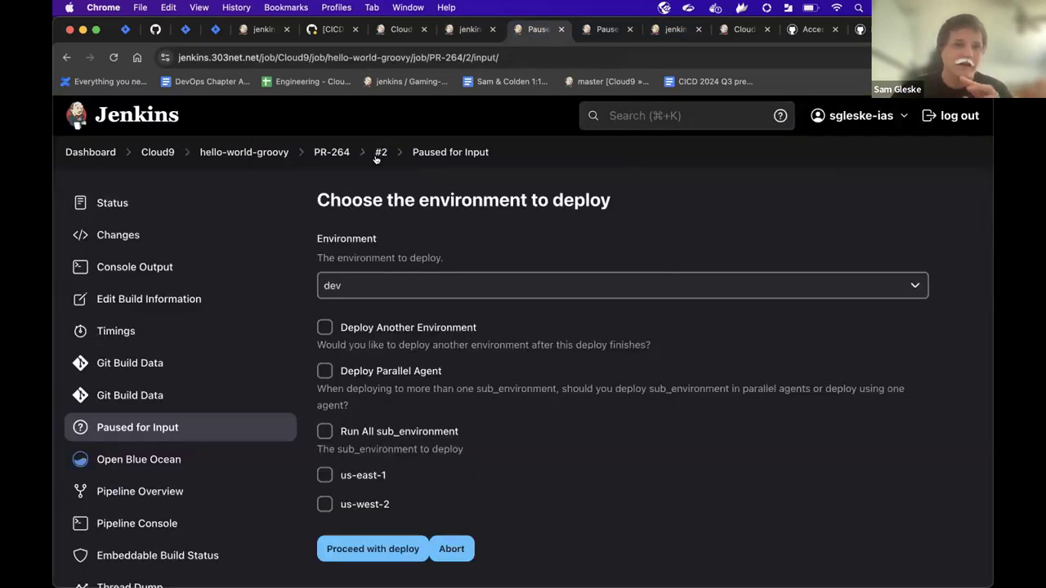
Bring up the Pipeline Steps table for PR-264 build #2 and scan its step statuses.
{"action": "left_click", "coordinate": [381, 152]}
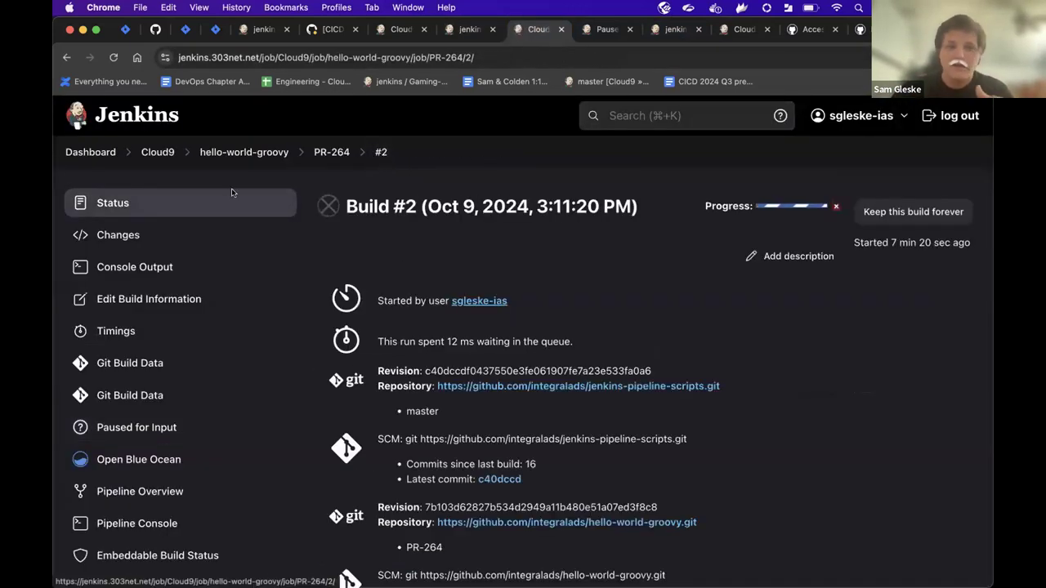
{"action": "scroll", "scroll_direction": "down", "scroll_amount": 3}
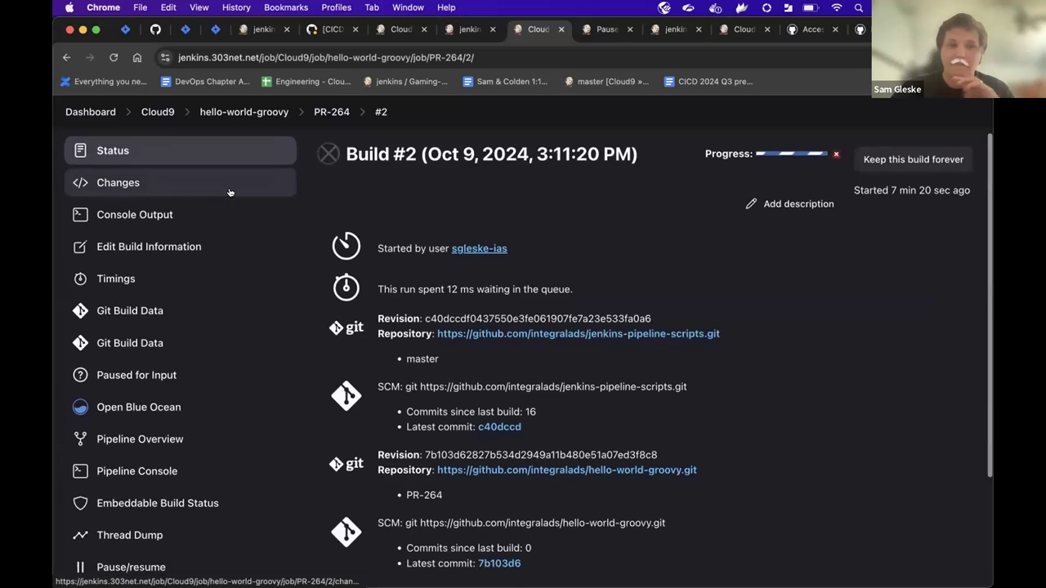
{"action": "scroll", "scroll_direction": "down", "scroll_amount": 3}
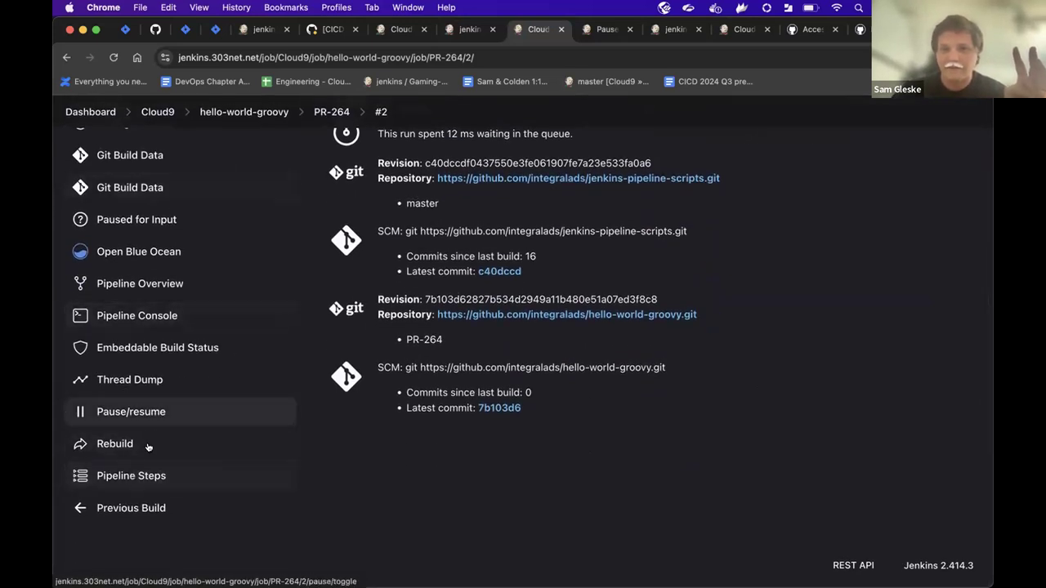
{"action": "left_click", "coordinate": [131, 476]}
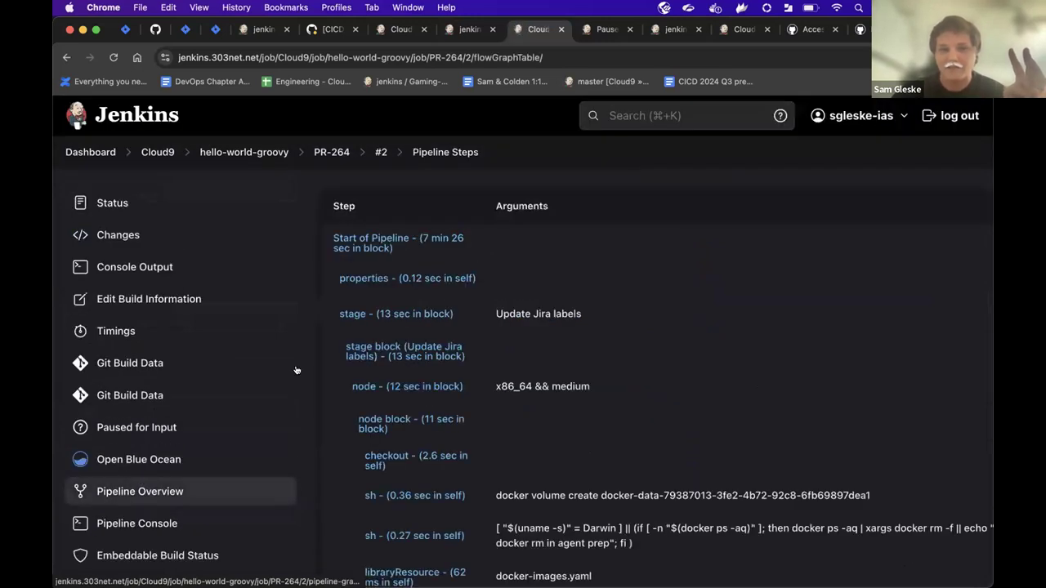
{"action": "scroll", "scroll_direction": "down", "scroll_amount": 3}
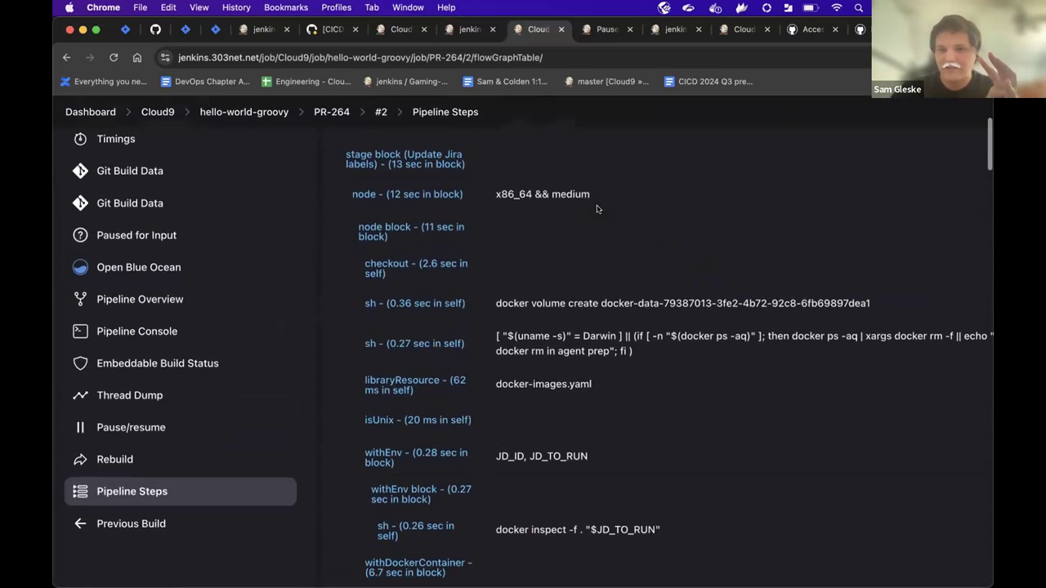
{"action": "scroll", "scroll_direction": "down", "scroll_amount": 3}
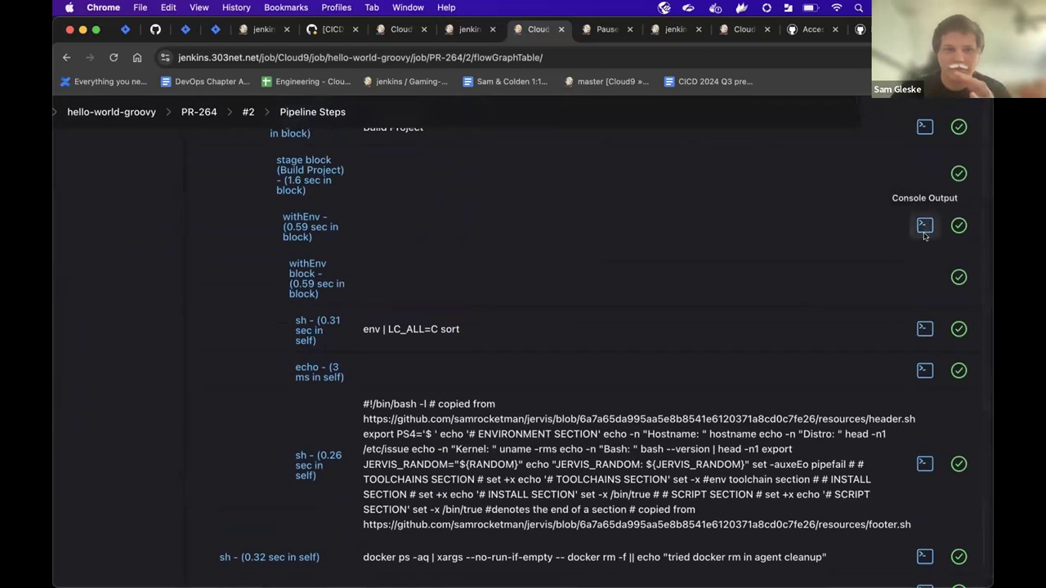
{"action": "scroll", "scroll_direction": "down", "scroll_amount": 3}
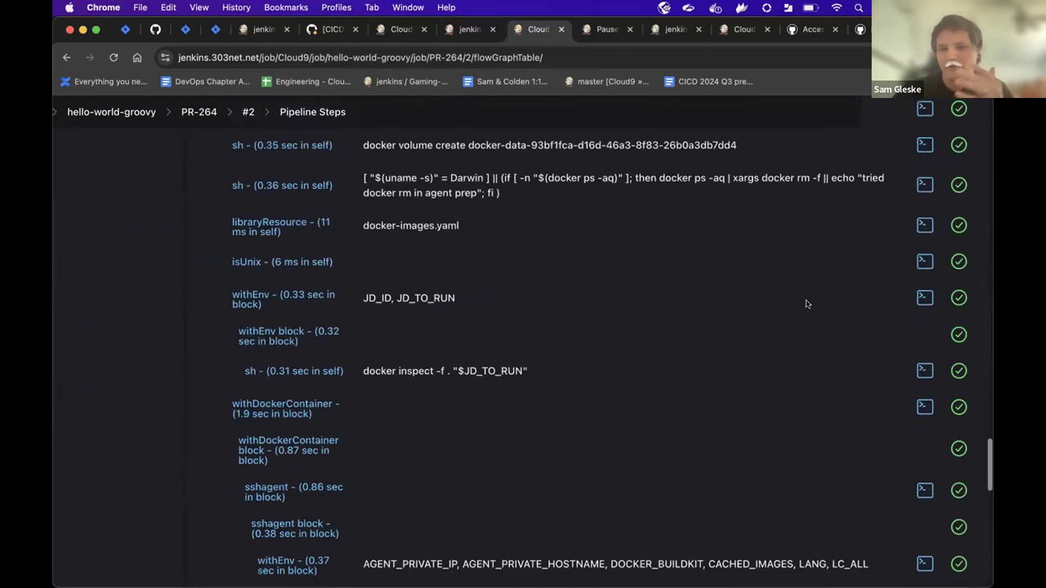
{"action": "scroll", "scroll_direction": "up", "scroll_amount": 3}
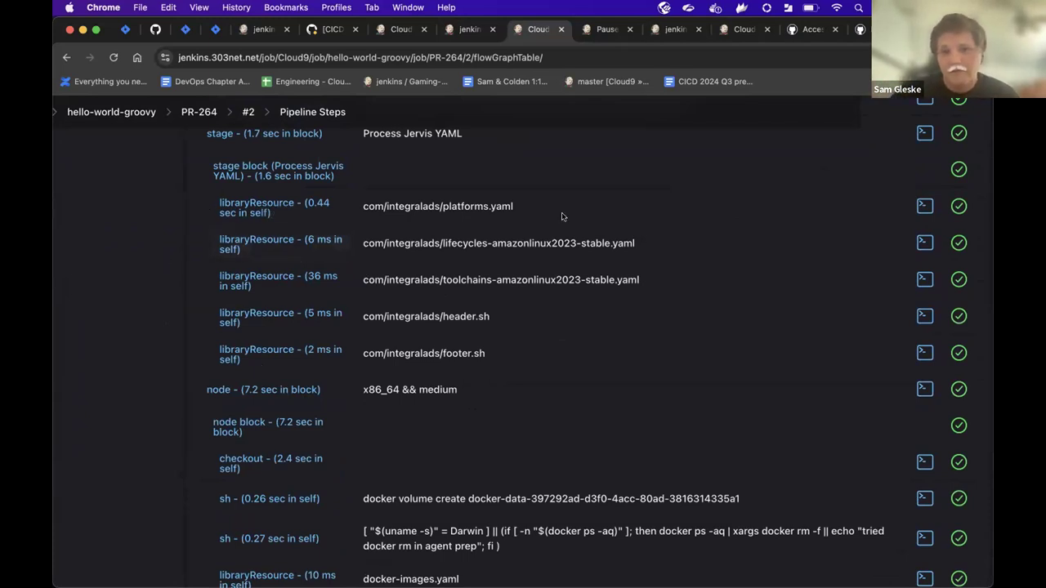
{"action": "mouse_move", "coordinate": [520, 177]}
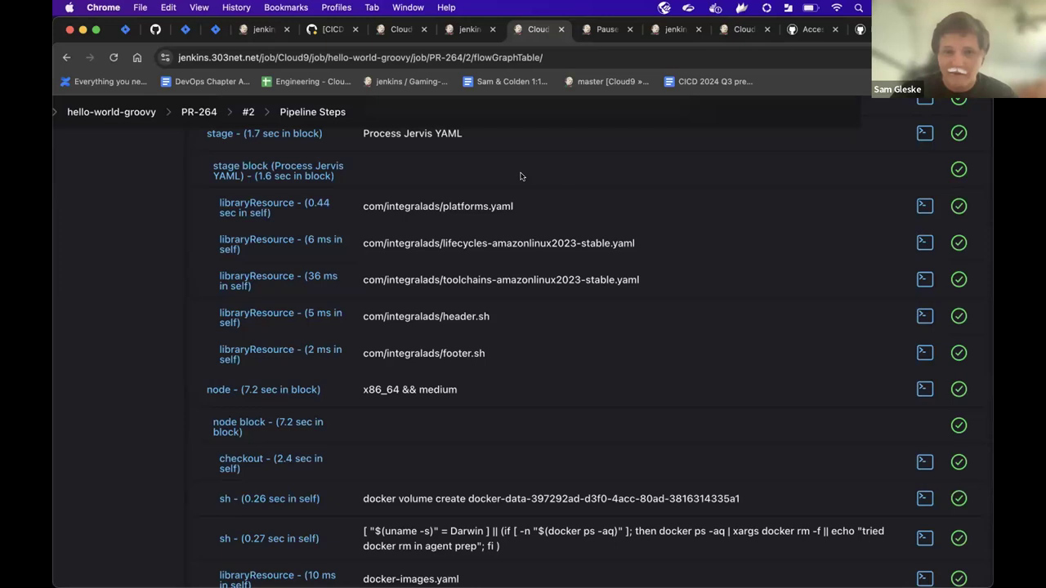
{"action": "mouse_move", "coordinate": [592, 173]}
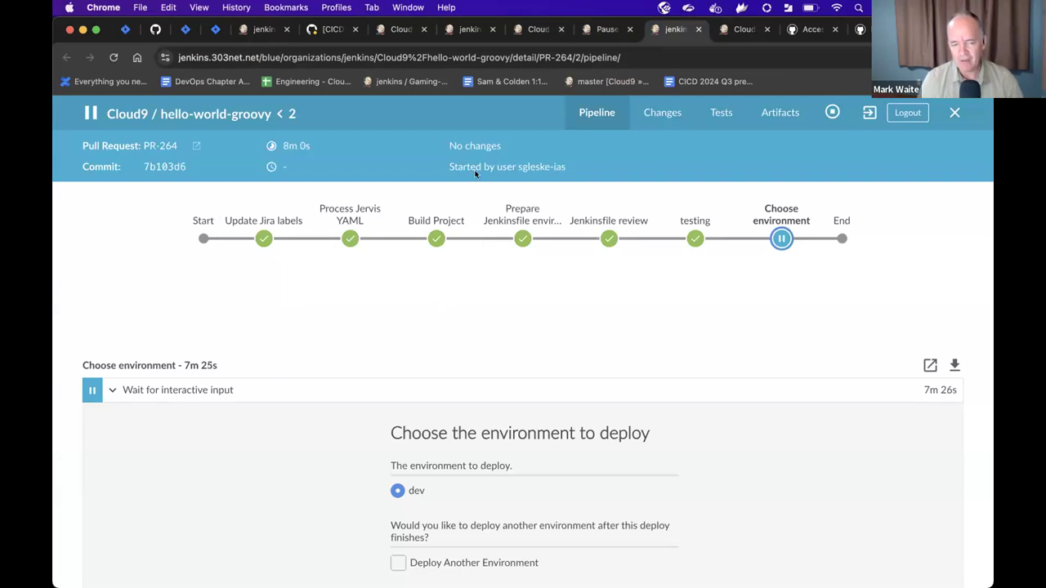
{"action": "mouse_move", "coordinate": [389, 268]}
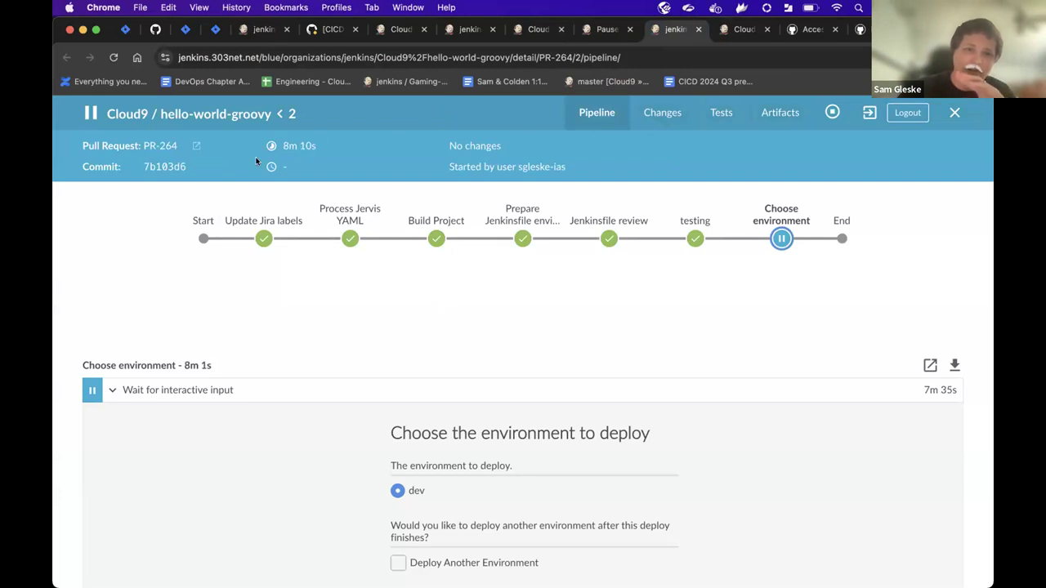
{"action": "mouse_move", "coordinate": [477, 119]}
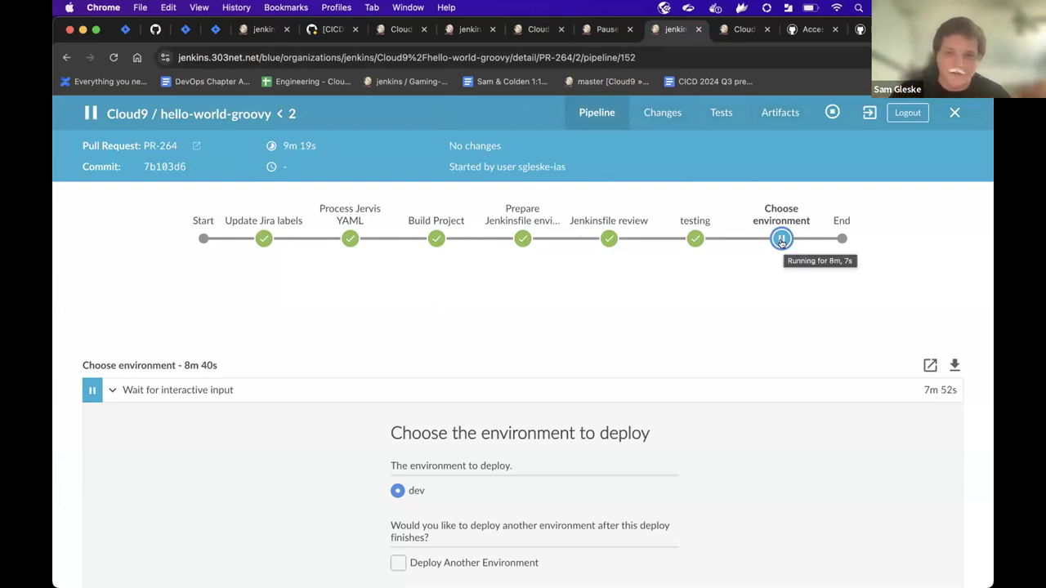
Scroll Blue Ocean's run 2 page down to the 'Choose the environment to deploy' form.
{"action": "scroll", "scroll_direction": "down", "scroll_amount": 3}
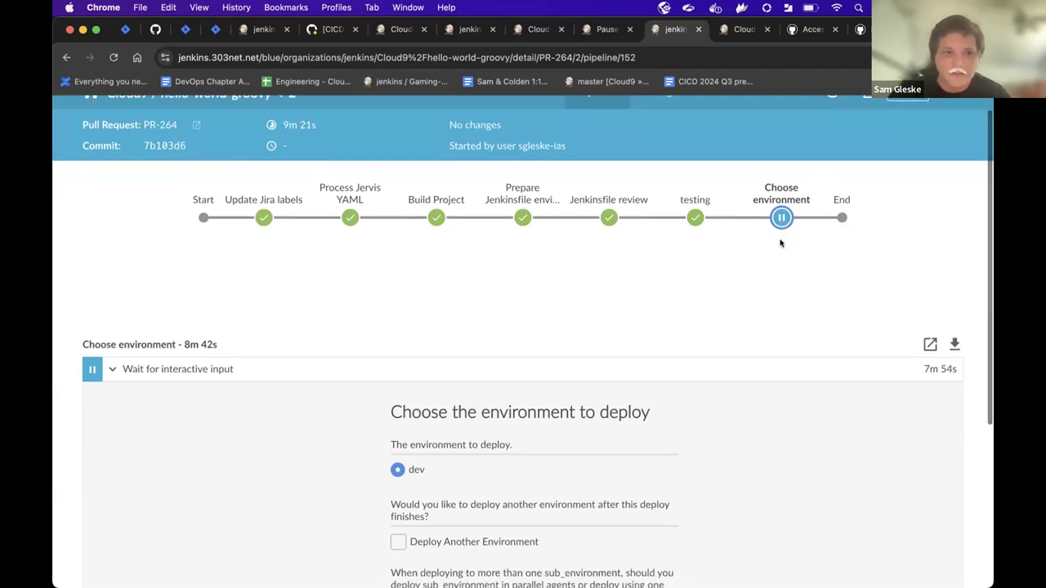
{"action": "scroll", "scroll_direction": "down", "scroll_amount": 3}
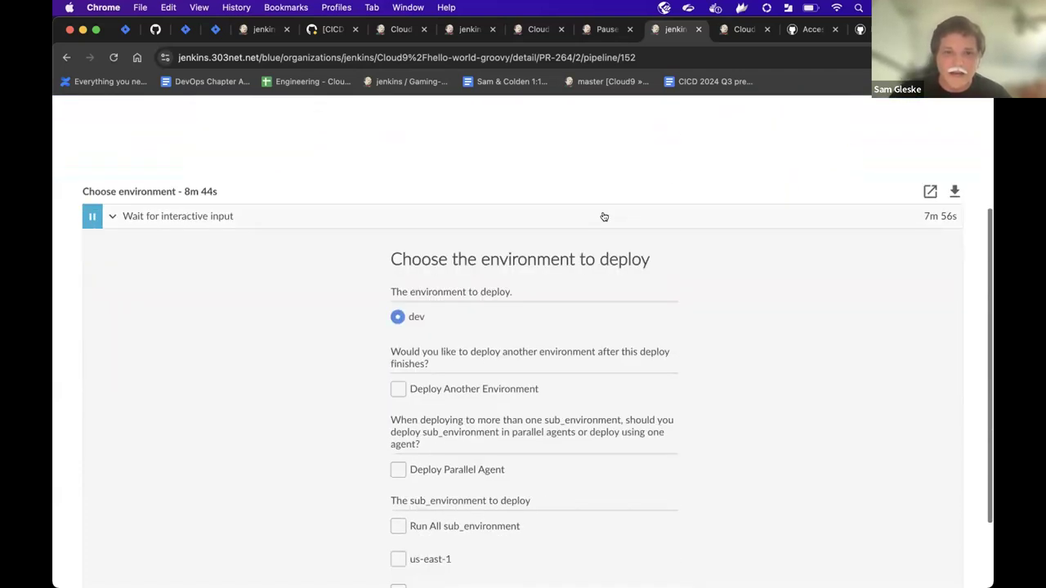
{"action": "scroll", "scroll_direction": "down", "scroll_amount": 3}
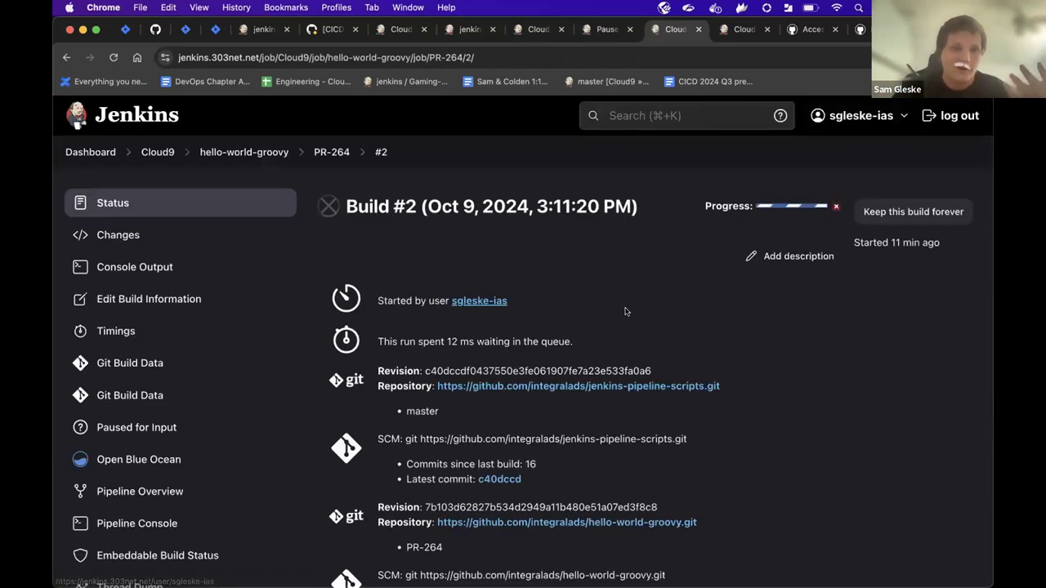
{"action": "mouse_move", "coordinate": [332, 152]}
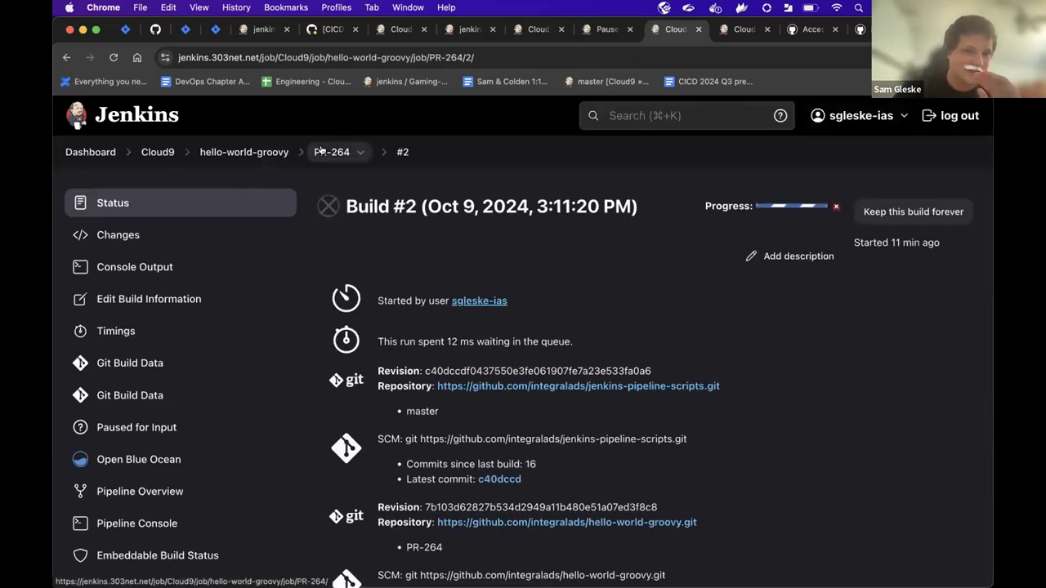
Navigate the breadcrumb up from build #2 to the hello-world-groovy project page.
{"action": "left_click", "coordinate": [332, 152]}
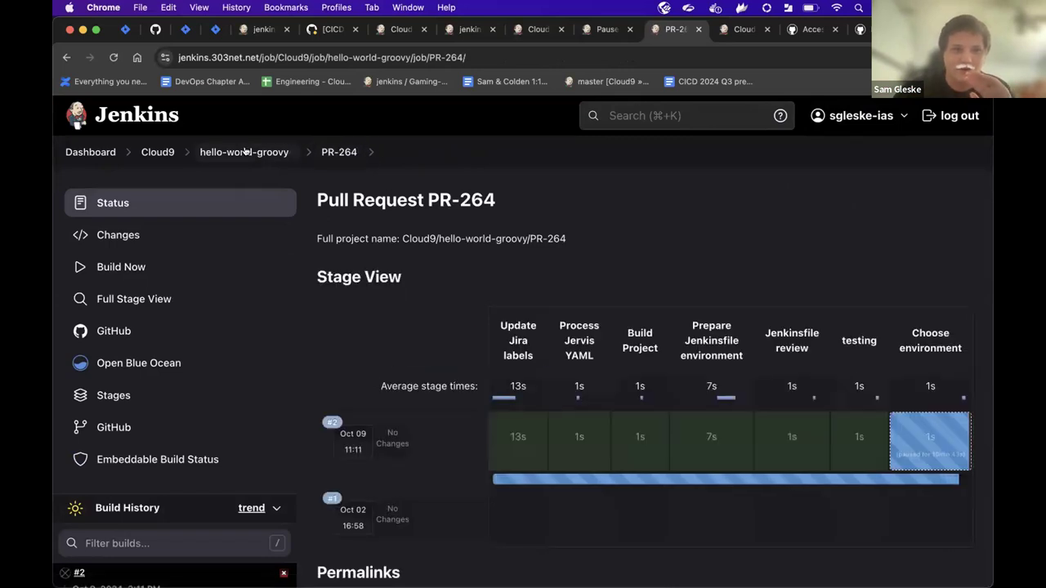
{"action": "left_click", "coordinate": [244, 152]}
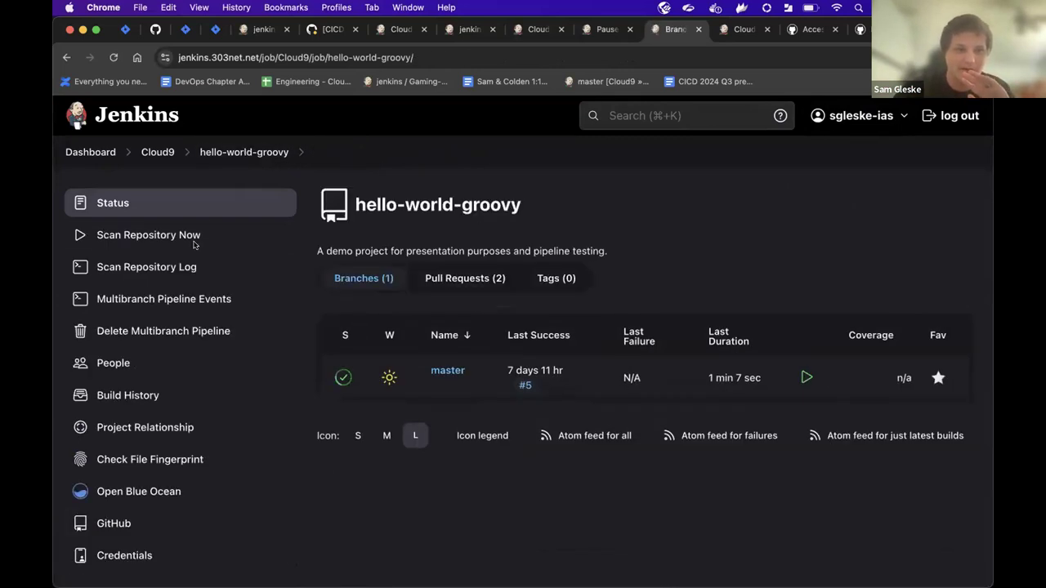
{"action": "mouse_move", "coordinate": [147, 266]}
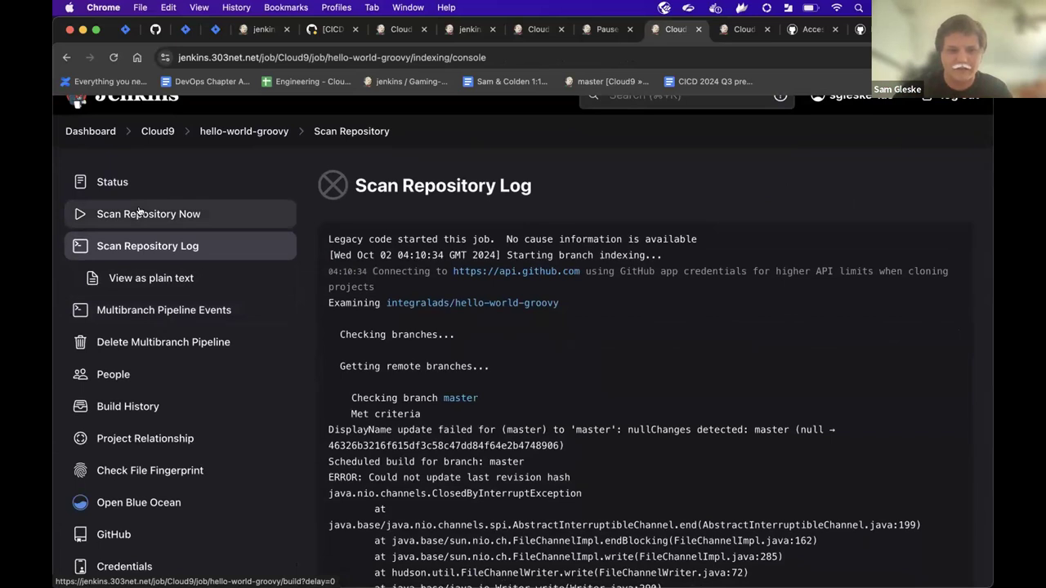
{"action": "mouse_move", "coordinate": [163, 311]}
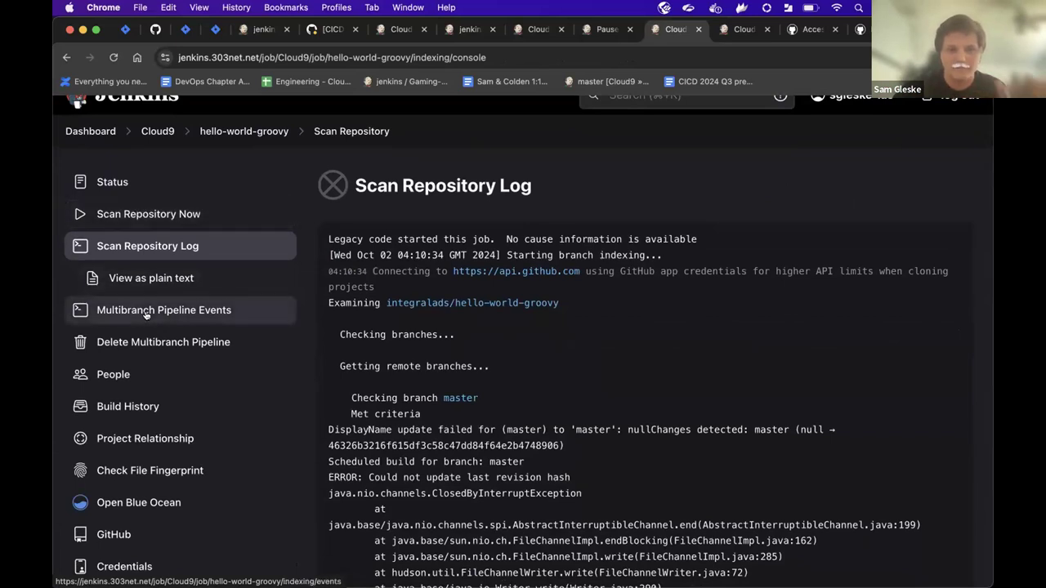
View the Multibranch Pipeline Events log showing pull request 263 opened and scheduled.
{"action": "left_click", "coordinate": [164, 311]}
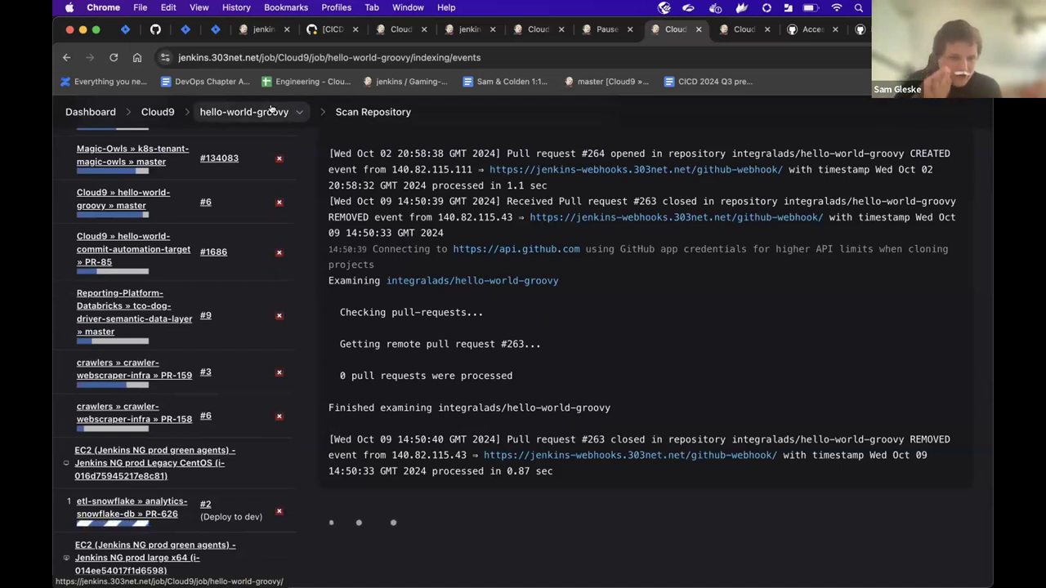
{"action": "scroll", "scroll_direction": "down", "scroll_amount": 3}
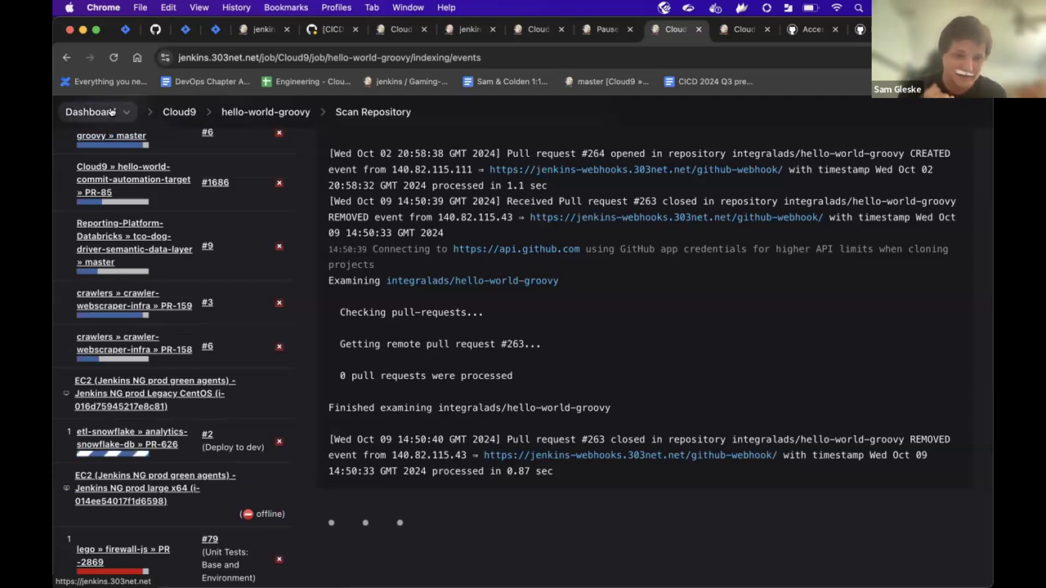
{"action": "scroll", "scroll_direction": "down", "scroll_amount": 3}
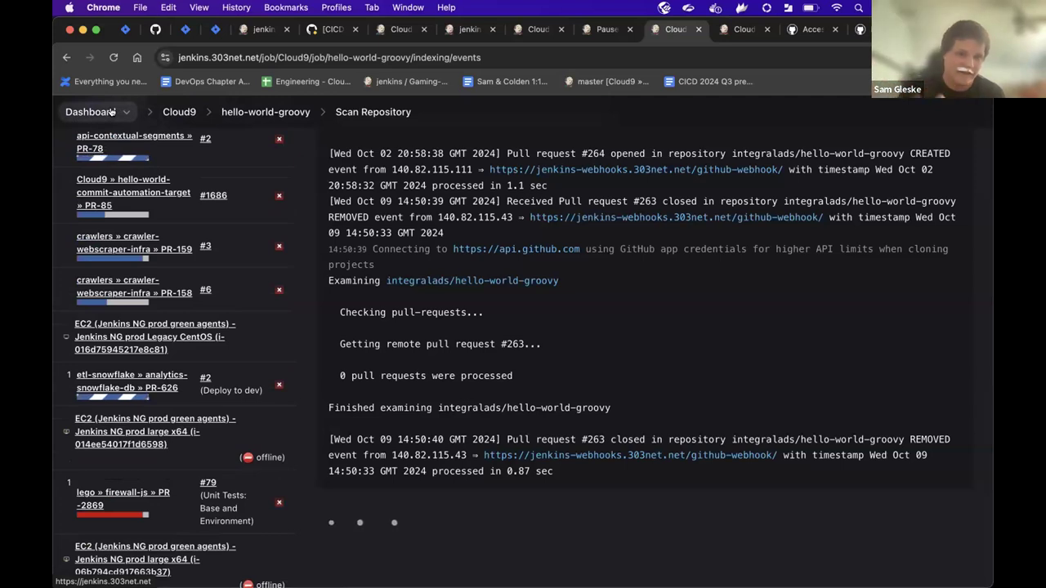
{"action": "scroll", "scroll_direction": "down", "scroll_amount": 3}
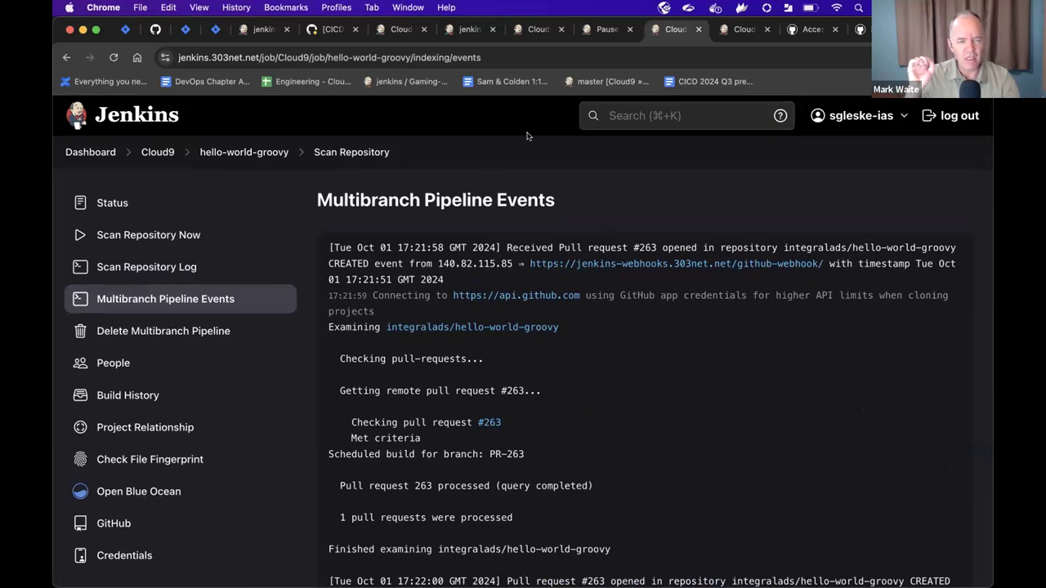
{"action": "mouse_move", "coordinate": [629, 284]}
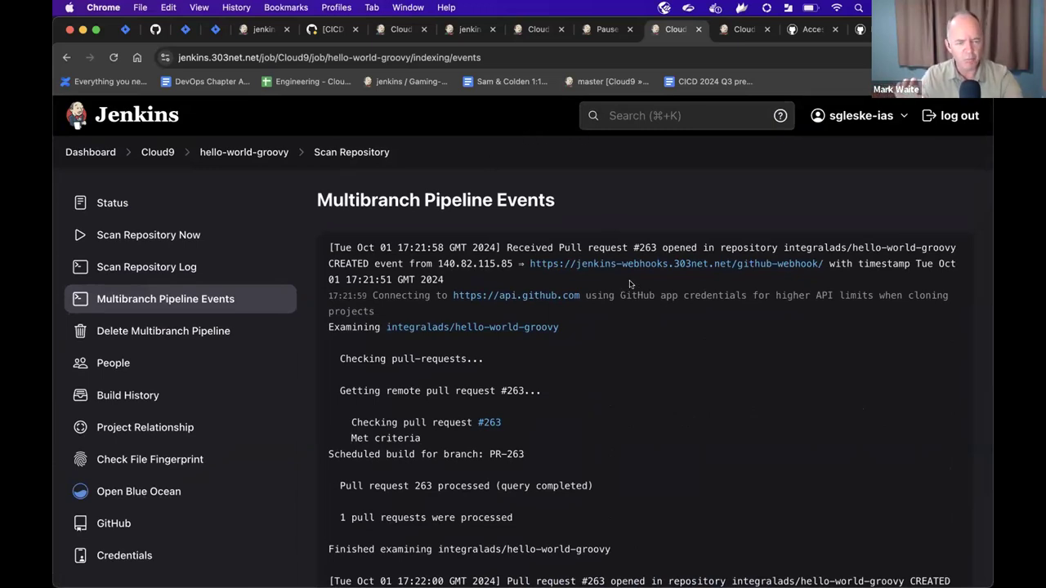
{"action": "mouse_move", "coordinate": [479, 383]}
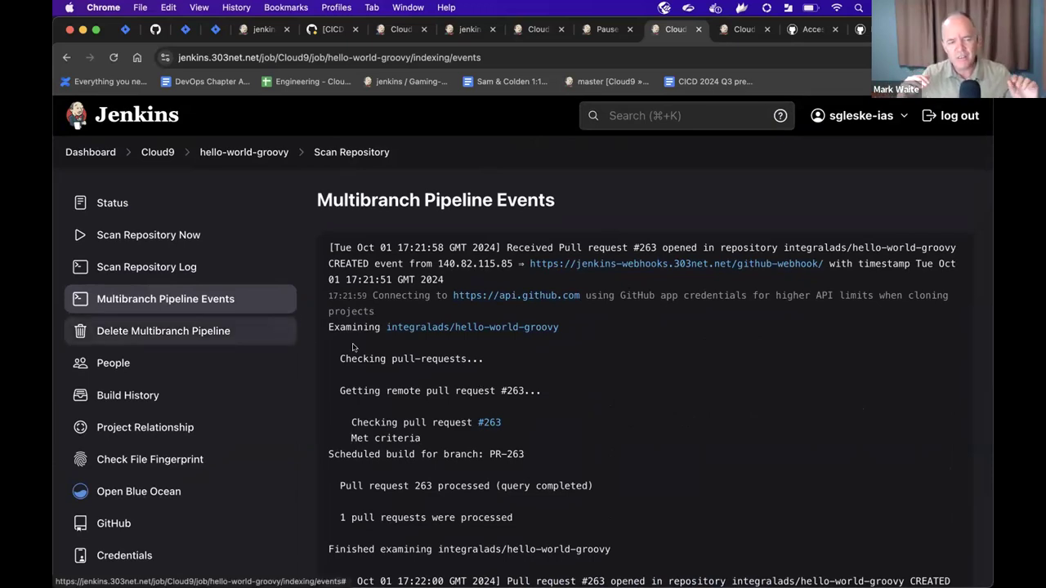
{"action": "mouse_move", "coordinate": [217, 188]}
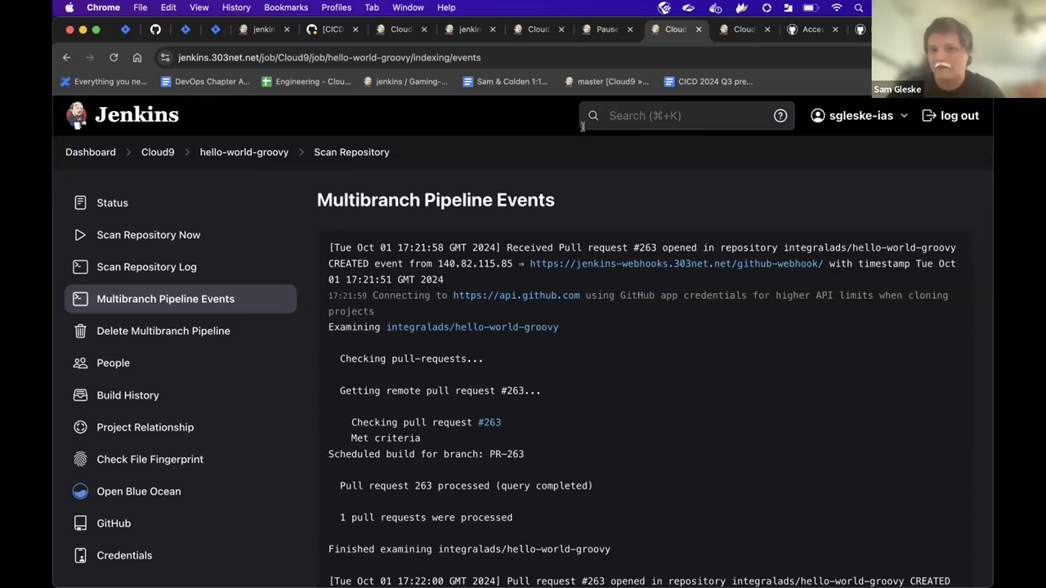
{"action": "mouse_move", "coordinate": [597, 245]}
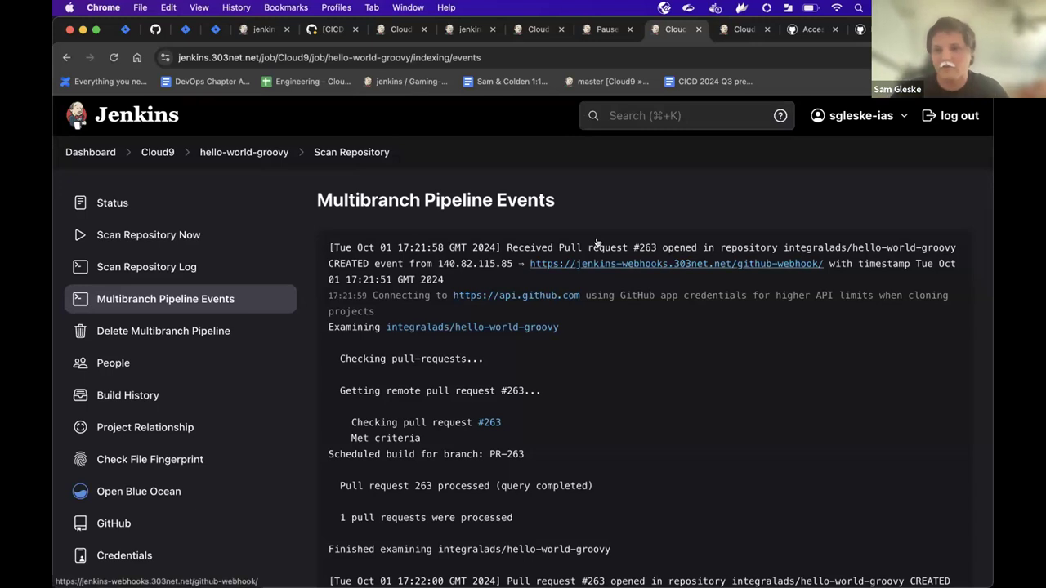
{"action": "mouse_move", "coordinate": [606, 263]}
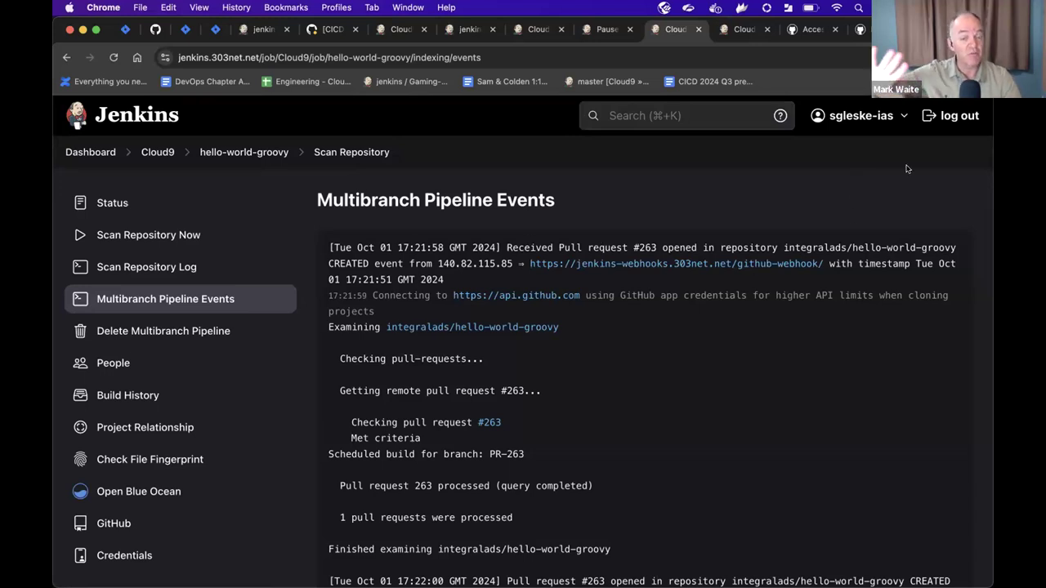
{"action": "mouse_move", "coordinate": [677, 319]}
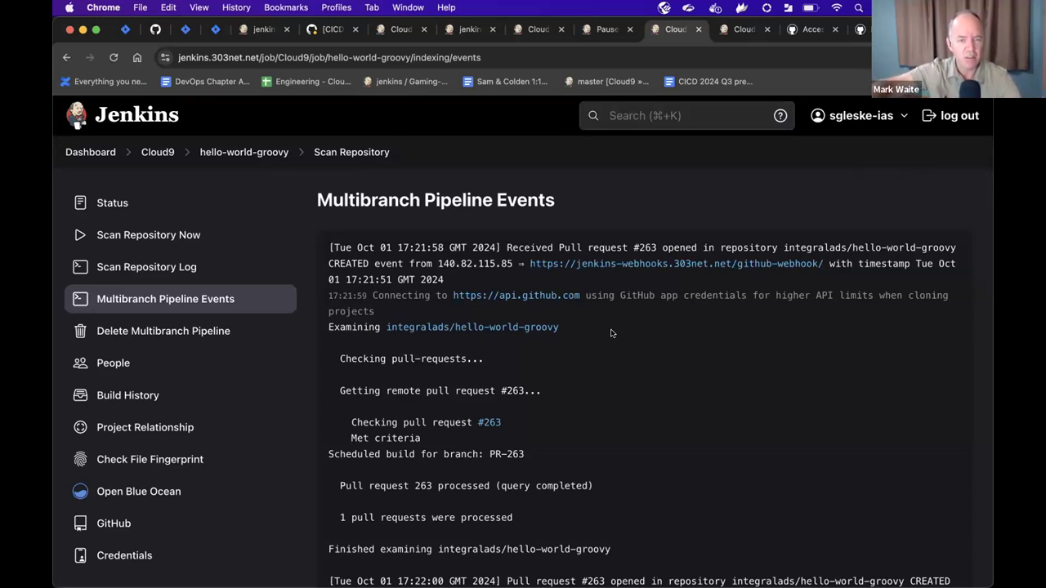
{"action": "double_click", "coordinate": [339, 248]}
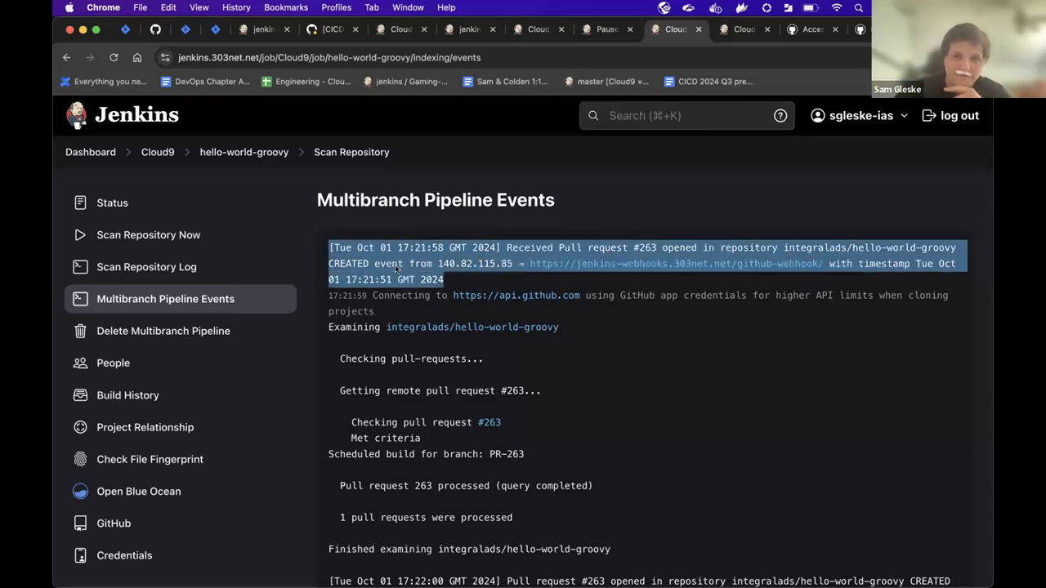
Highlight the first [Tue Oct 01 17:21:58] entry where PR #263 arrived from the webhook.
{"action": "left_click", "coordinate": [367, 263]}
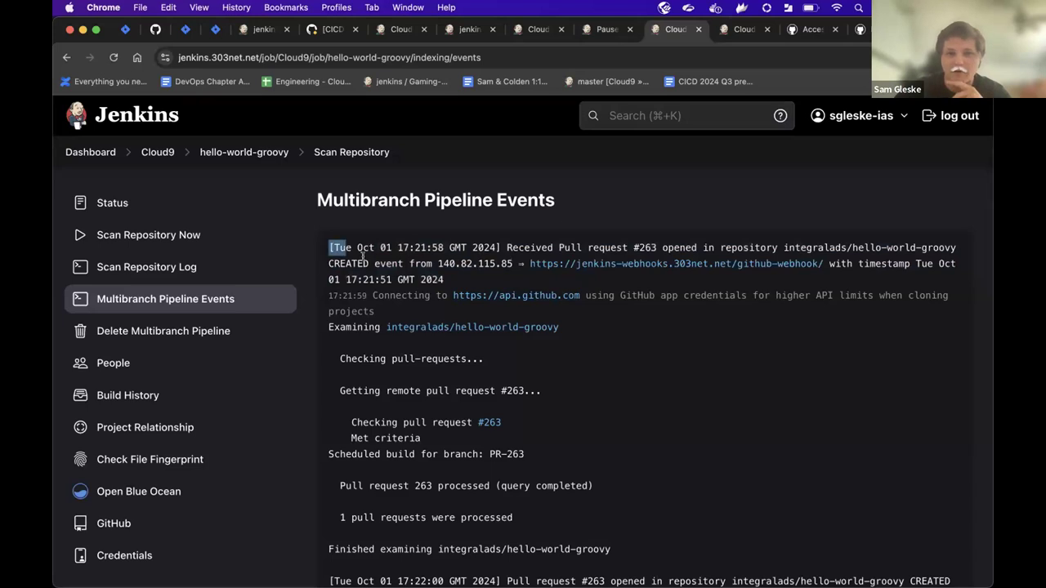
{"action": "left_click_drag", "start_coordinate": [330, 248], "coordinate": [445, 280]}
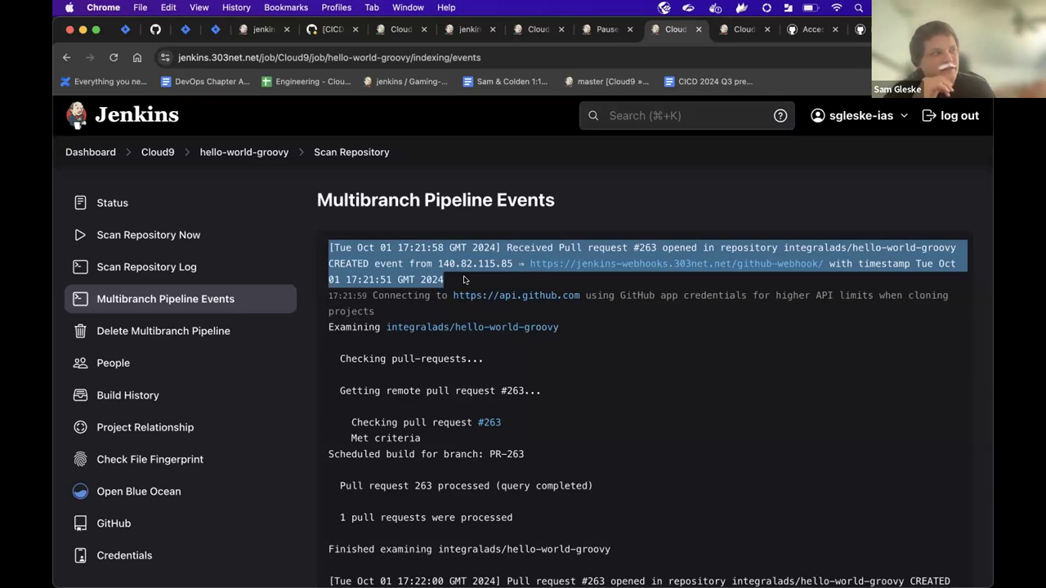
Scroll the Multibranch Pipeline Events page down to the Wed Oct 02 pull request #264 entry.
{"action": "scroll", "scroll_direction": "down", "scroll_amount": 3}
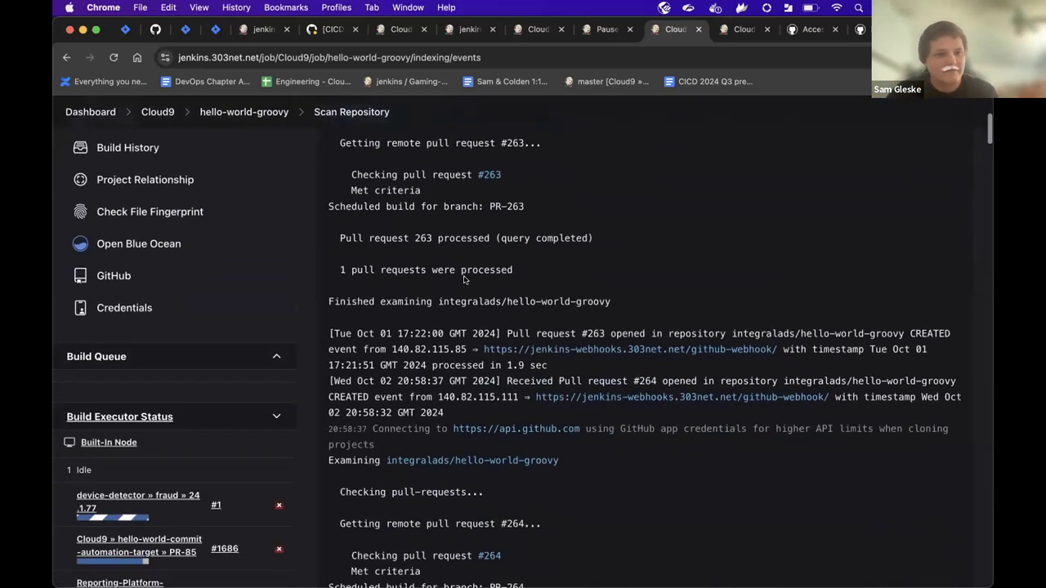
{"action": "scroll", "scroll_direction": "down", "scroll_amount": 3}
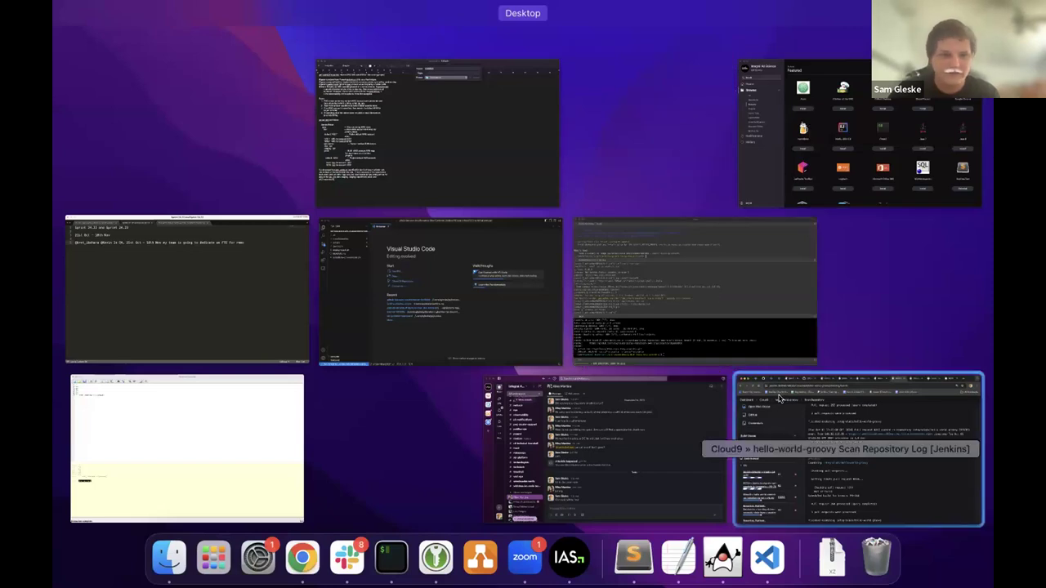
{"action": "left_click", "coordinate": [856, 448]}
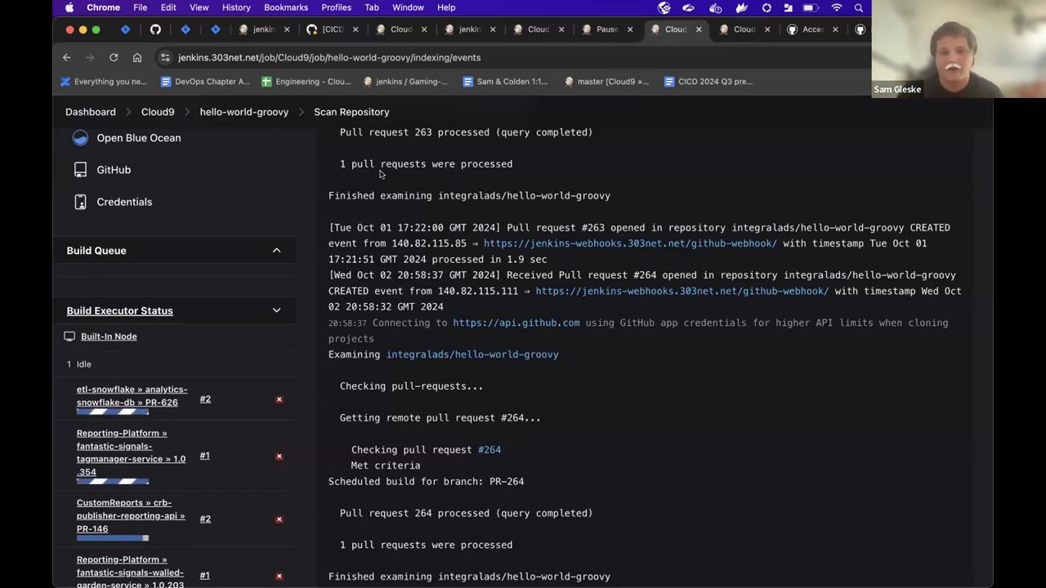
{"action": "mouse_move", "coordinate": [370, 147]}
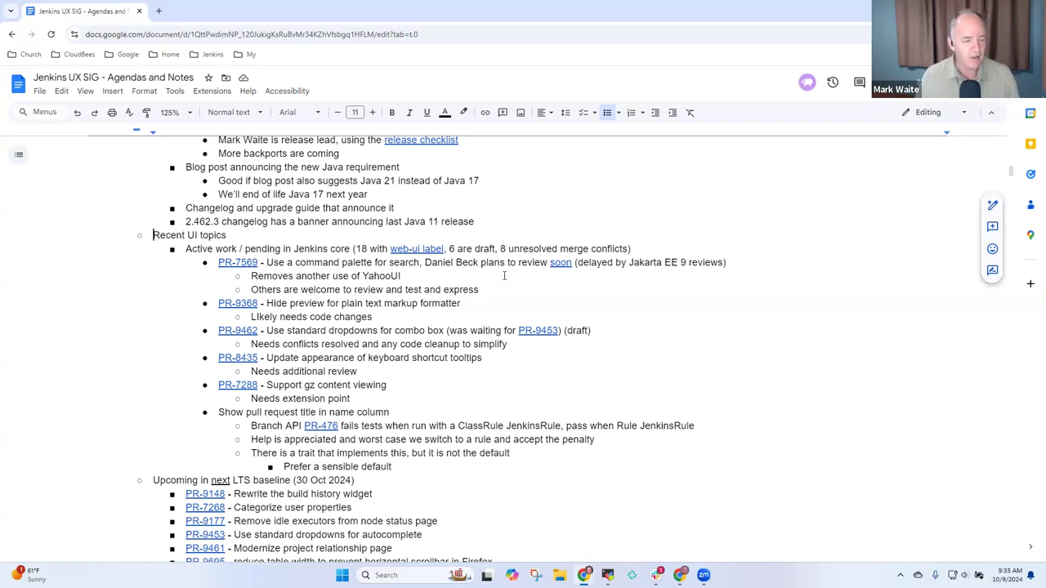
{"action": "mouse_move", "coordinate": [340, 274]}
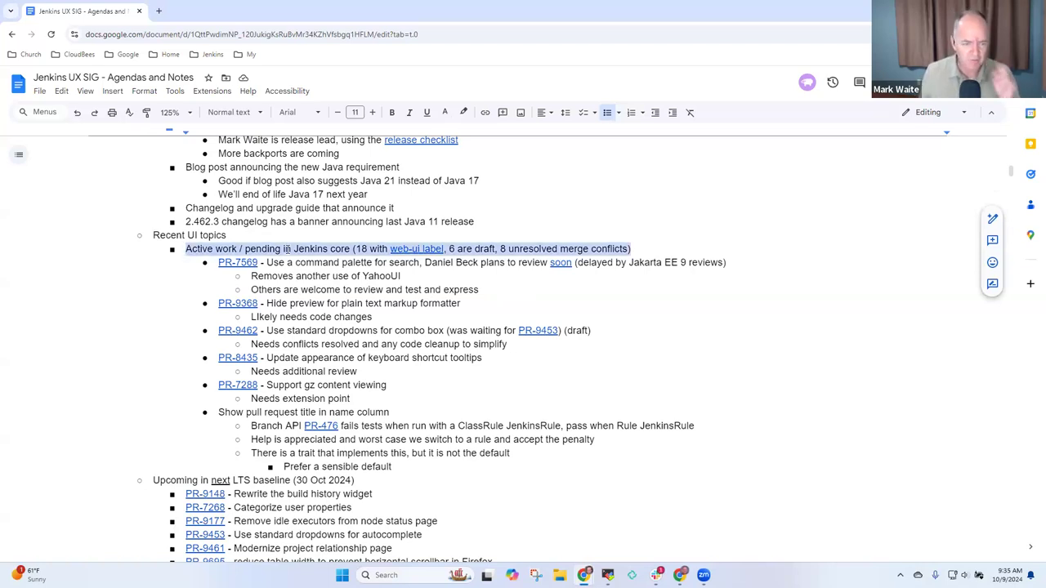
Place the cursor at the end of the 'Active work / pending in Jenkins core' line.
{"action": "left_click", "coordinate": [461, 303]}
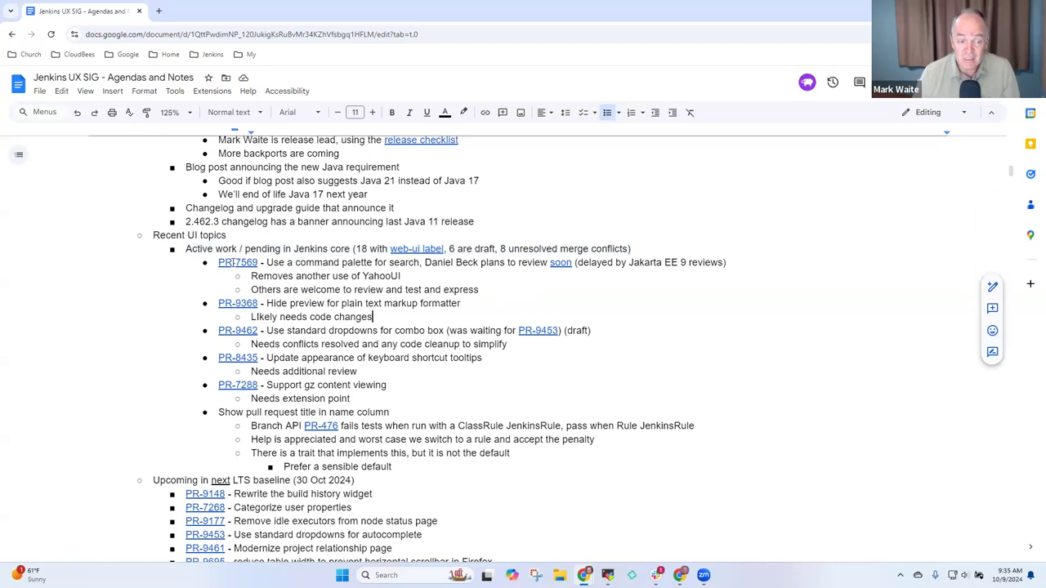
{"action": "mouse_move", "coordinate": [331, 271]}
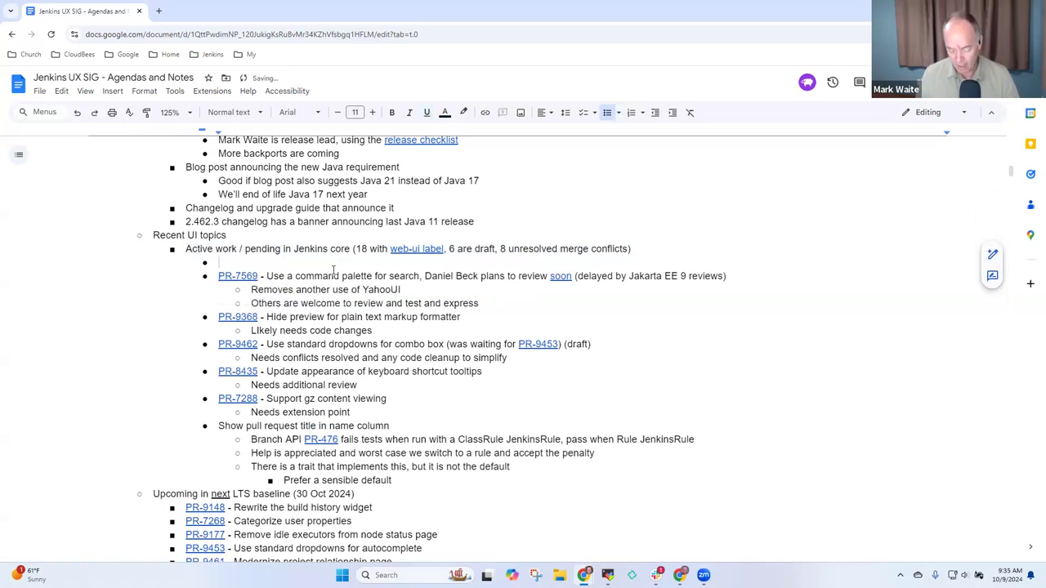
Add the bullet 'Remove YahooUI from Jenkins core' and start a 'Progress continues' sub-note beneath it.
{"action": "type", "text": "Remove T"}
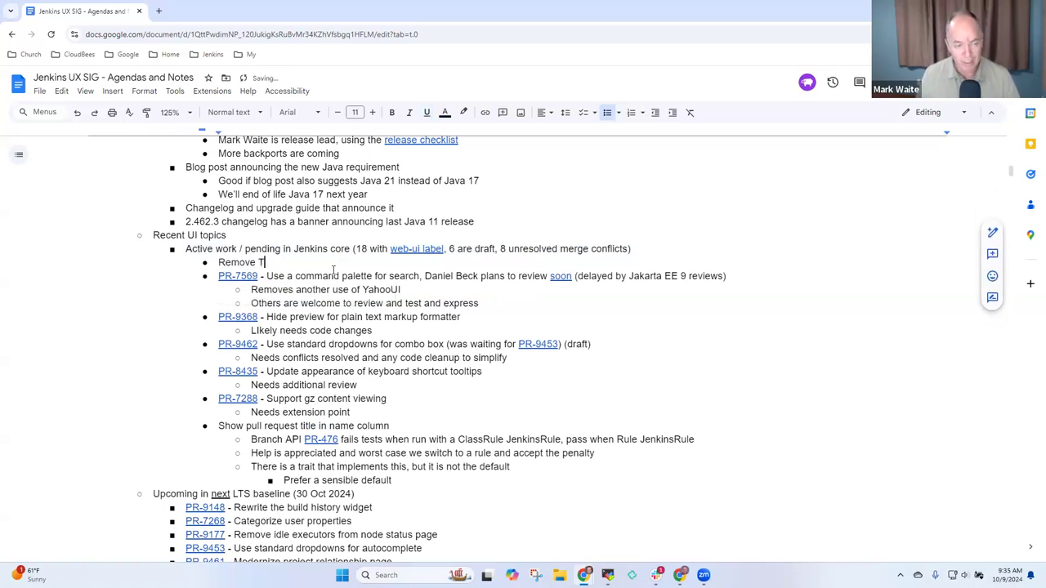
{"action": "type", "text": "ahoo"}
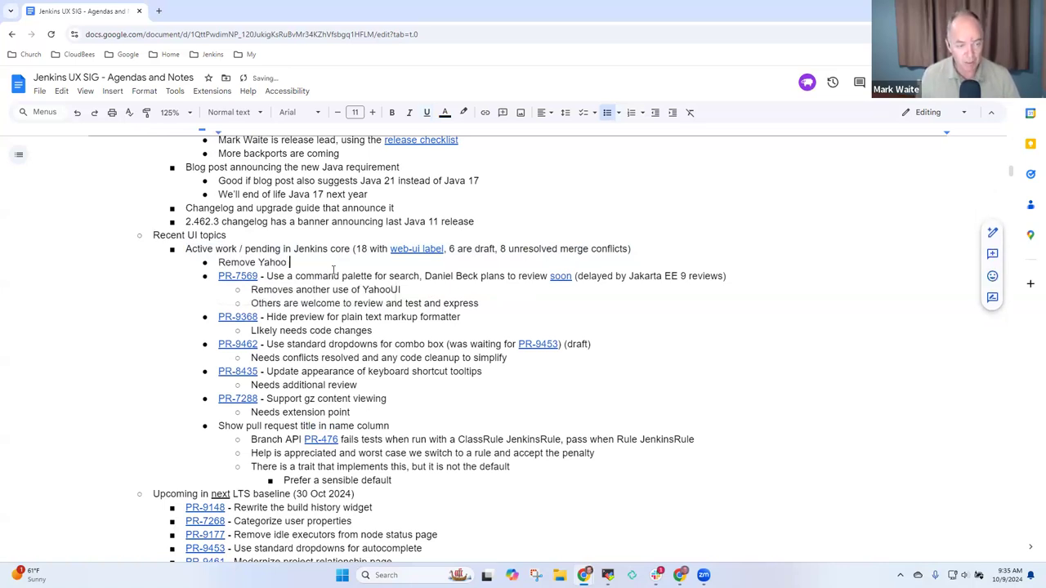
{"action": "type", "text": "UI"}
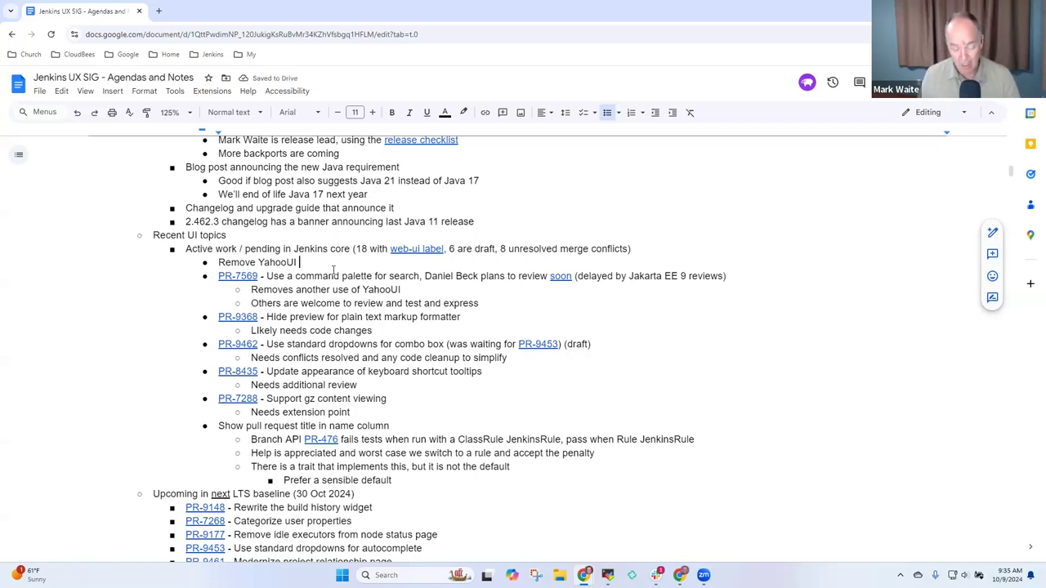
{"action": "type", "text": "from Jenkins core"}
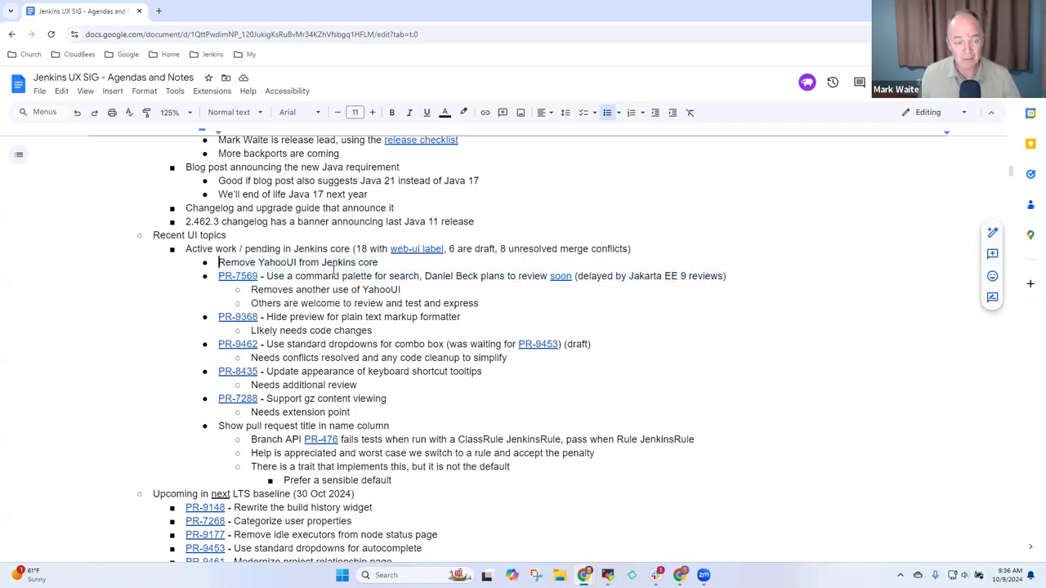
{"action": "type", "text": "Progress continues"}
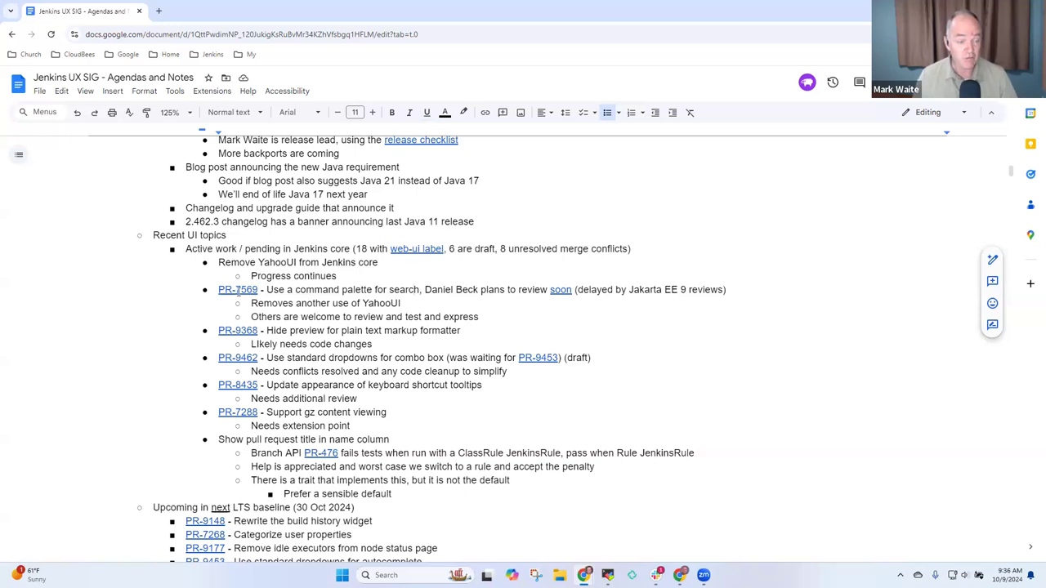
View pull request #7569 'Overhaul search with a Command Palette' on GitHub and look through its screenshots and description.
{"action": "left_click", "coordinate": [239, 289]}
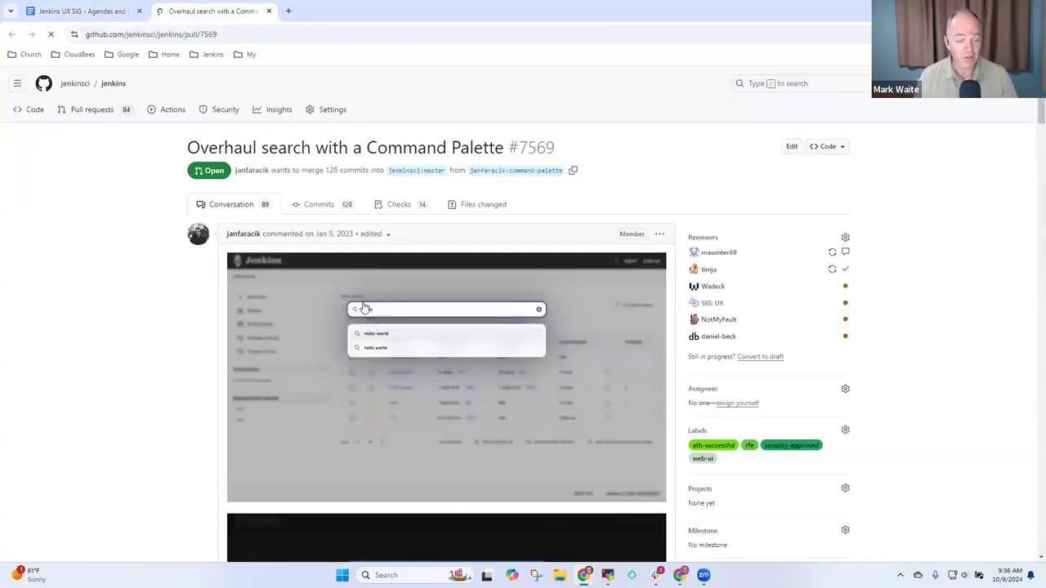
{"action": "scroll", "scroll_direction": "down", "scroll_amount": 3}
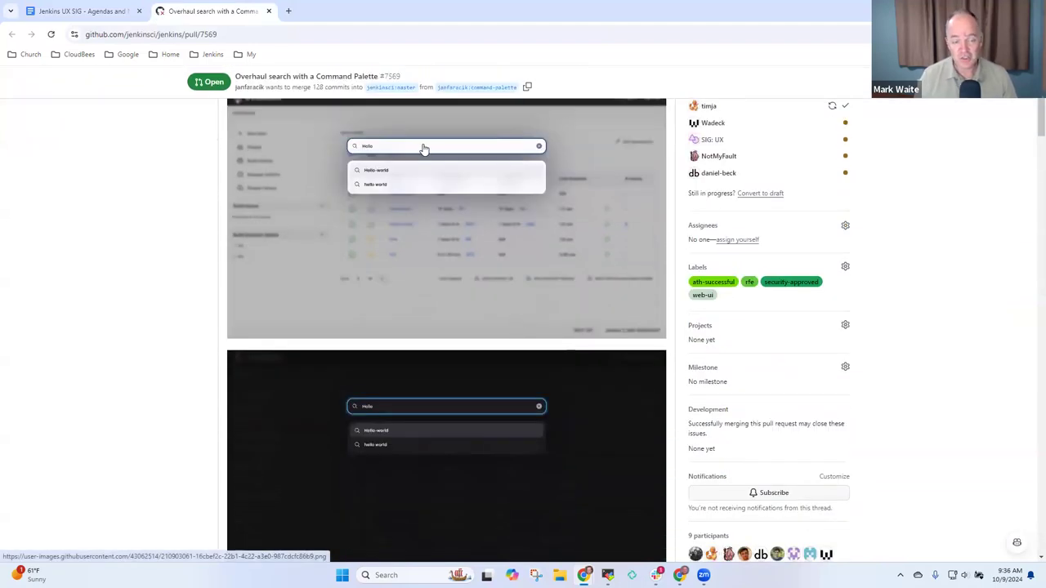
{"action": "mouse_move", "coordinate": [477, 163]}
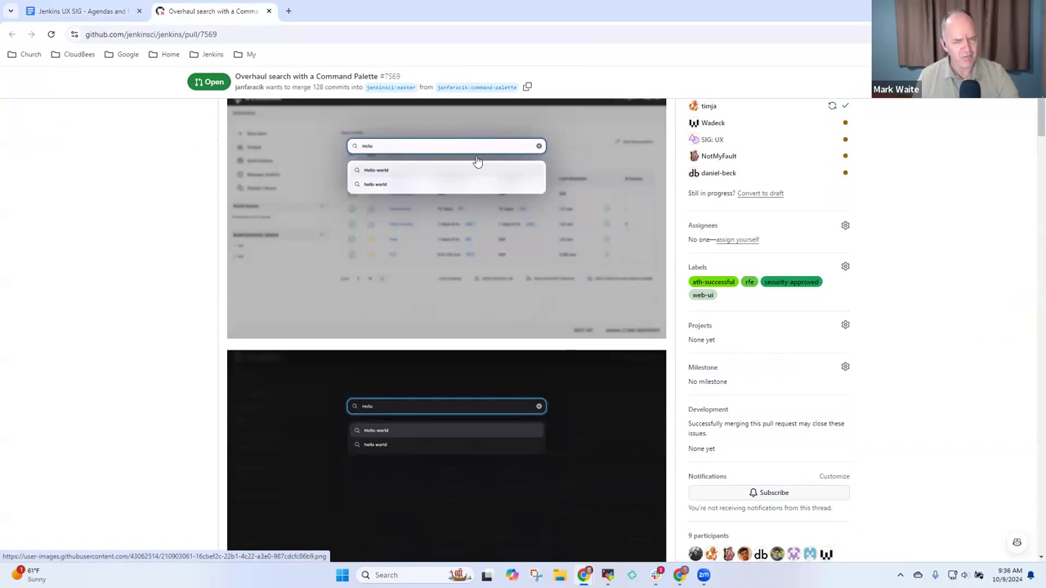
{"action": "mouse_move", "coordinate": [472, 173]}
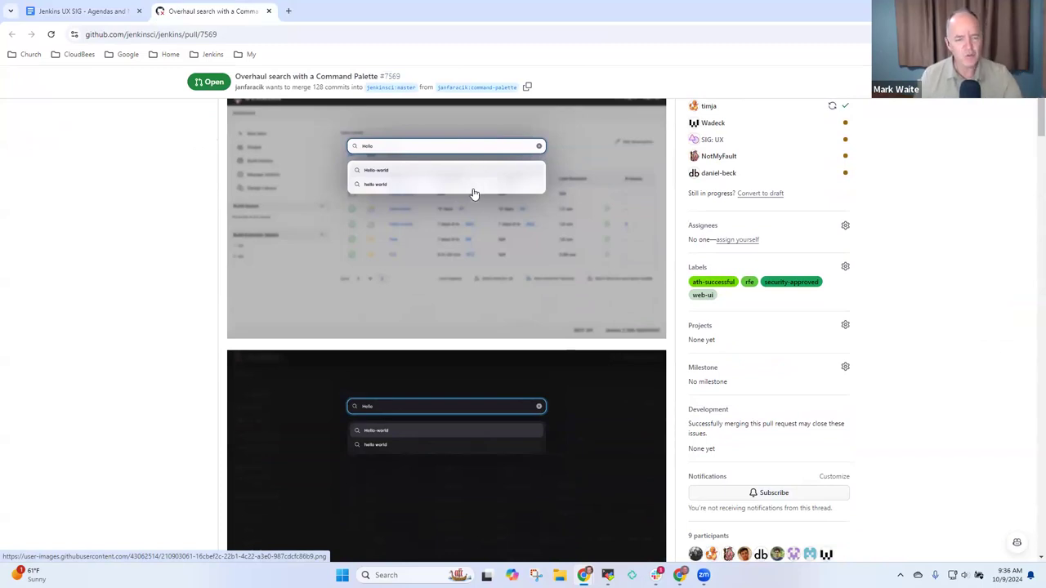
{"action": "scroll", "scroll_direction": "down", "scroll_amount": 3}
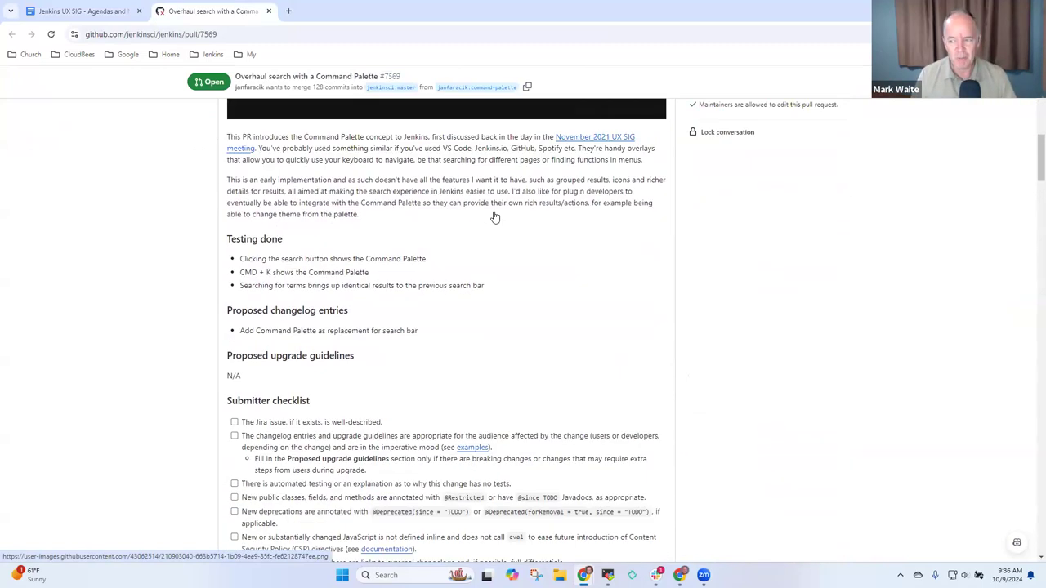
{"action": "scroll", "scroll_direction": "up", "scroll_amount": 3}
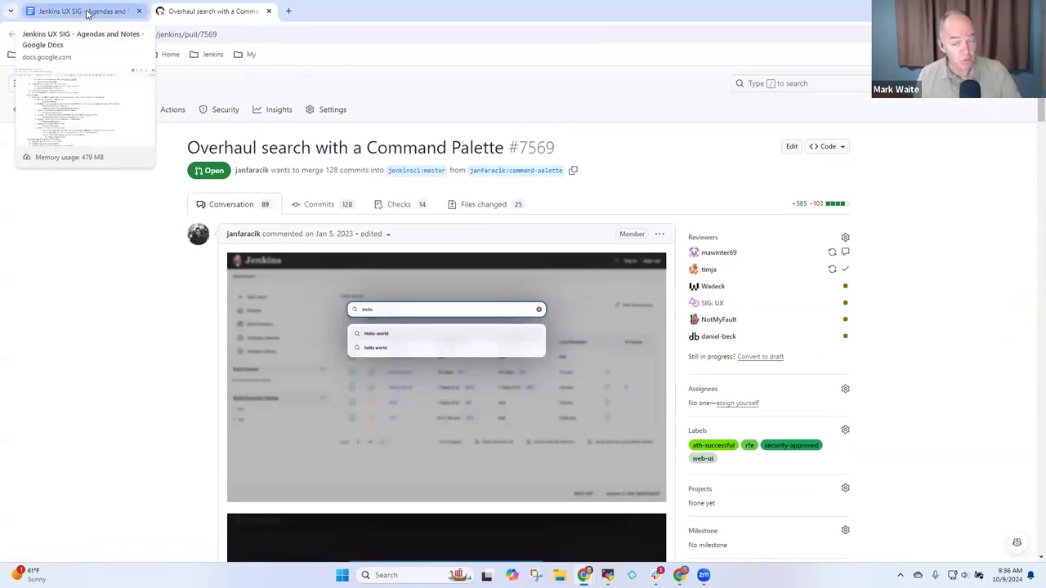
{"action": "left_click", "coordinate": [82, 10]}
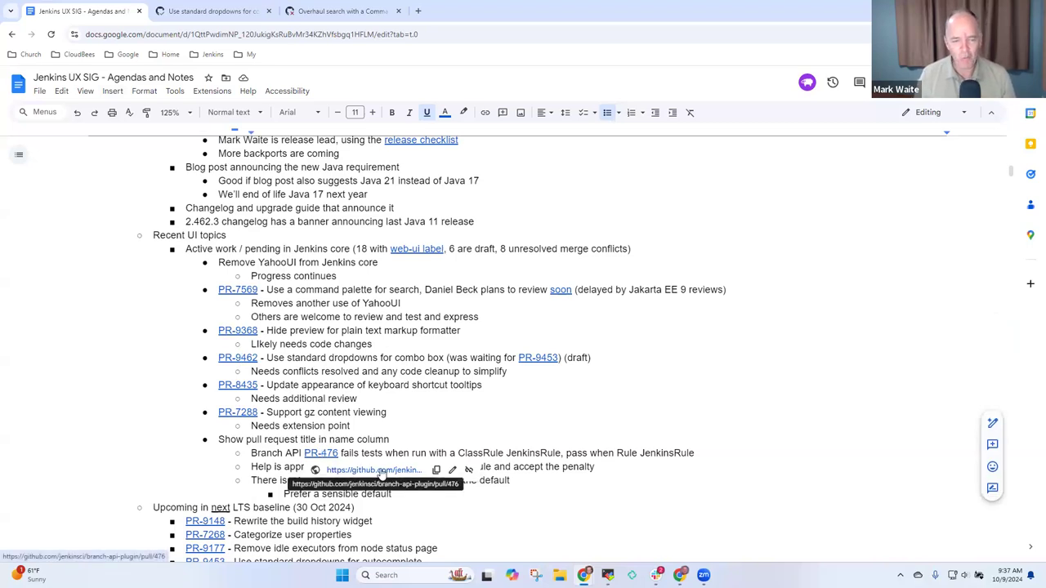
{"action": "left_click", "coordinate": [320, 453]}
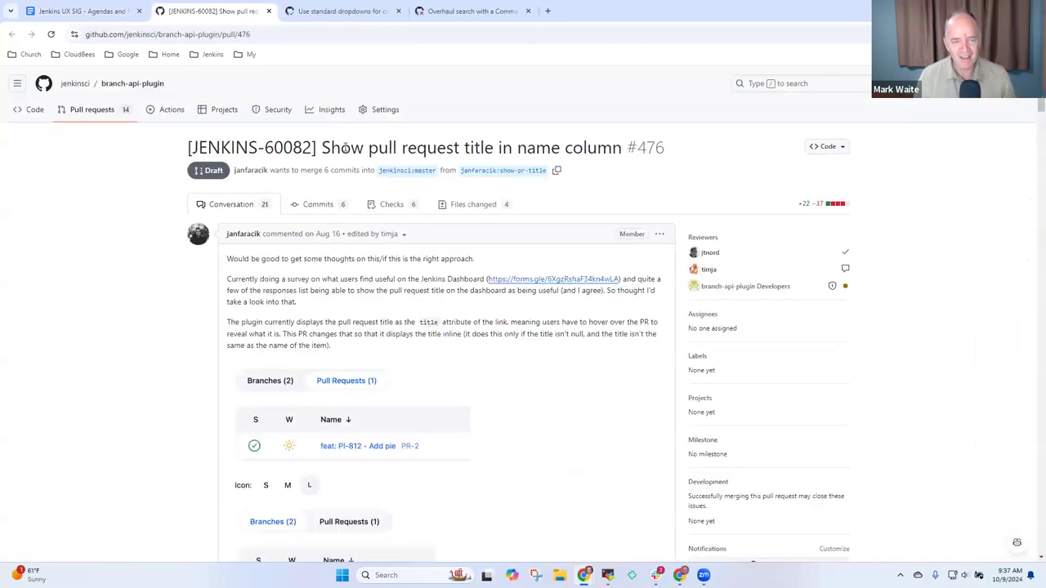
{"action": "double_click", "coordinate": [471, 147]}
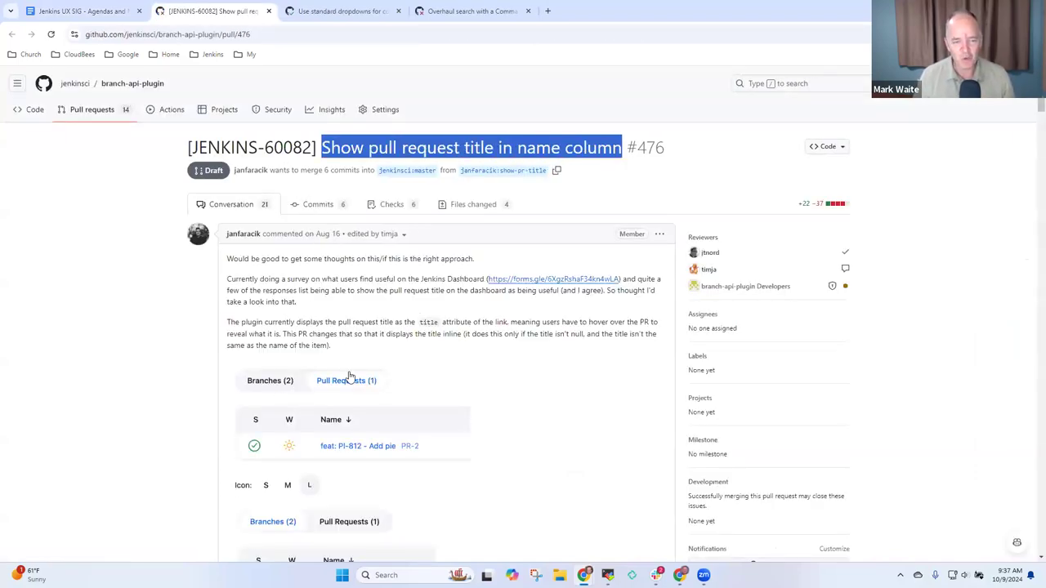
{"action": "scroll", "scroll_direction": "down", "scroll_amount": 3}
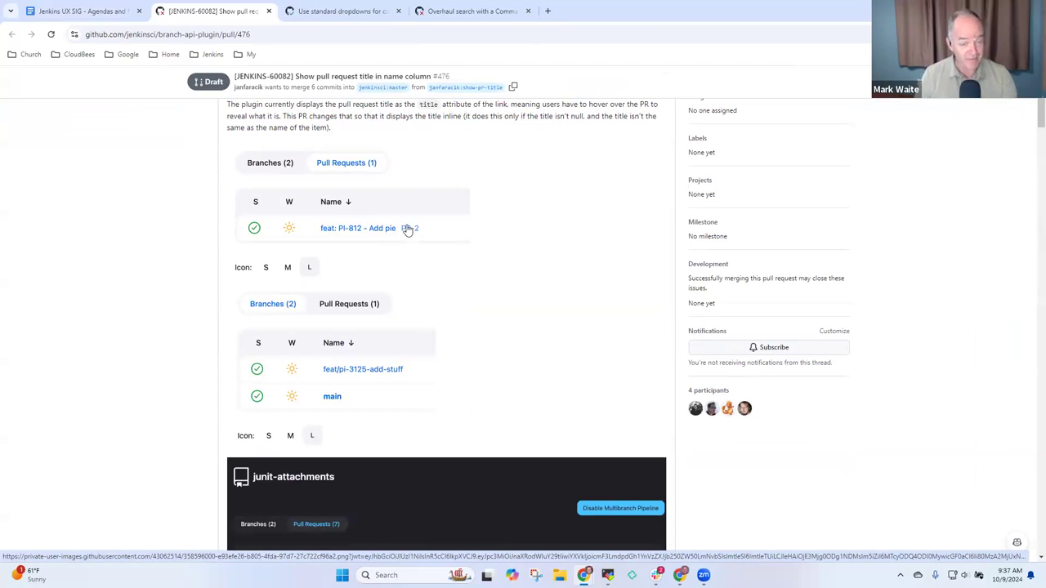
{"action": "mouse_move", "coordinate": [405, 235]}
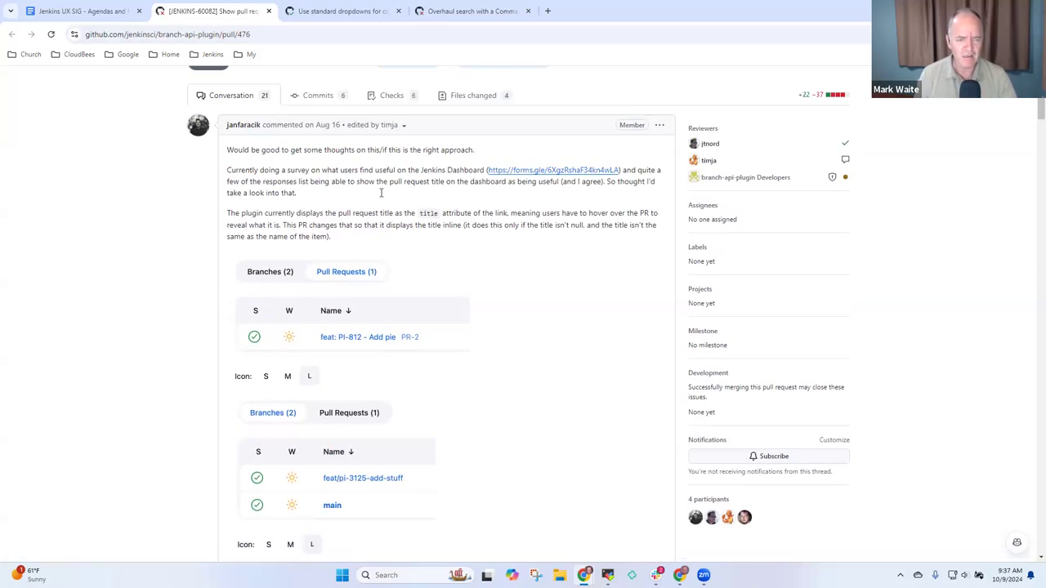
{"action": "scroll", "scroll_direction": "down", "scroll_amount": 3}
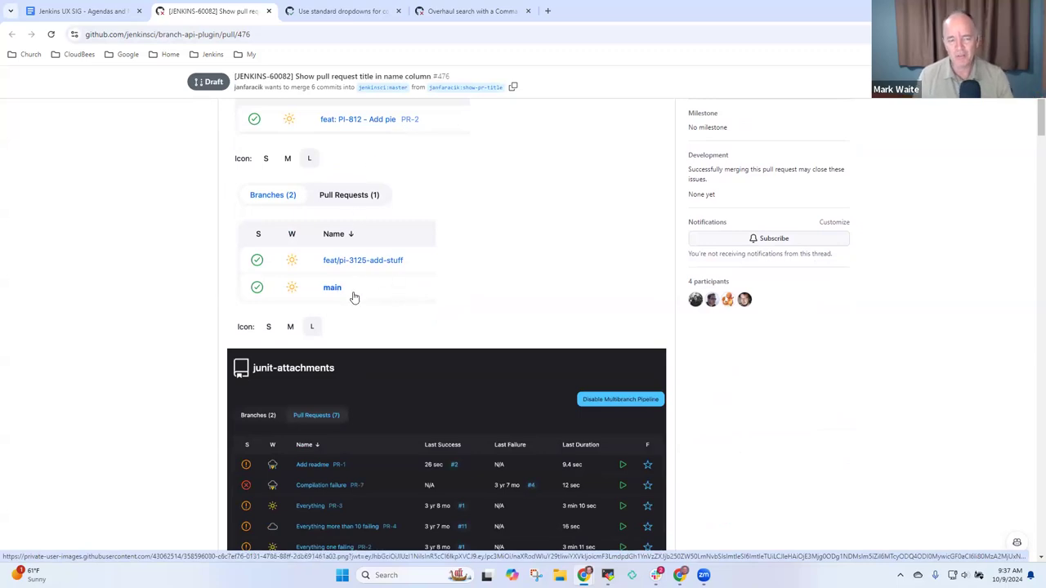
{"action": "mouse_move", "coordinate": [360, 281]}
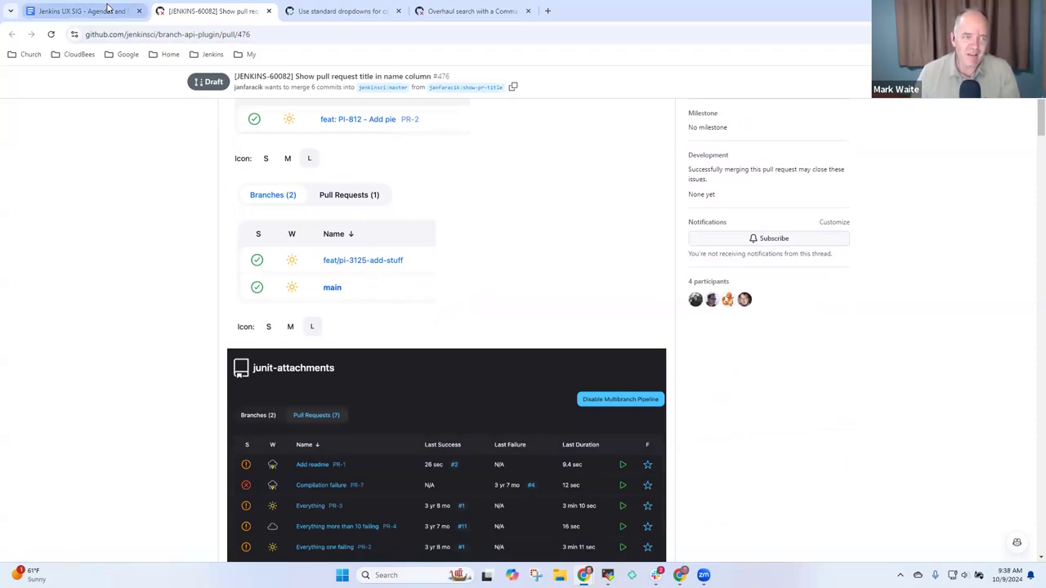
Return to the Jenkins UX SIG agenda document and scroll to the Recent UI topics and upcoming LTS baseline list.
{"action": "left_click", "coordinate": [78, 10]}
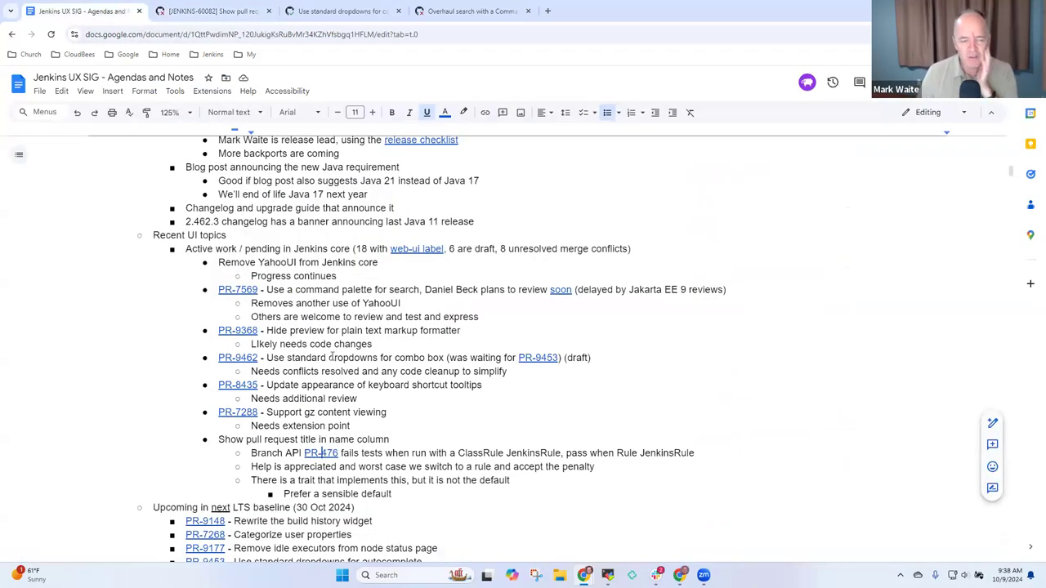
{"action": "scroll", "scroll_direction": "down", "scroll_amount": 3}
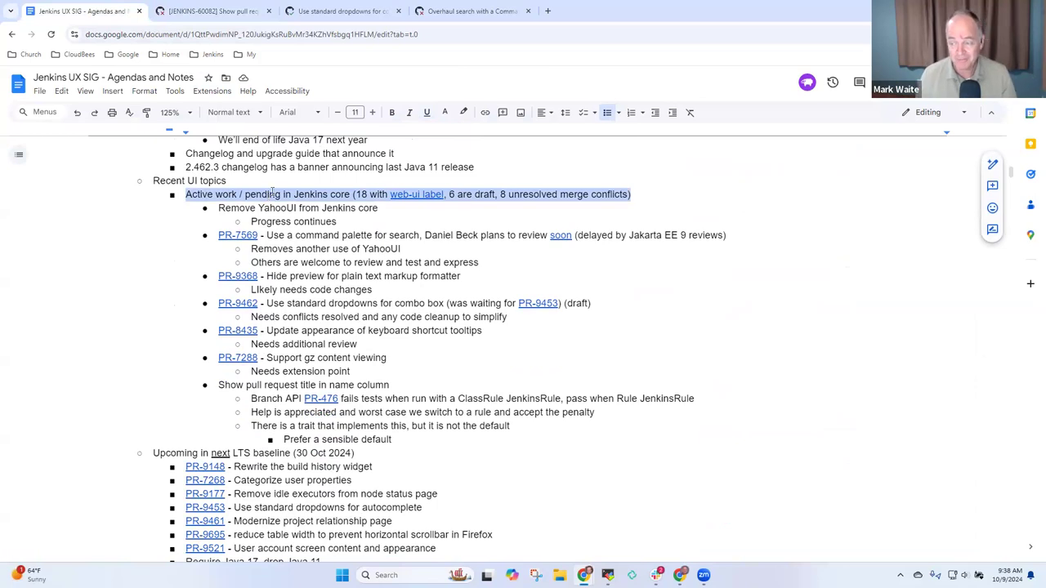
{"action": "mouse_move", "coordinate": [180, 242]}
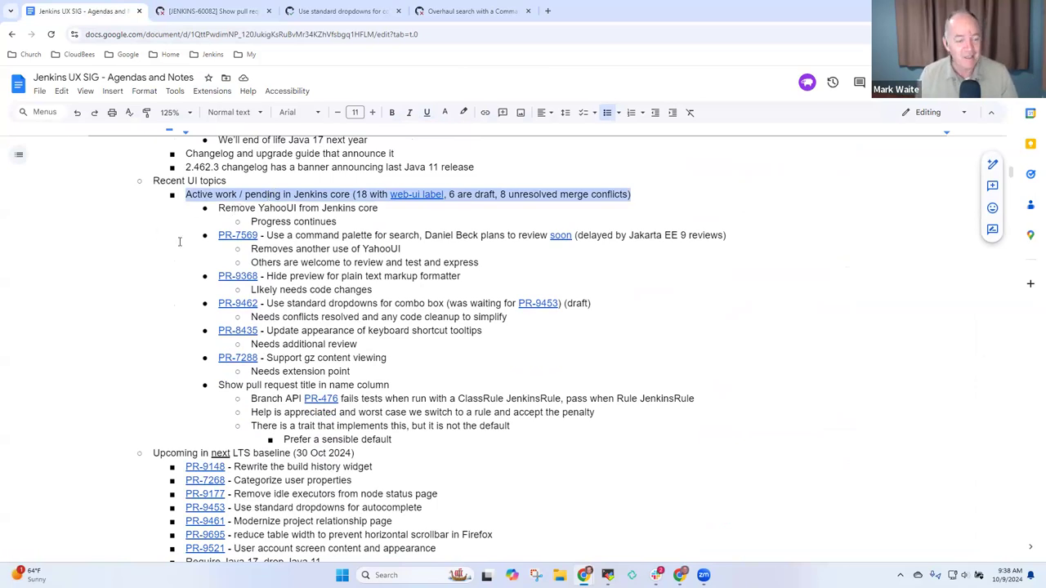
{"action": "scroll", "scroll_direction": "down", "scroll_amount": 3}
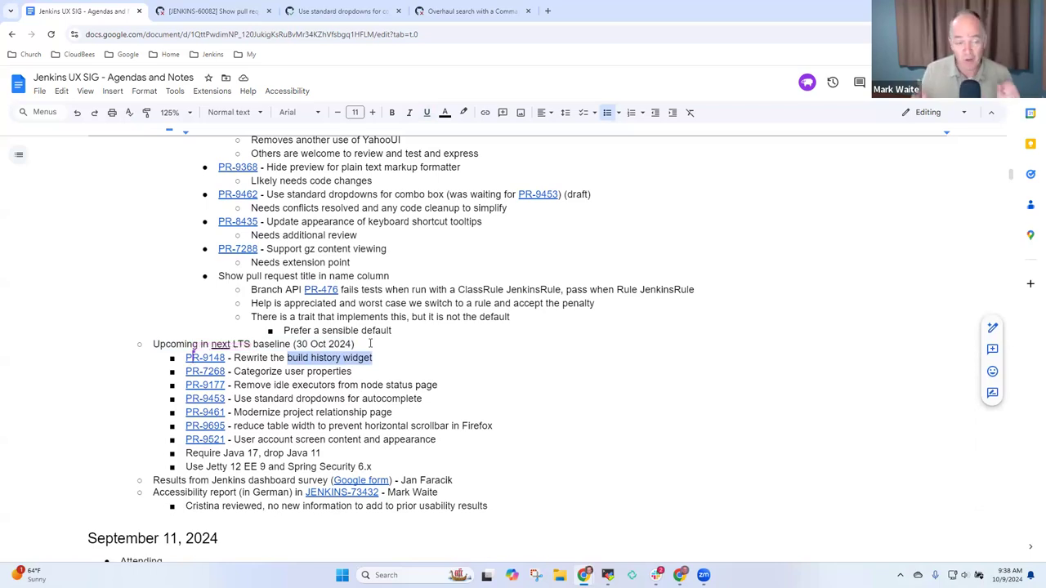
{"action": "left_click", "coordinate": [340, 372]}
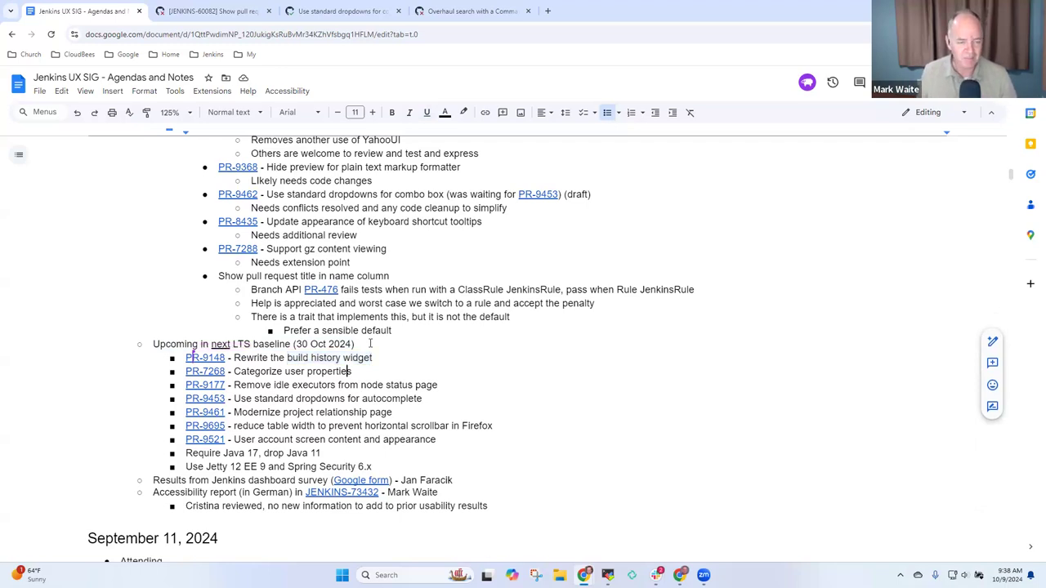
{"action": "double_click", "coordinate": [258, 371]}
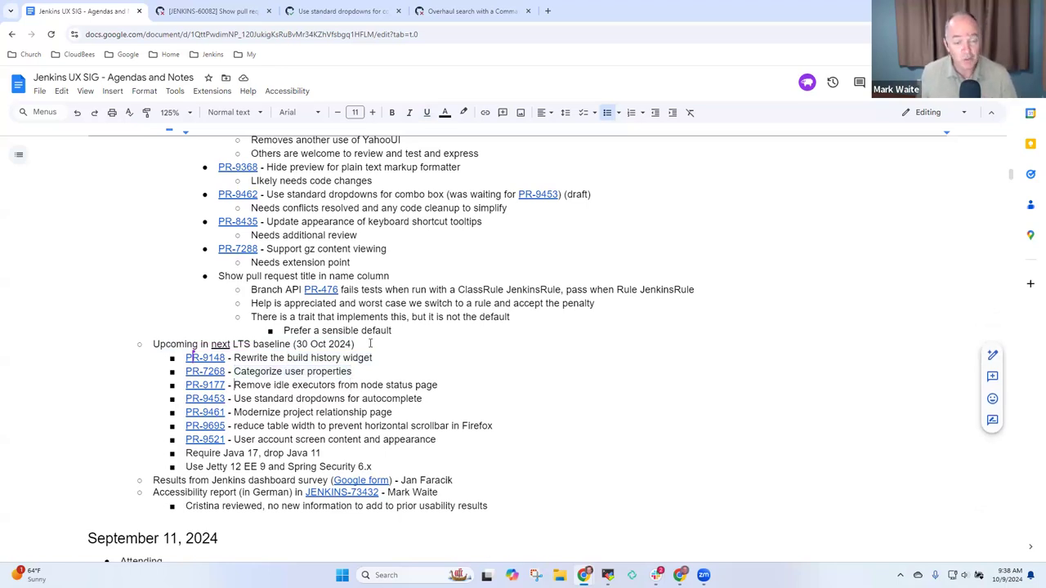
{"action": "double_click", "coordinate": [335, 385]}
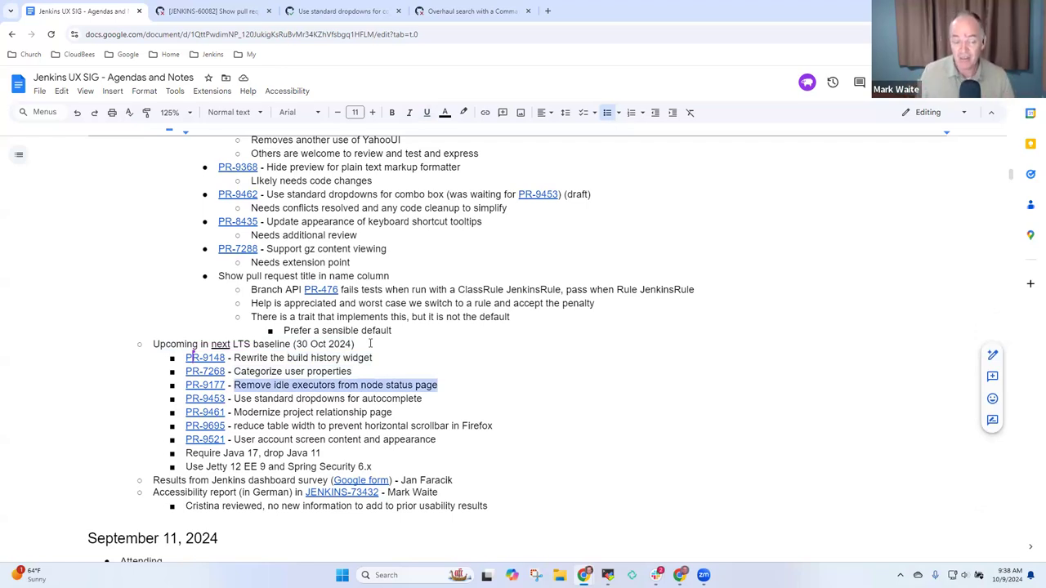
{"action": "left_click", "coordinate": [441, 425]}
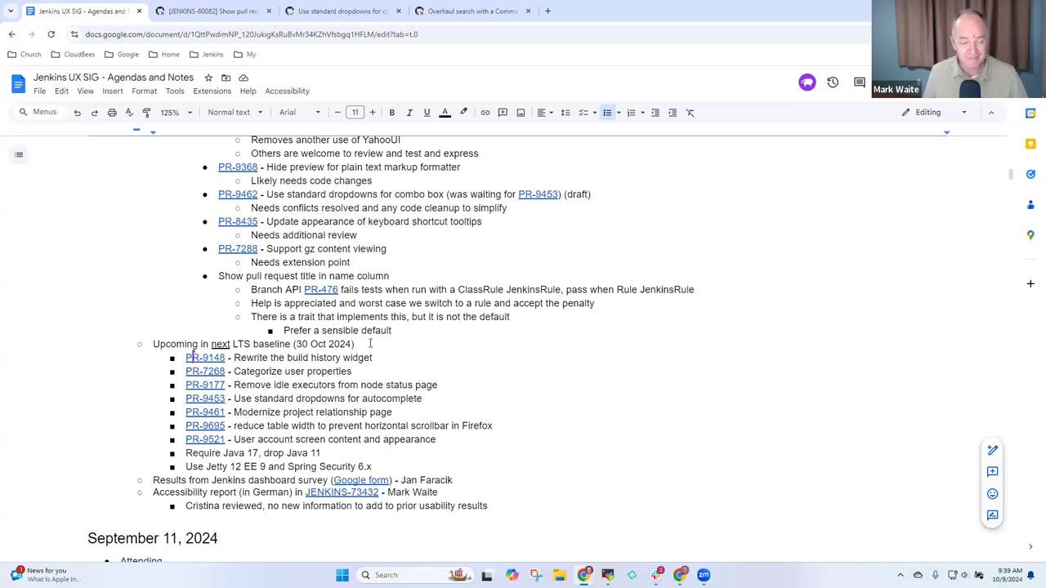
Add an 'Another session' sub-bullet under the Jenkins dashboard survey results item.
{"action": "scroll", "scroll_direction": "down", "scroll_amount": 3}
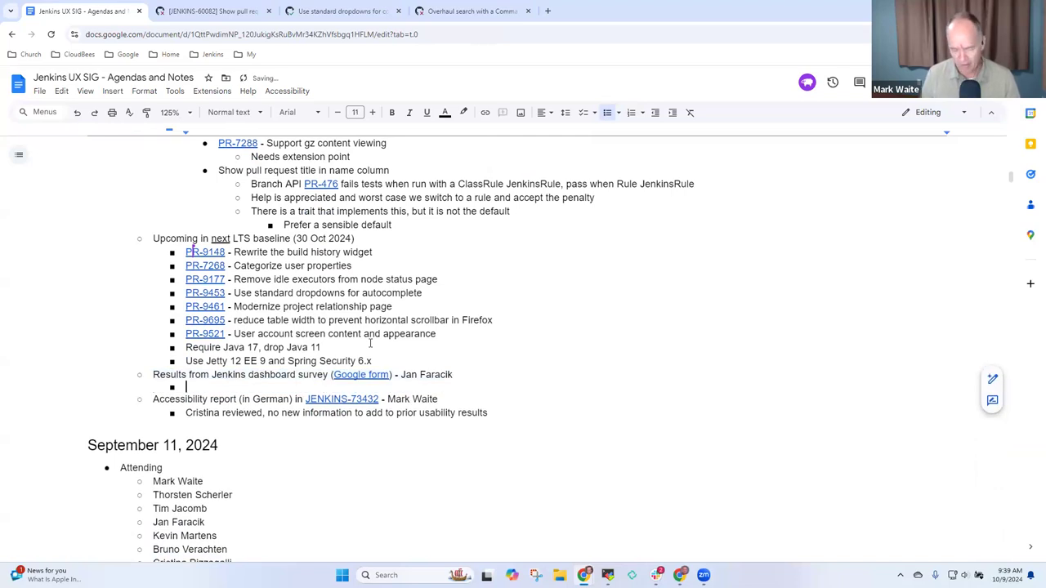
{"action": "type", "text": "Anothee"}
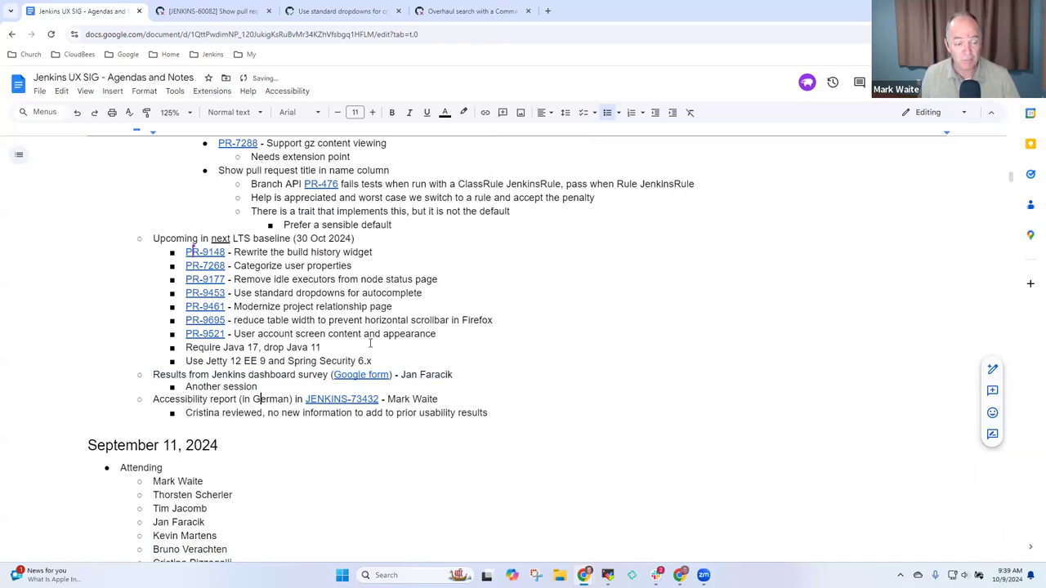
Highlight the accessibility report agenda item, then select the phrase 'no new information'.
{"action": "triple_click", "coordinate": [294, 399]}
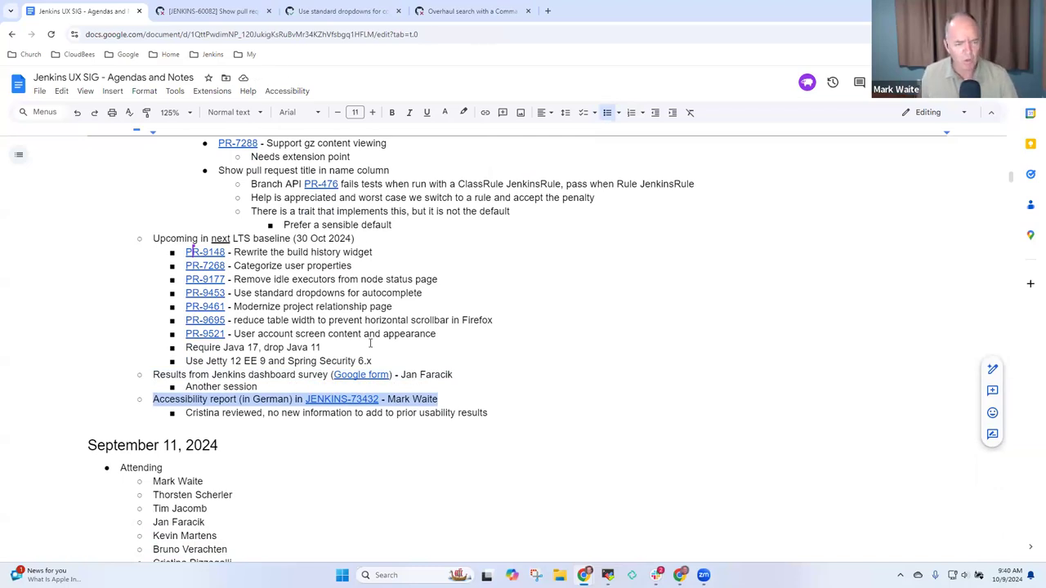
{"action": "left_click", "coordinate": [418, 412]}
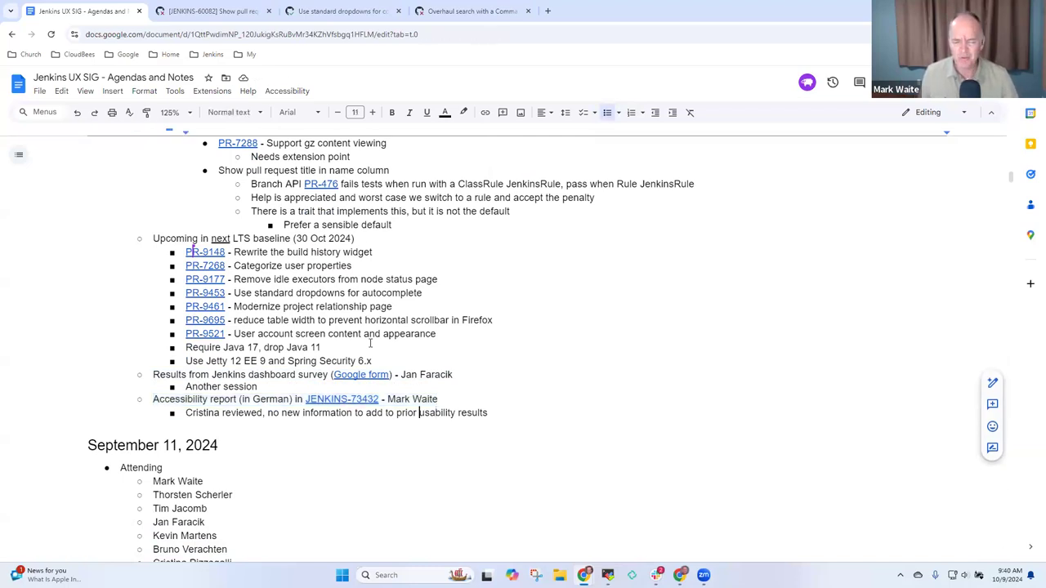
{"action": "double_click", "coordinate": [309, 412]}
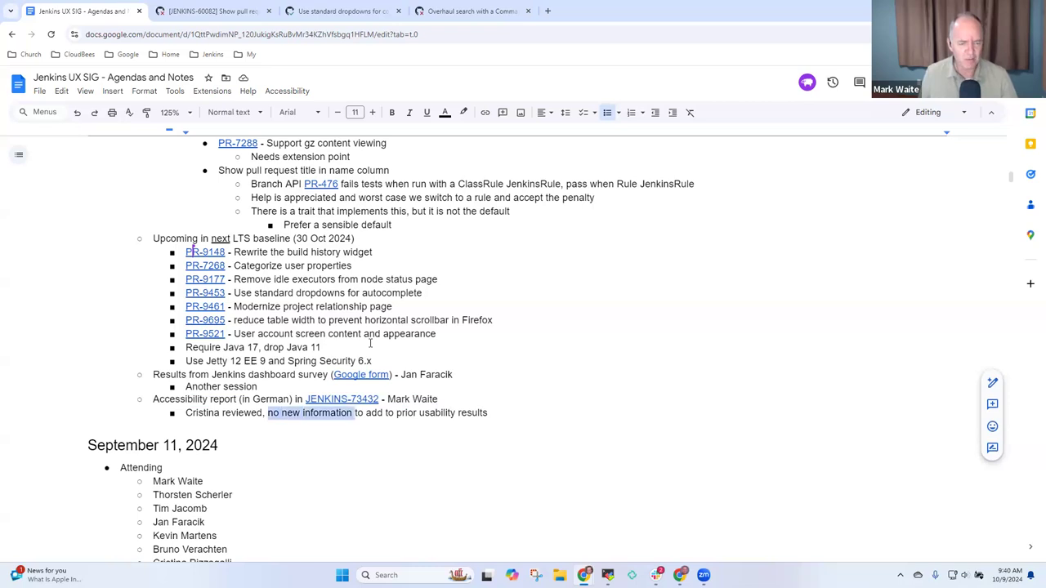